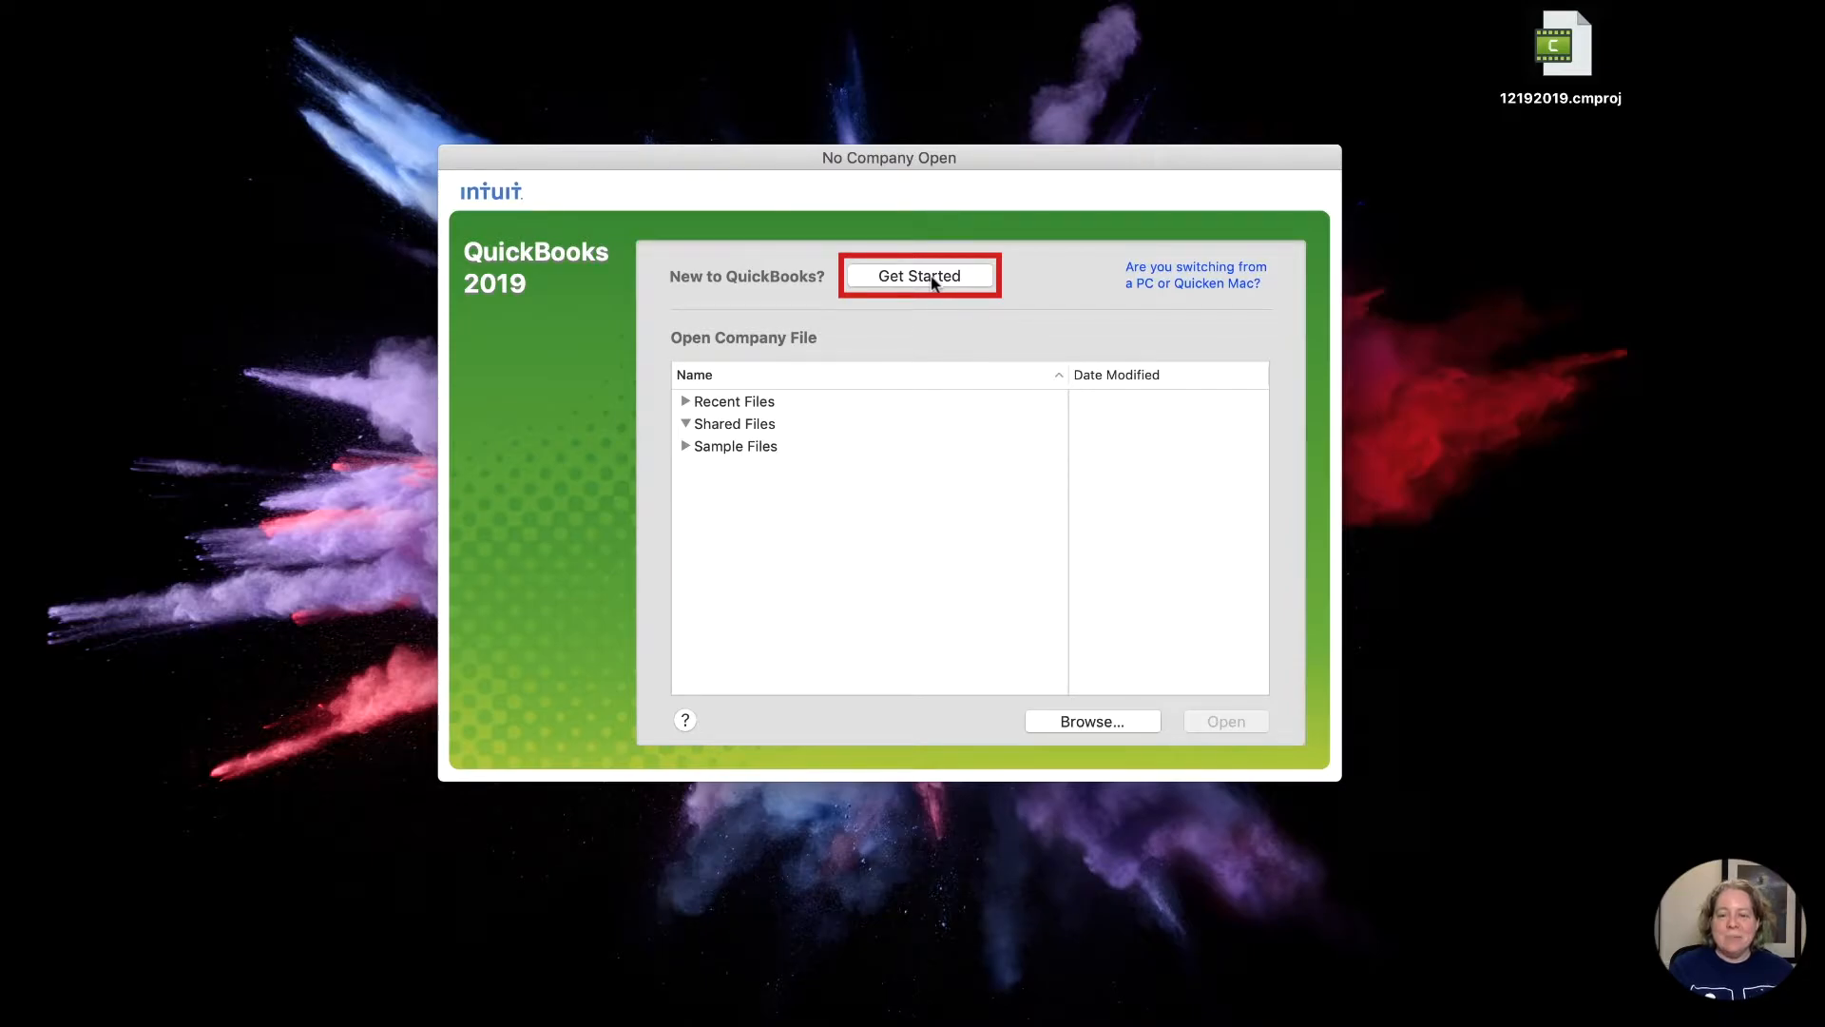
Step: Create a new company file named 'RachelsMacVideoFile' in Documents and set its administrator password
click(920, 274)
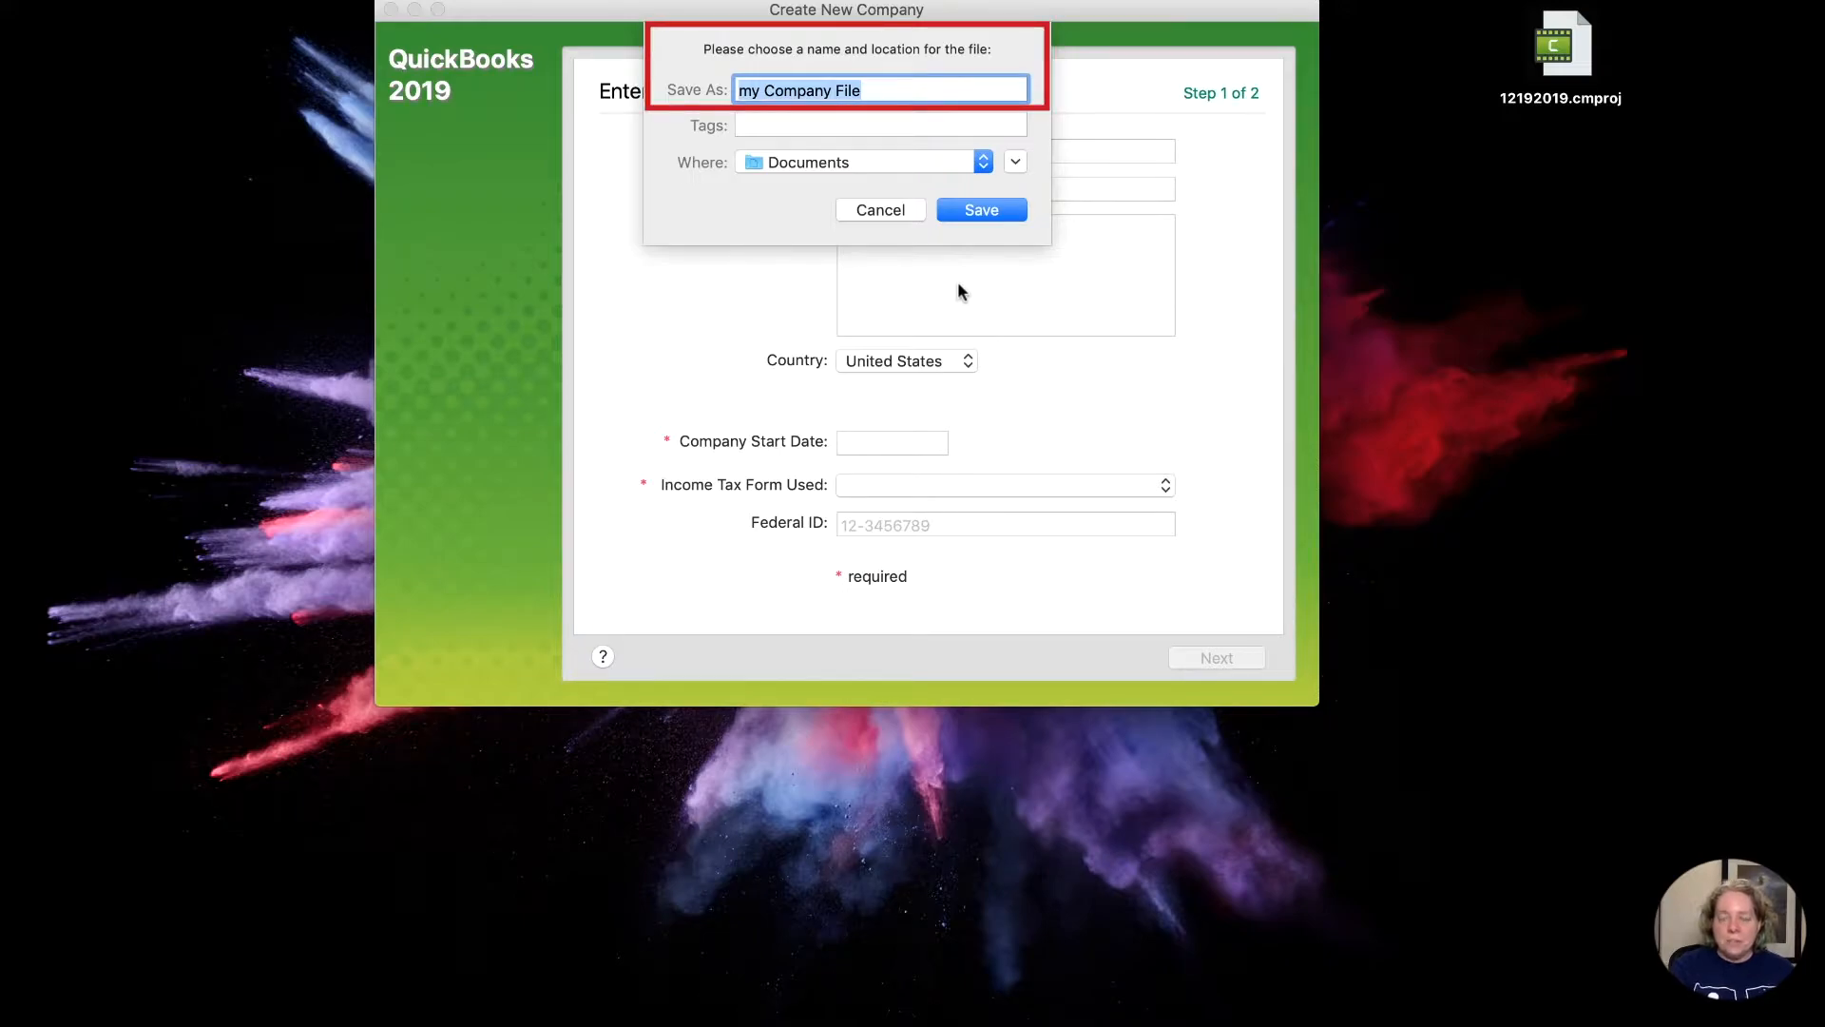
text(R)
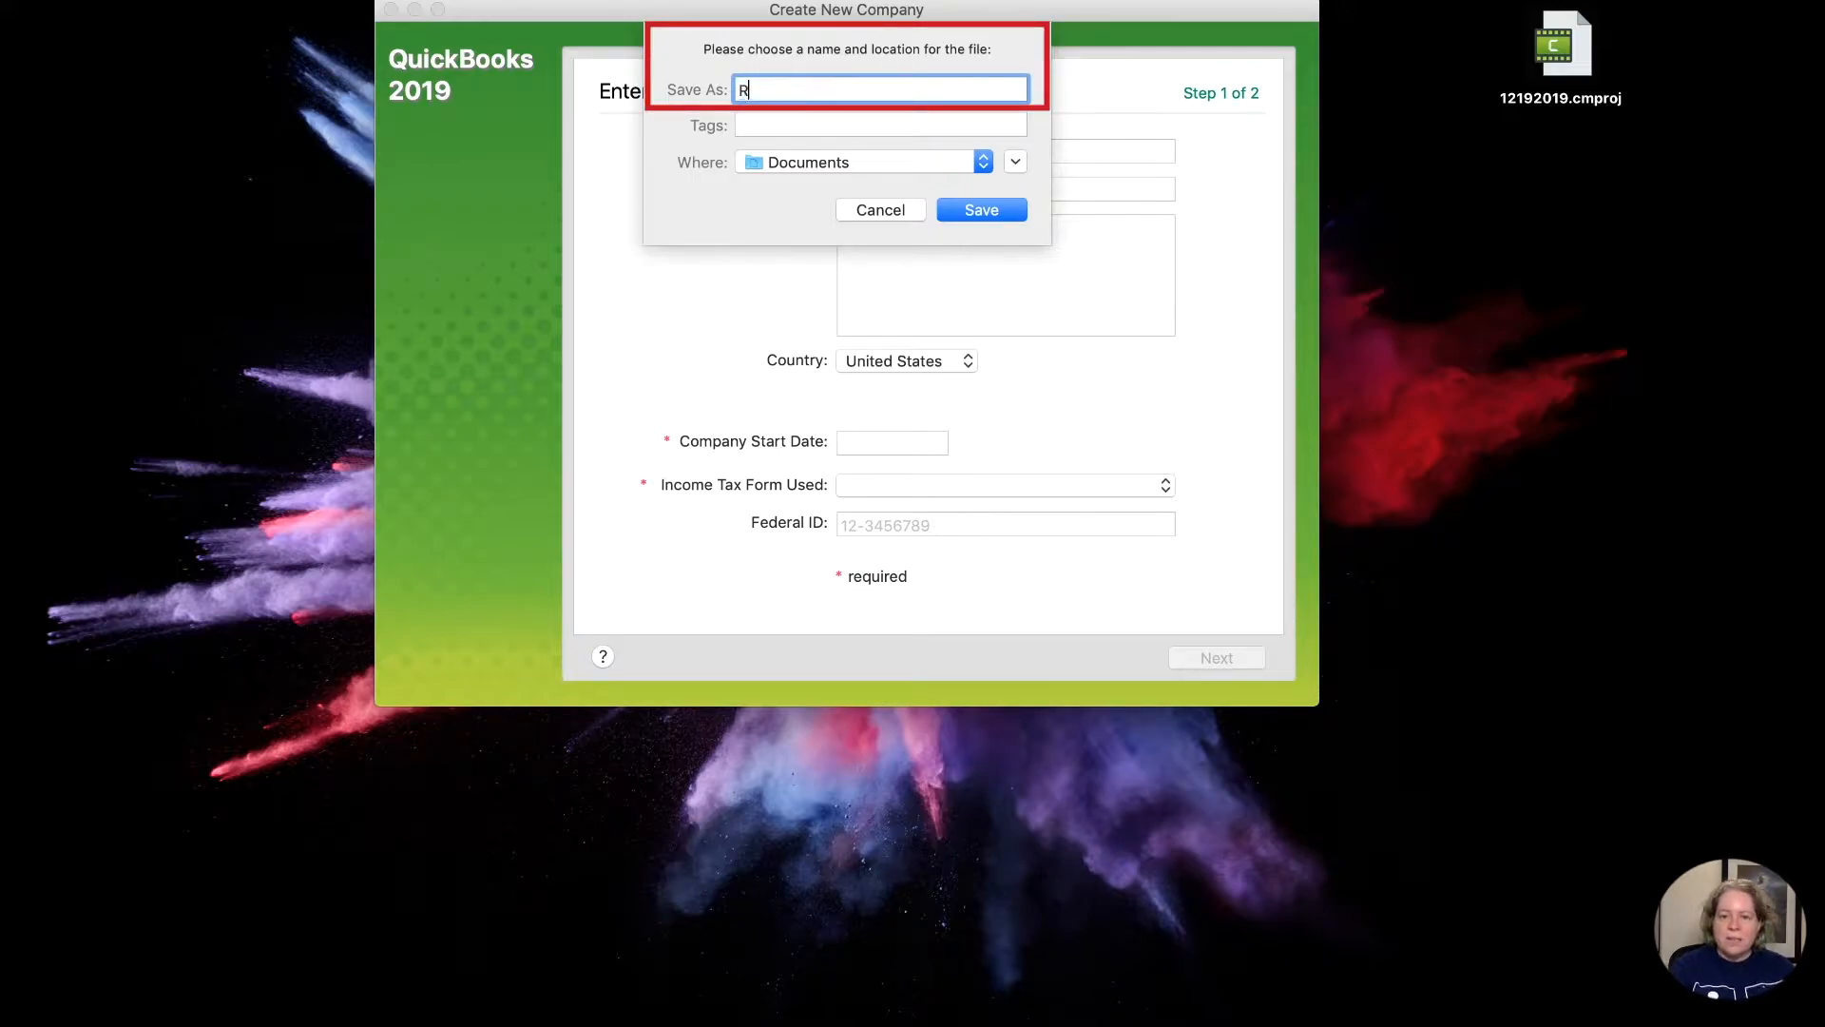
text(achelsM)
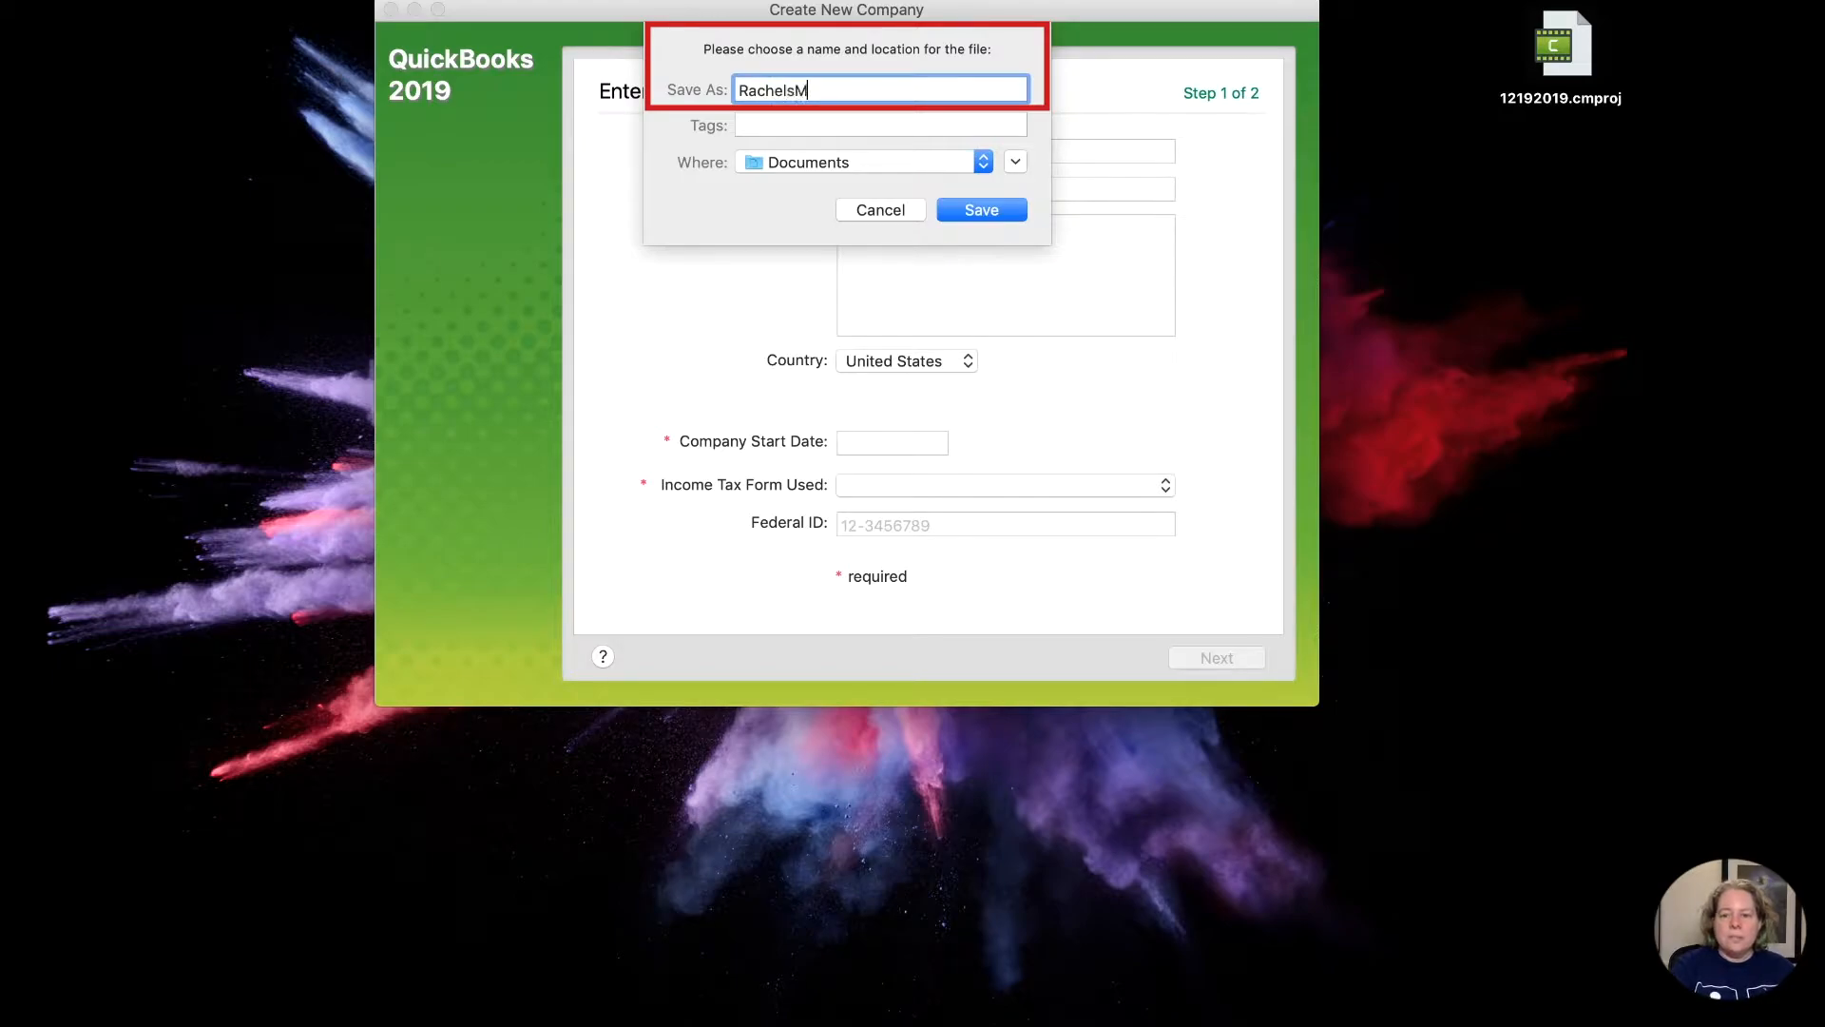
text(acVideoFile)
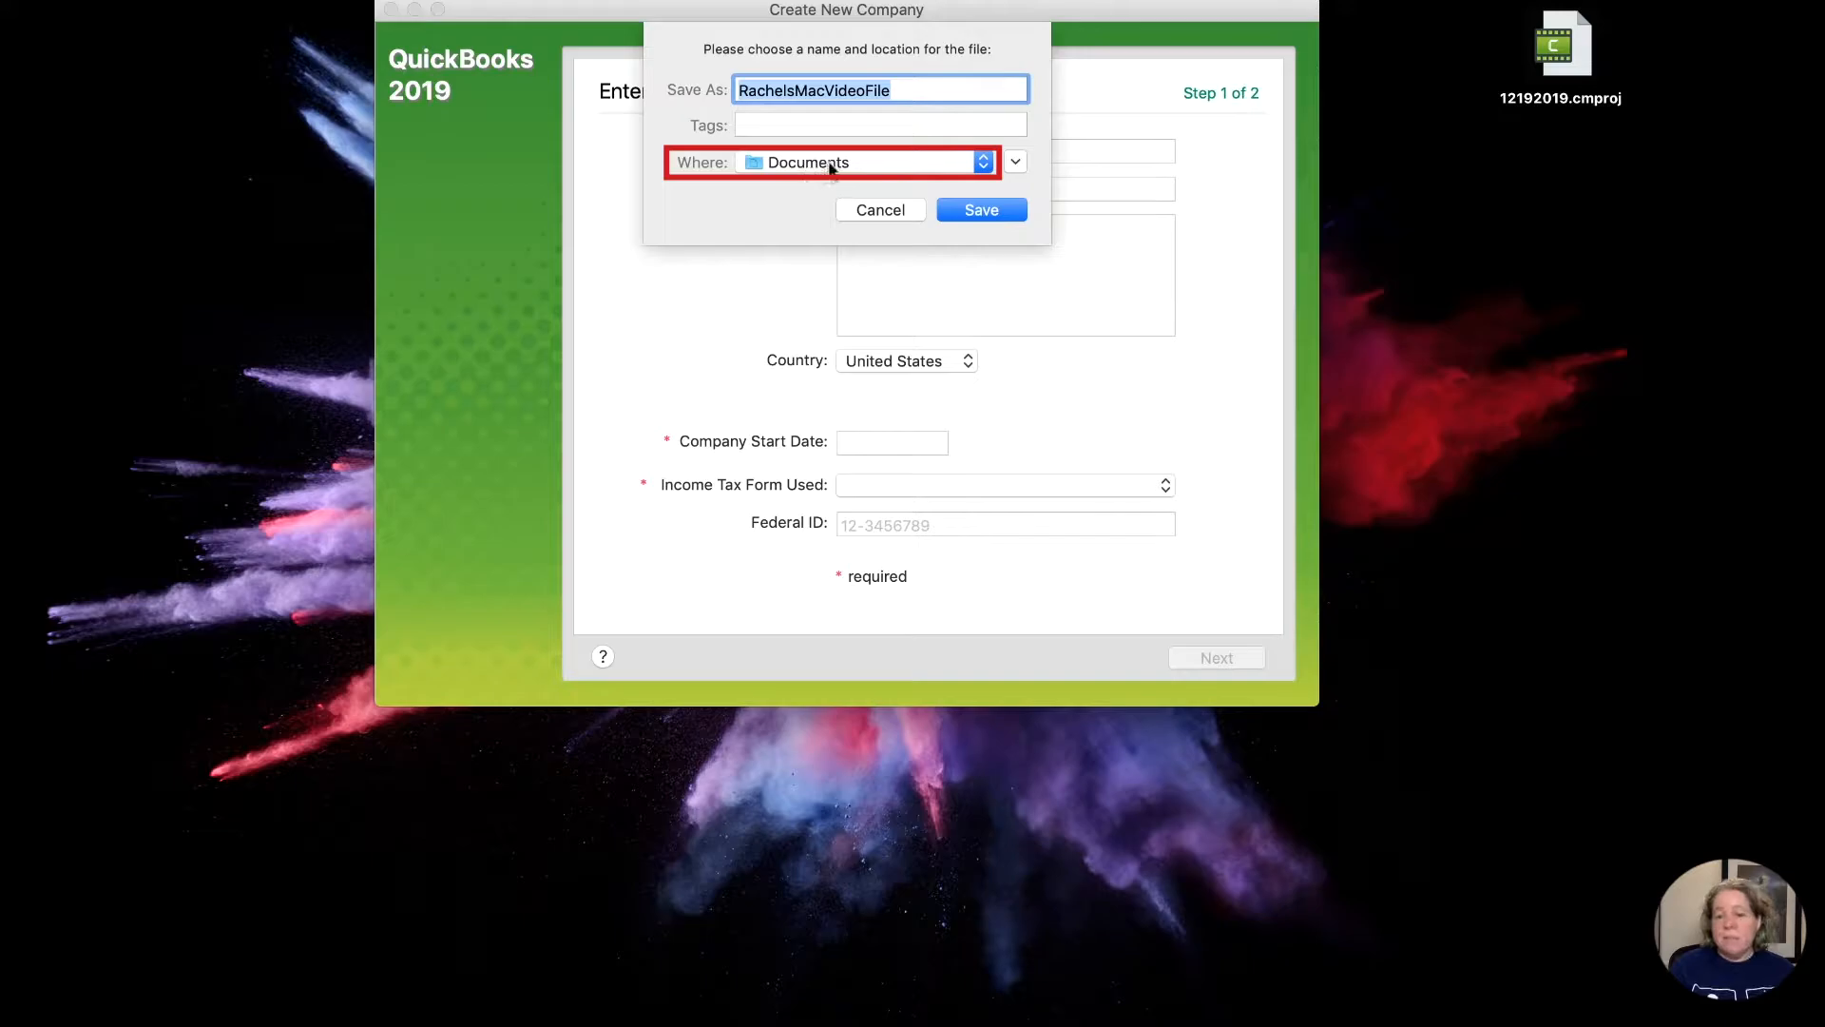
click(981, 209)
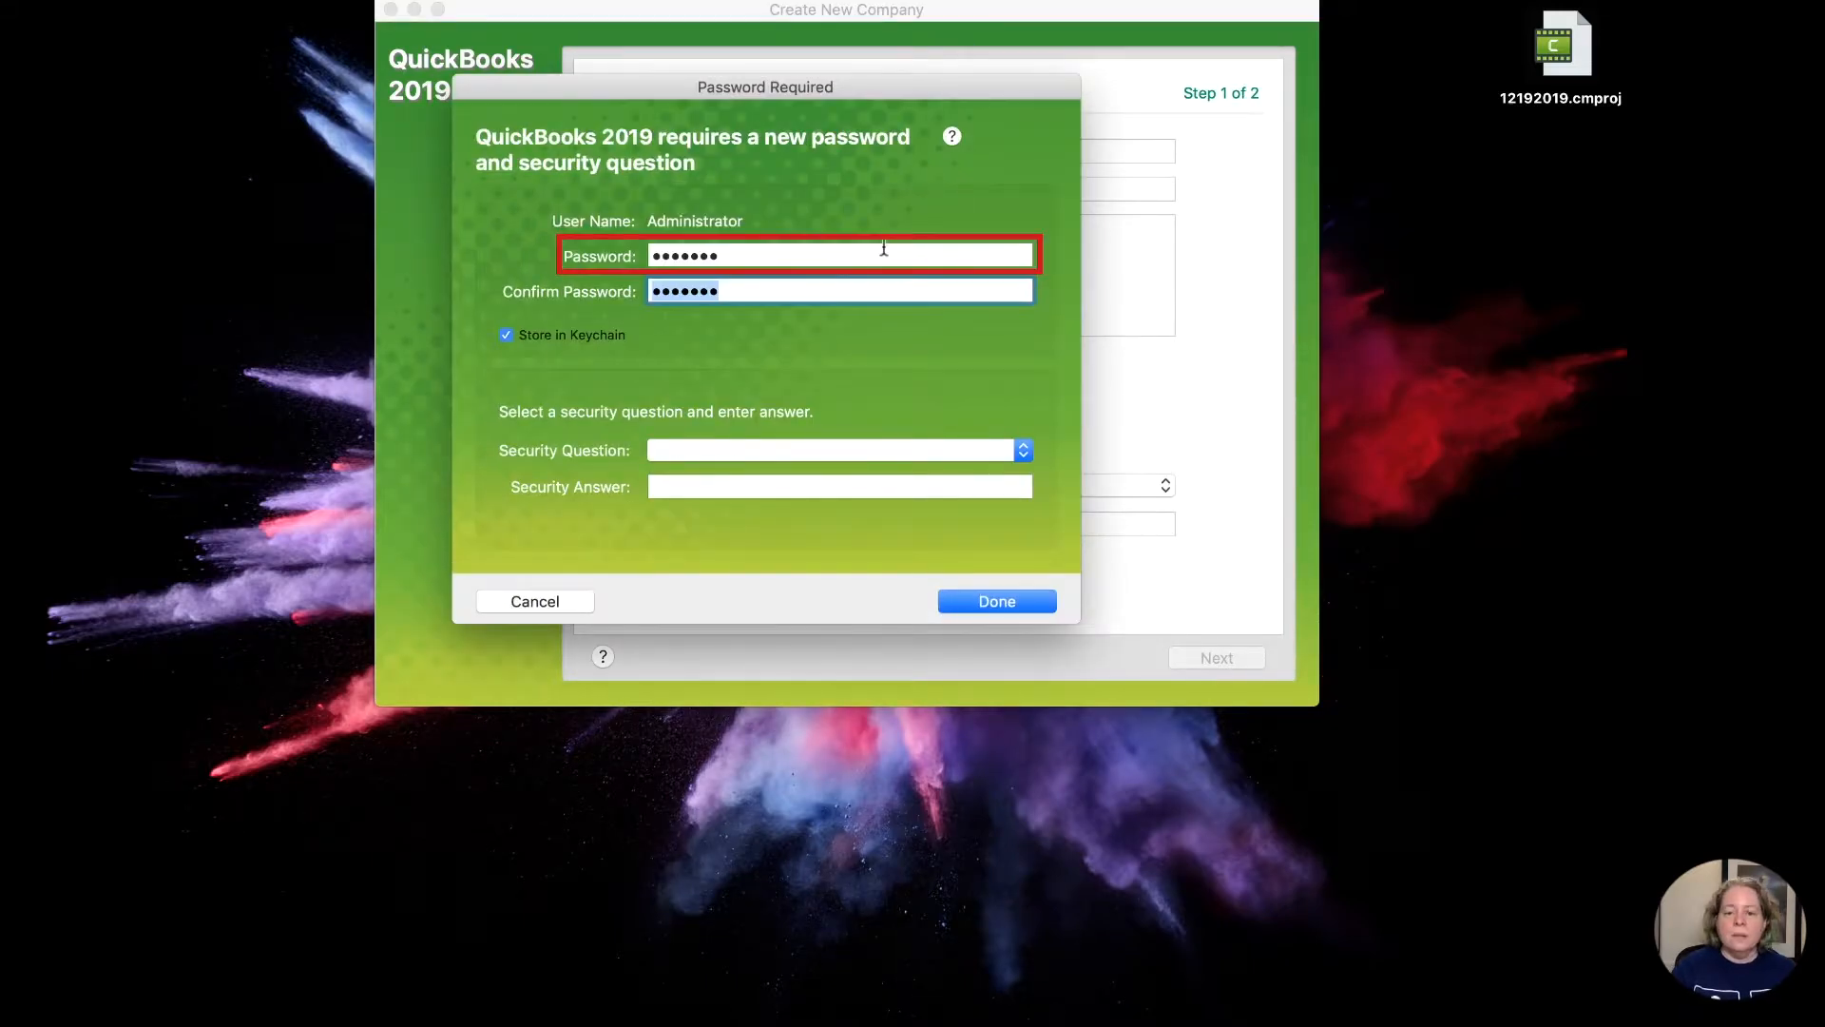
click(840, 291)
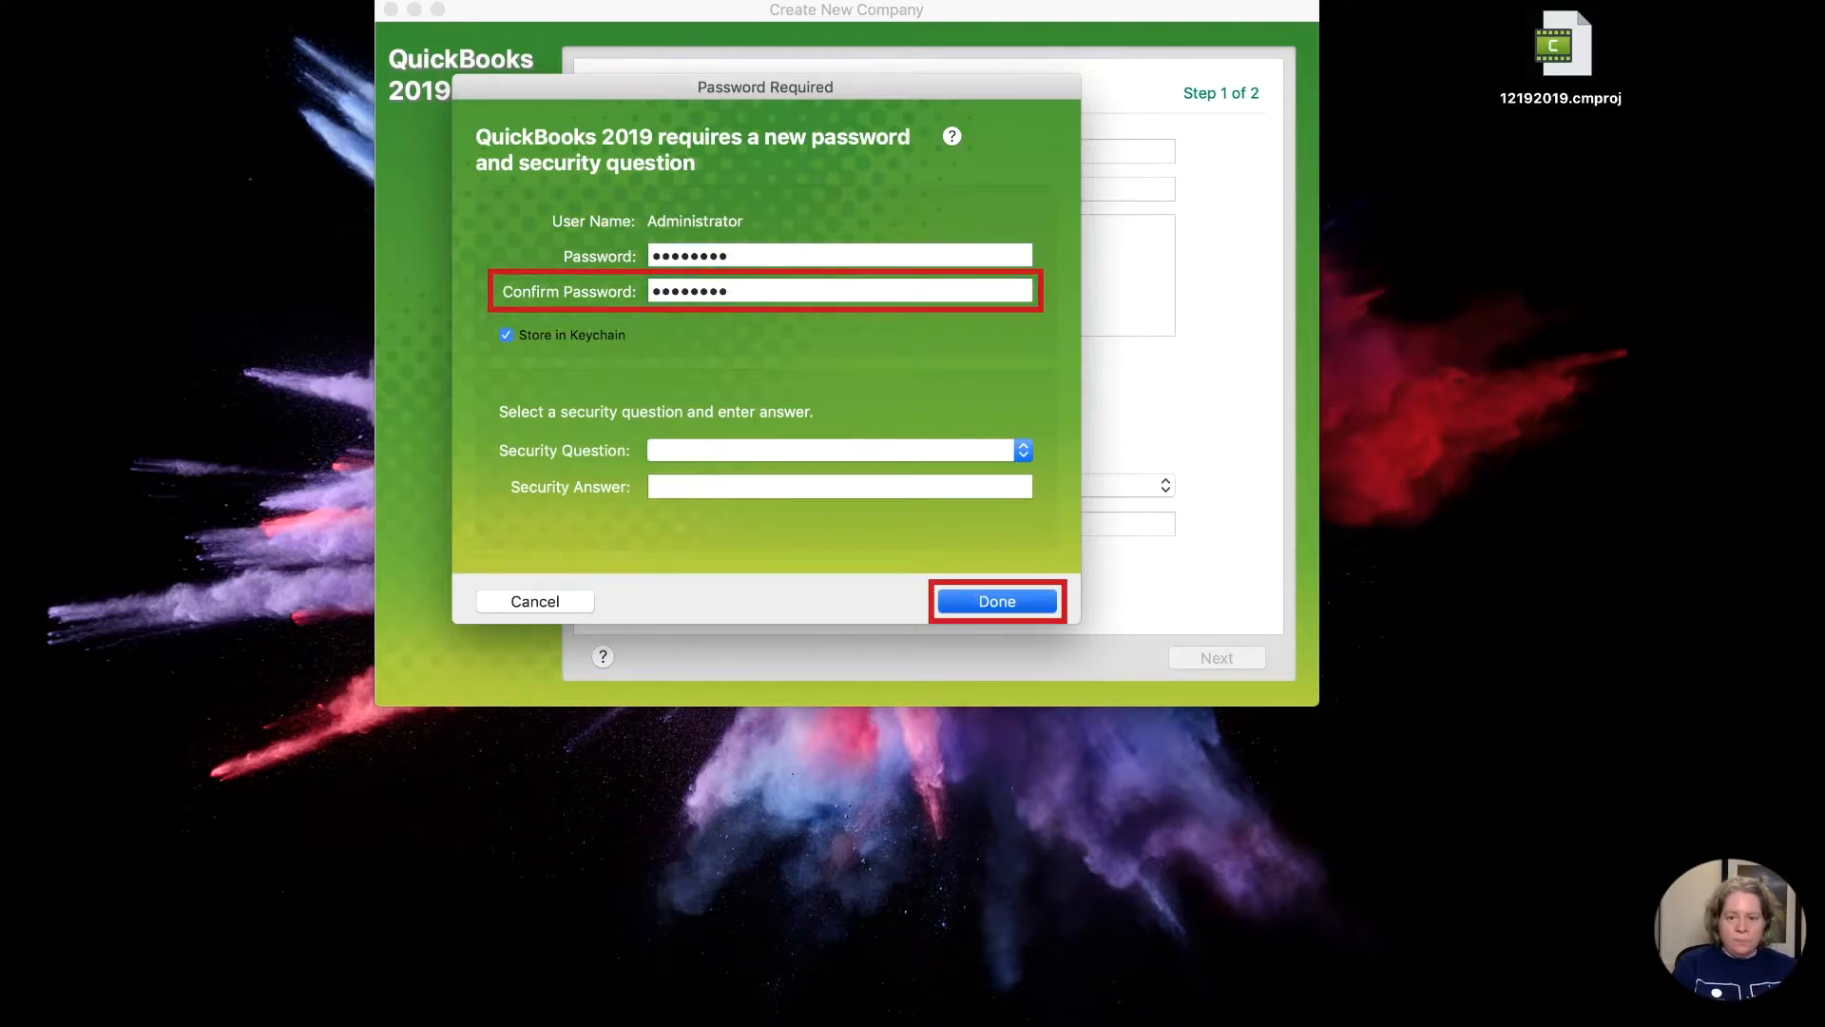
click(996, 601)
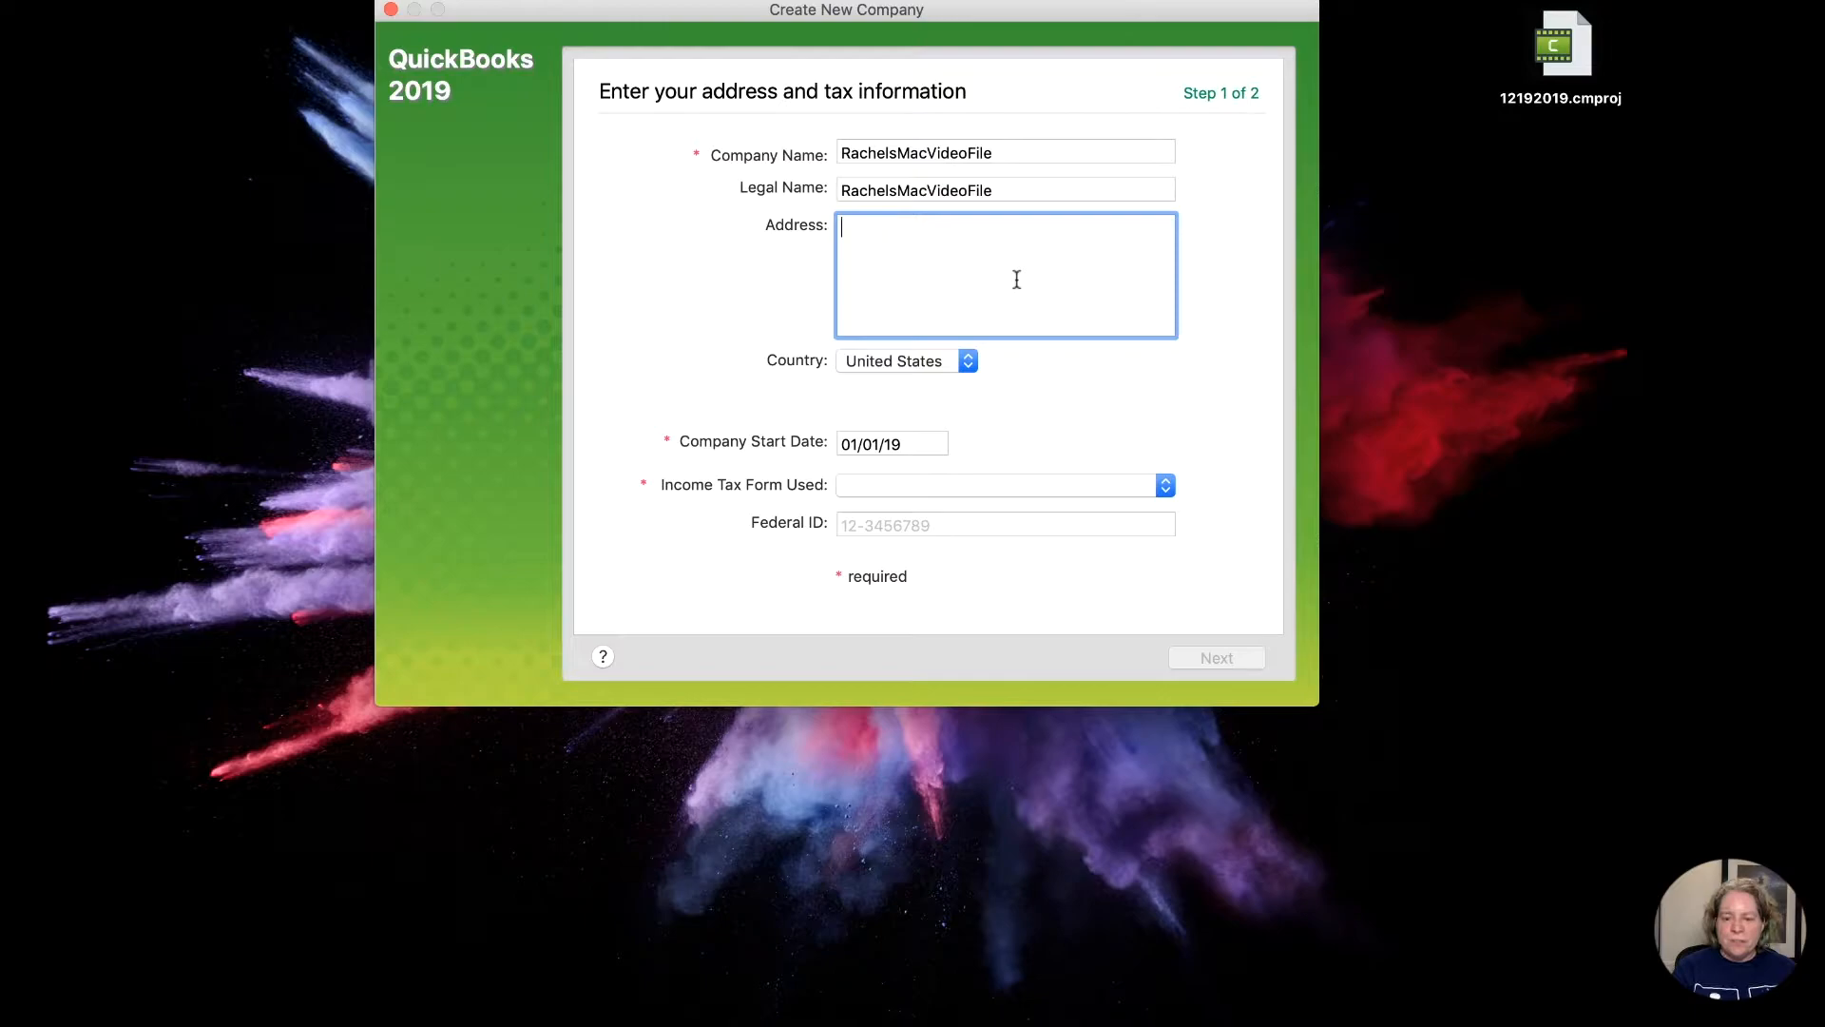
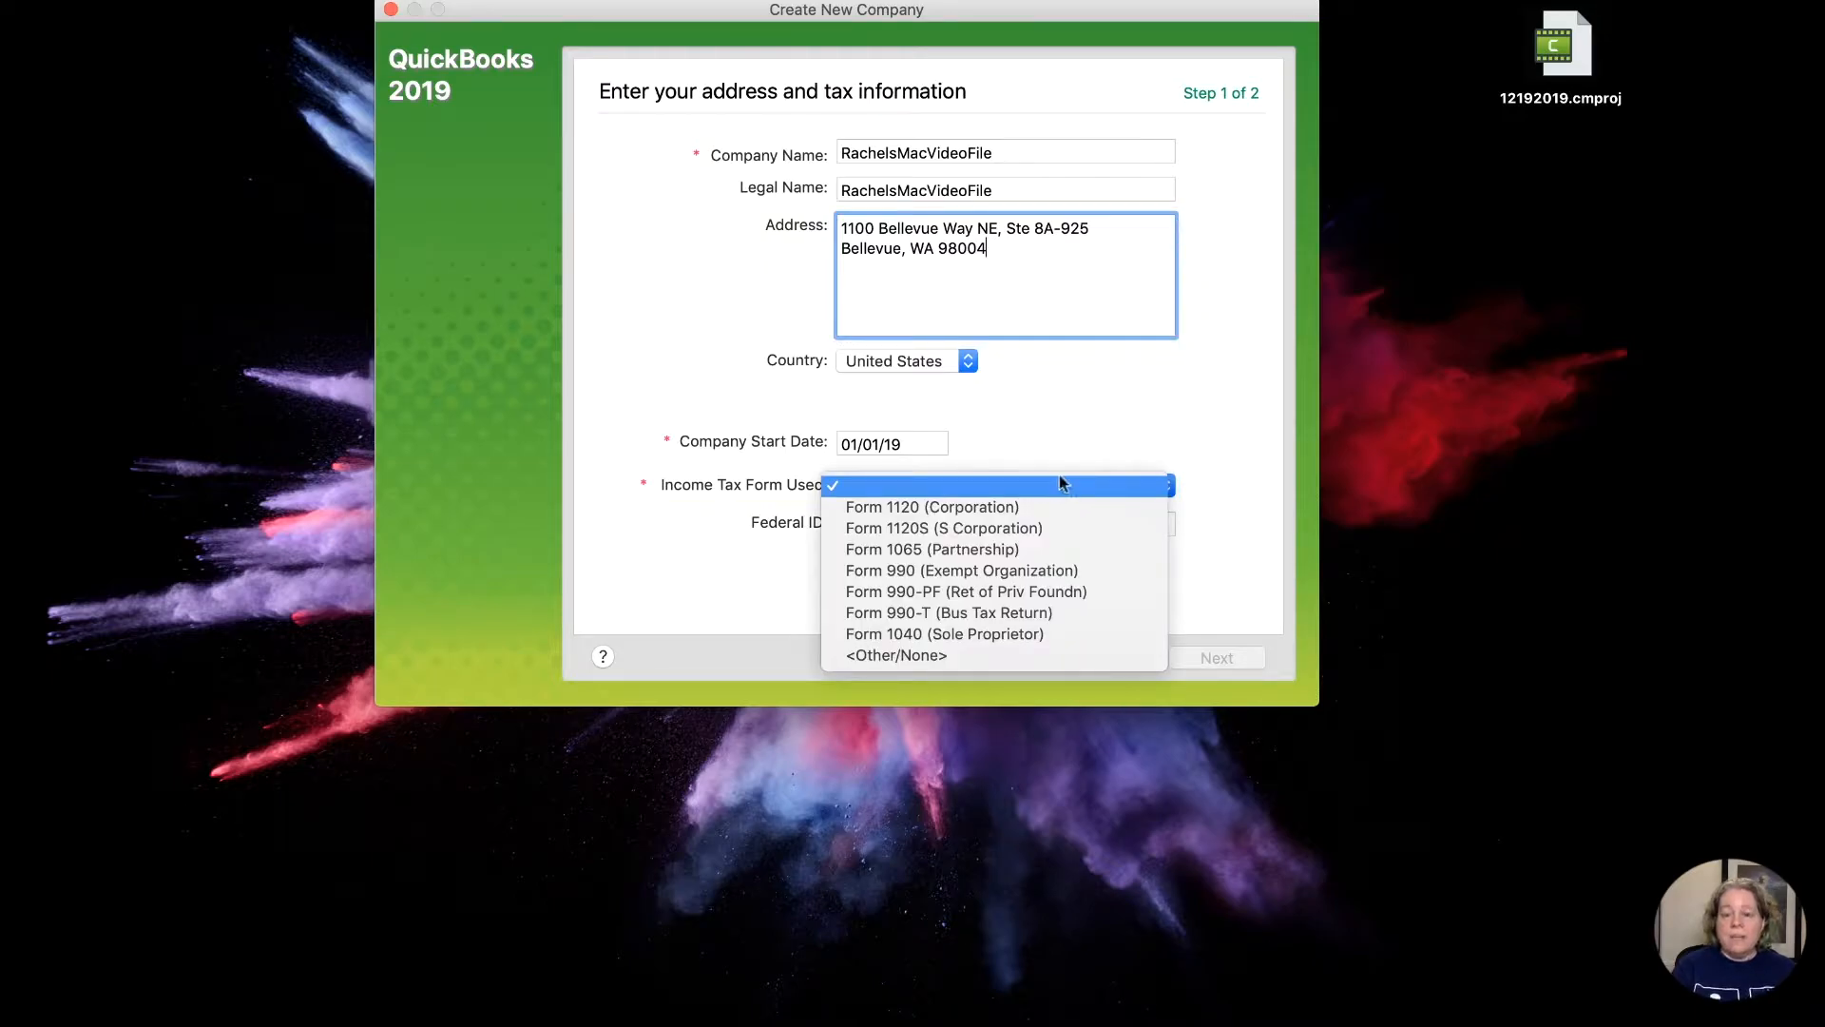
mouse_move(1069, 500)
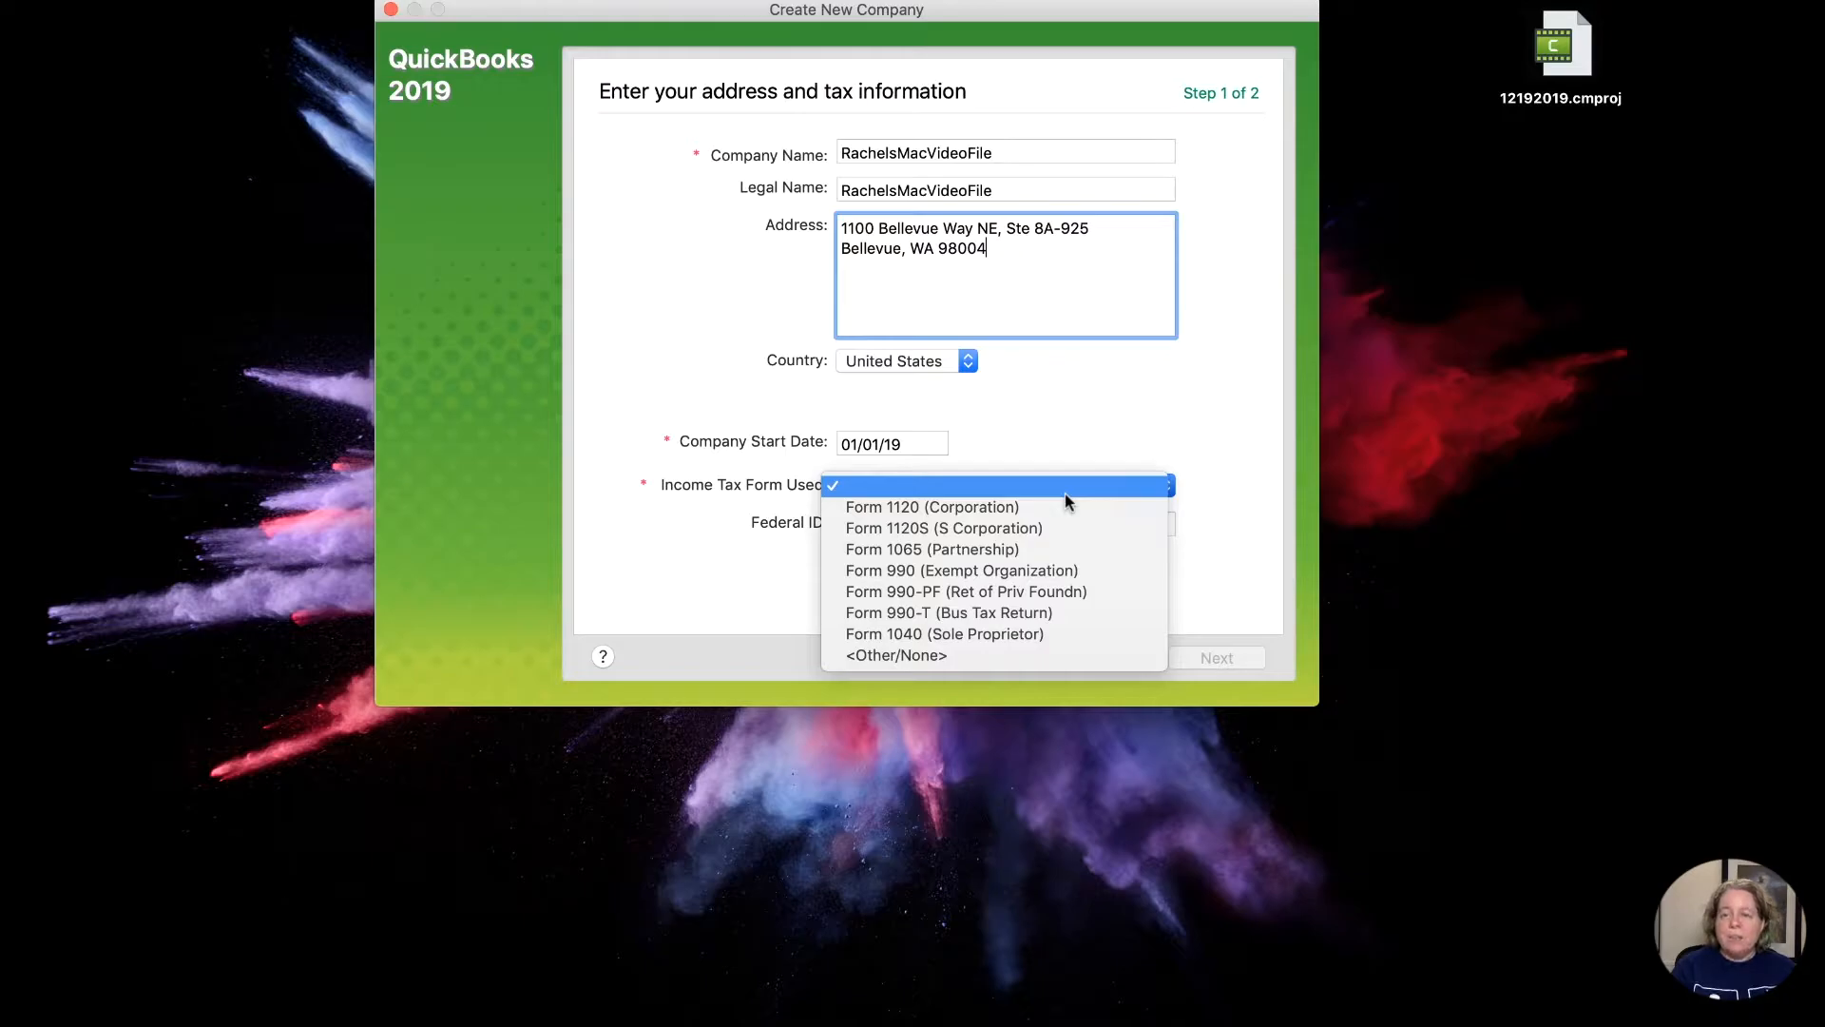
mouse_move(1050, 635)
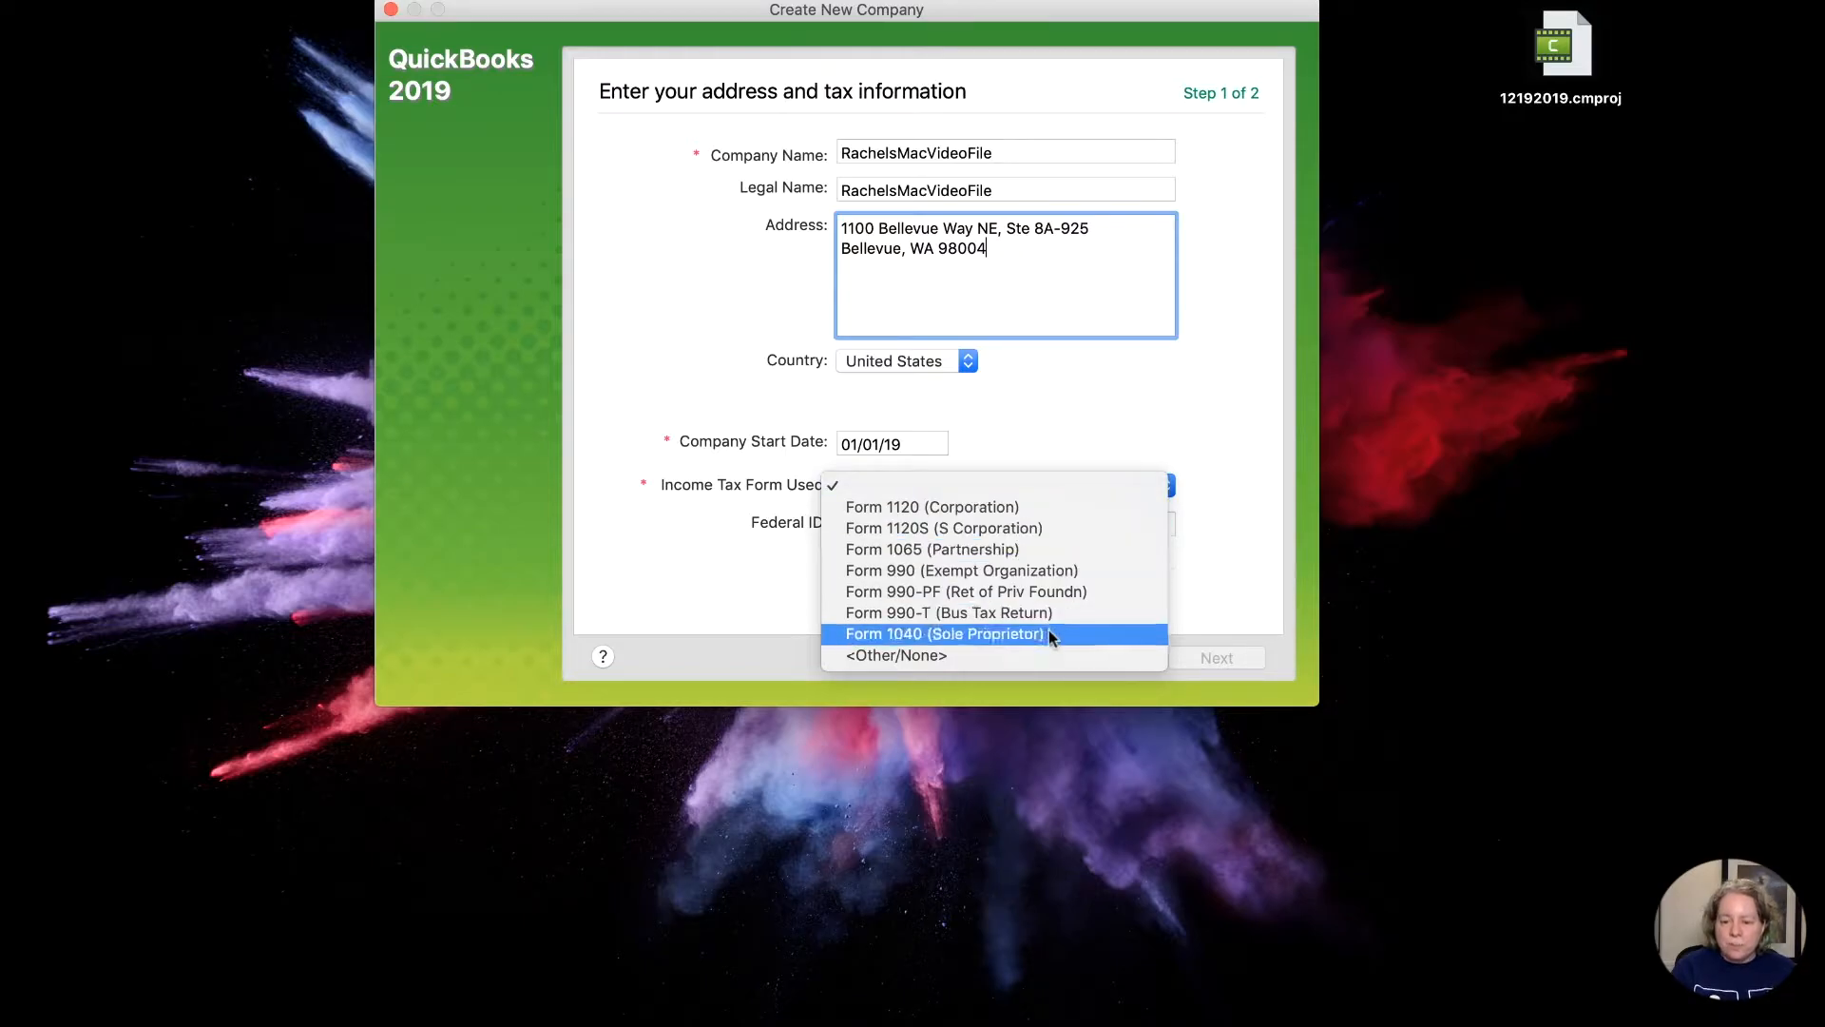
Step: Choose Form 1040 (Sole Proprietor) as the income tax form and move to the Federal ID field
click(944, 634)
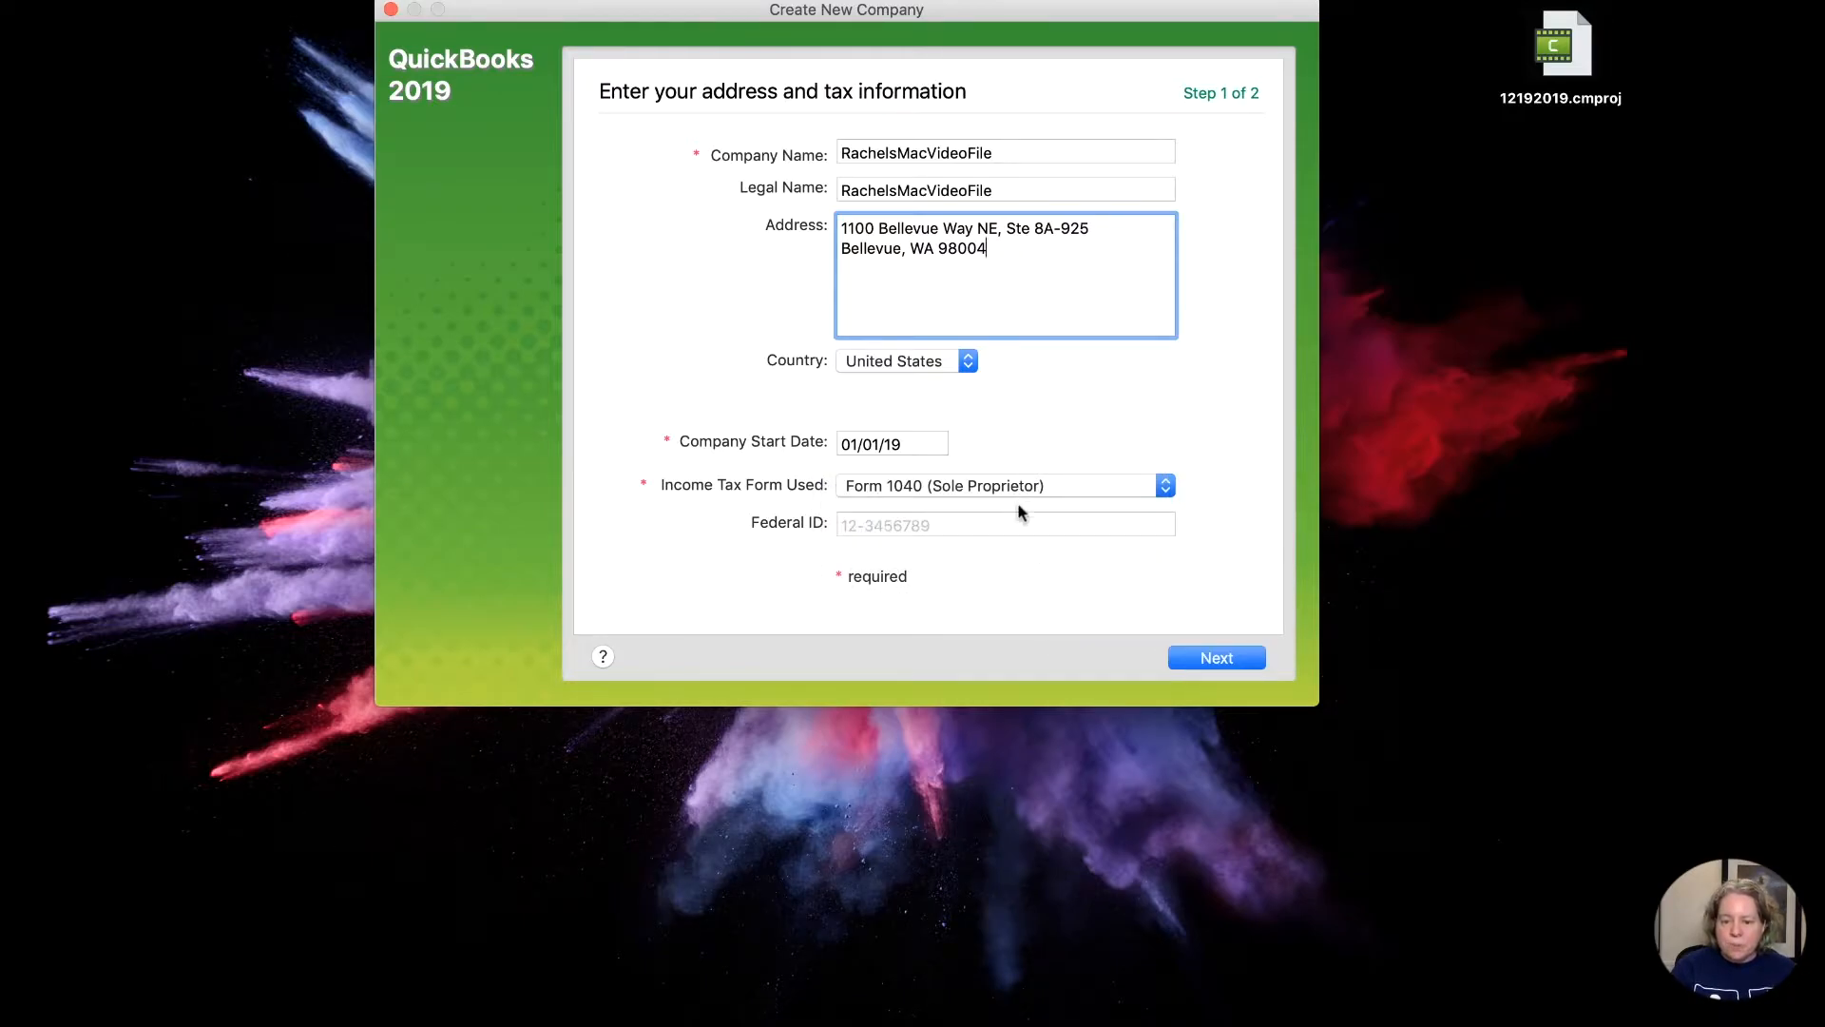
click(1021, 525)
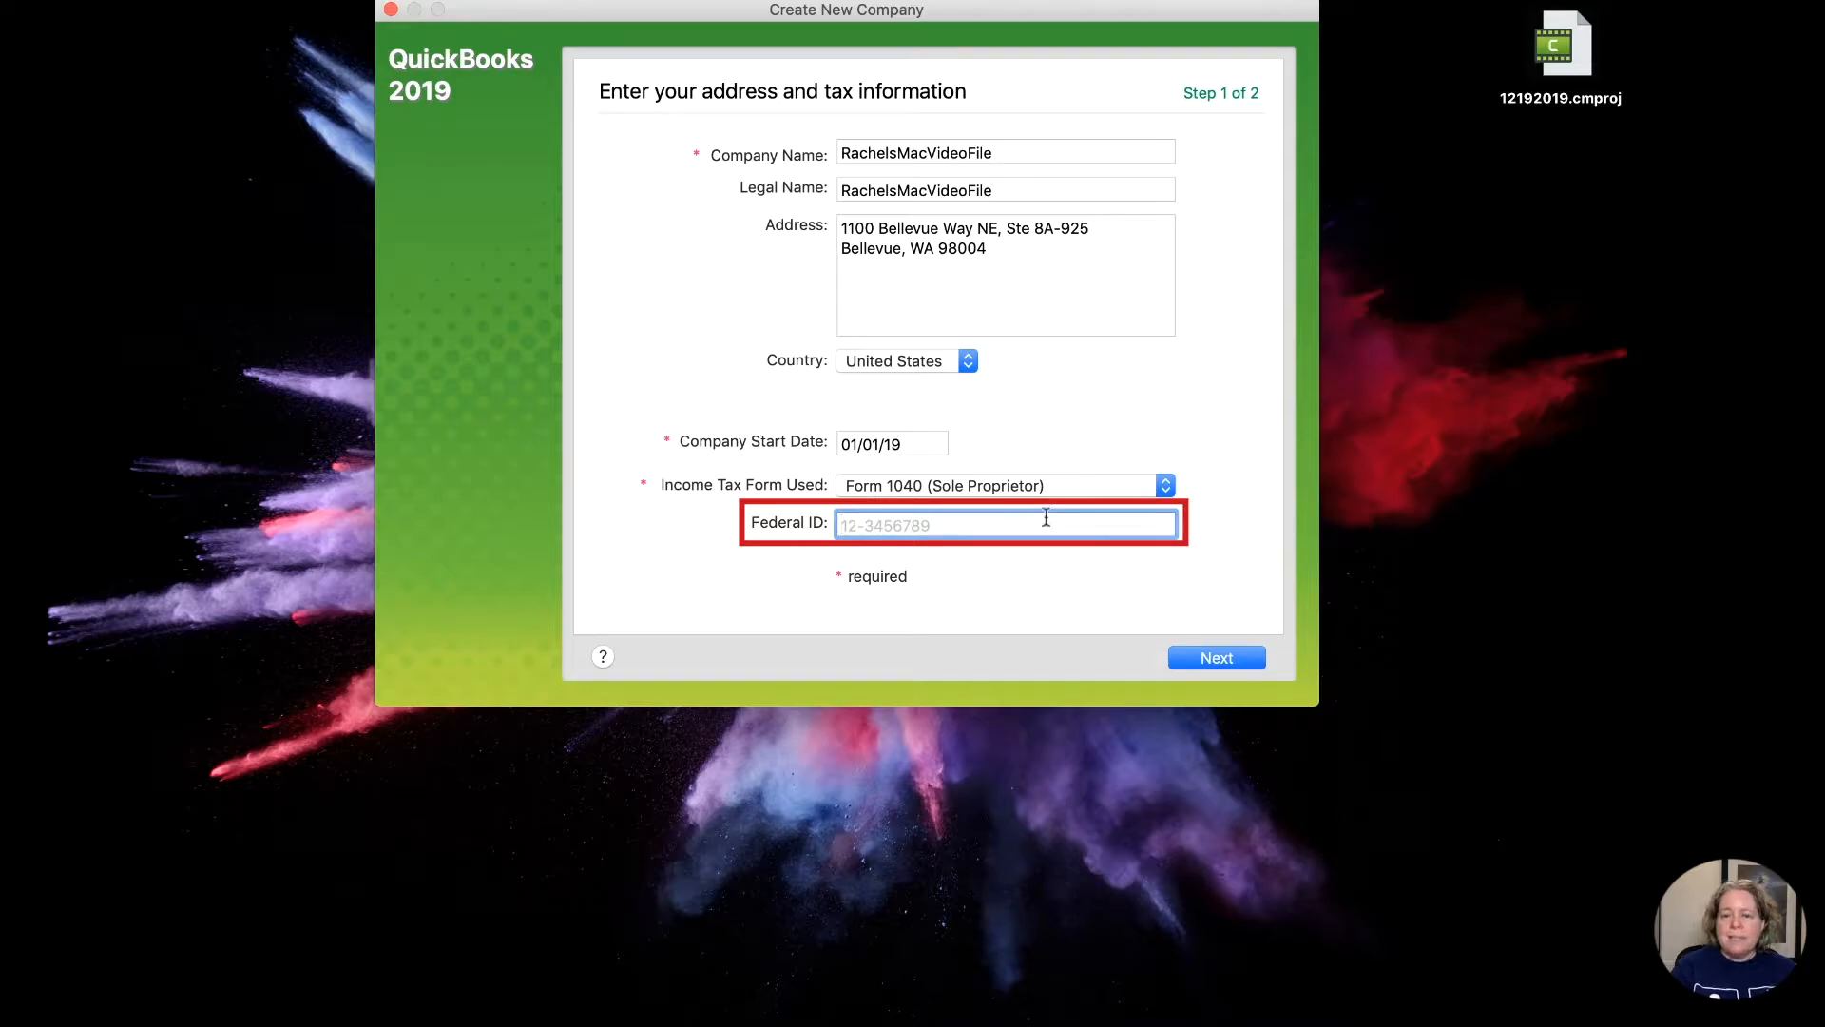
mouse_move(1048, 521)
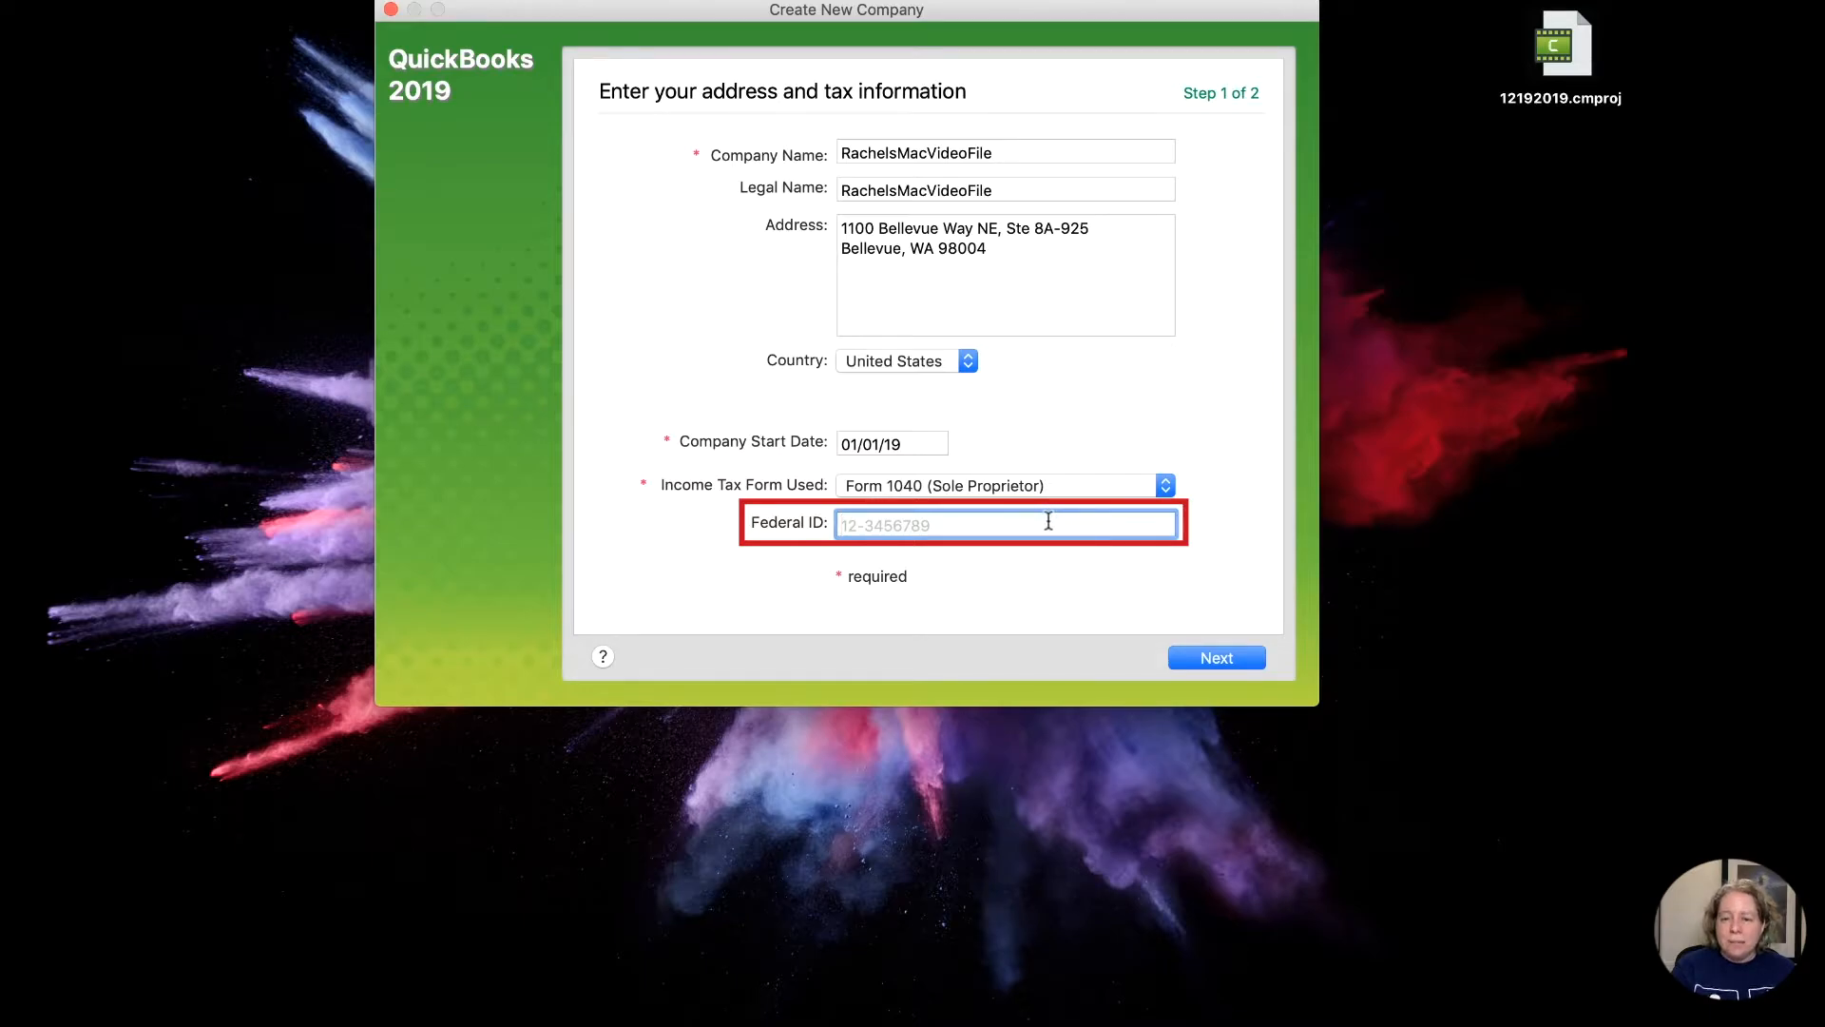
mouse_move(1065, 568)
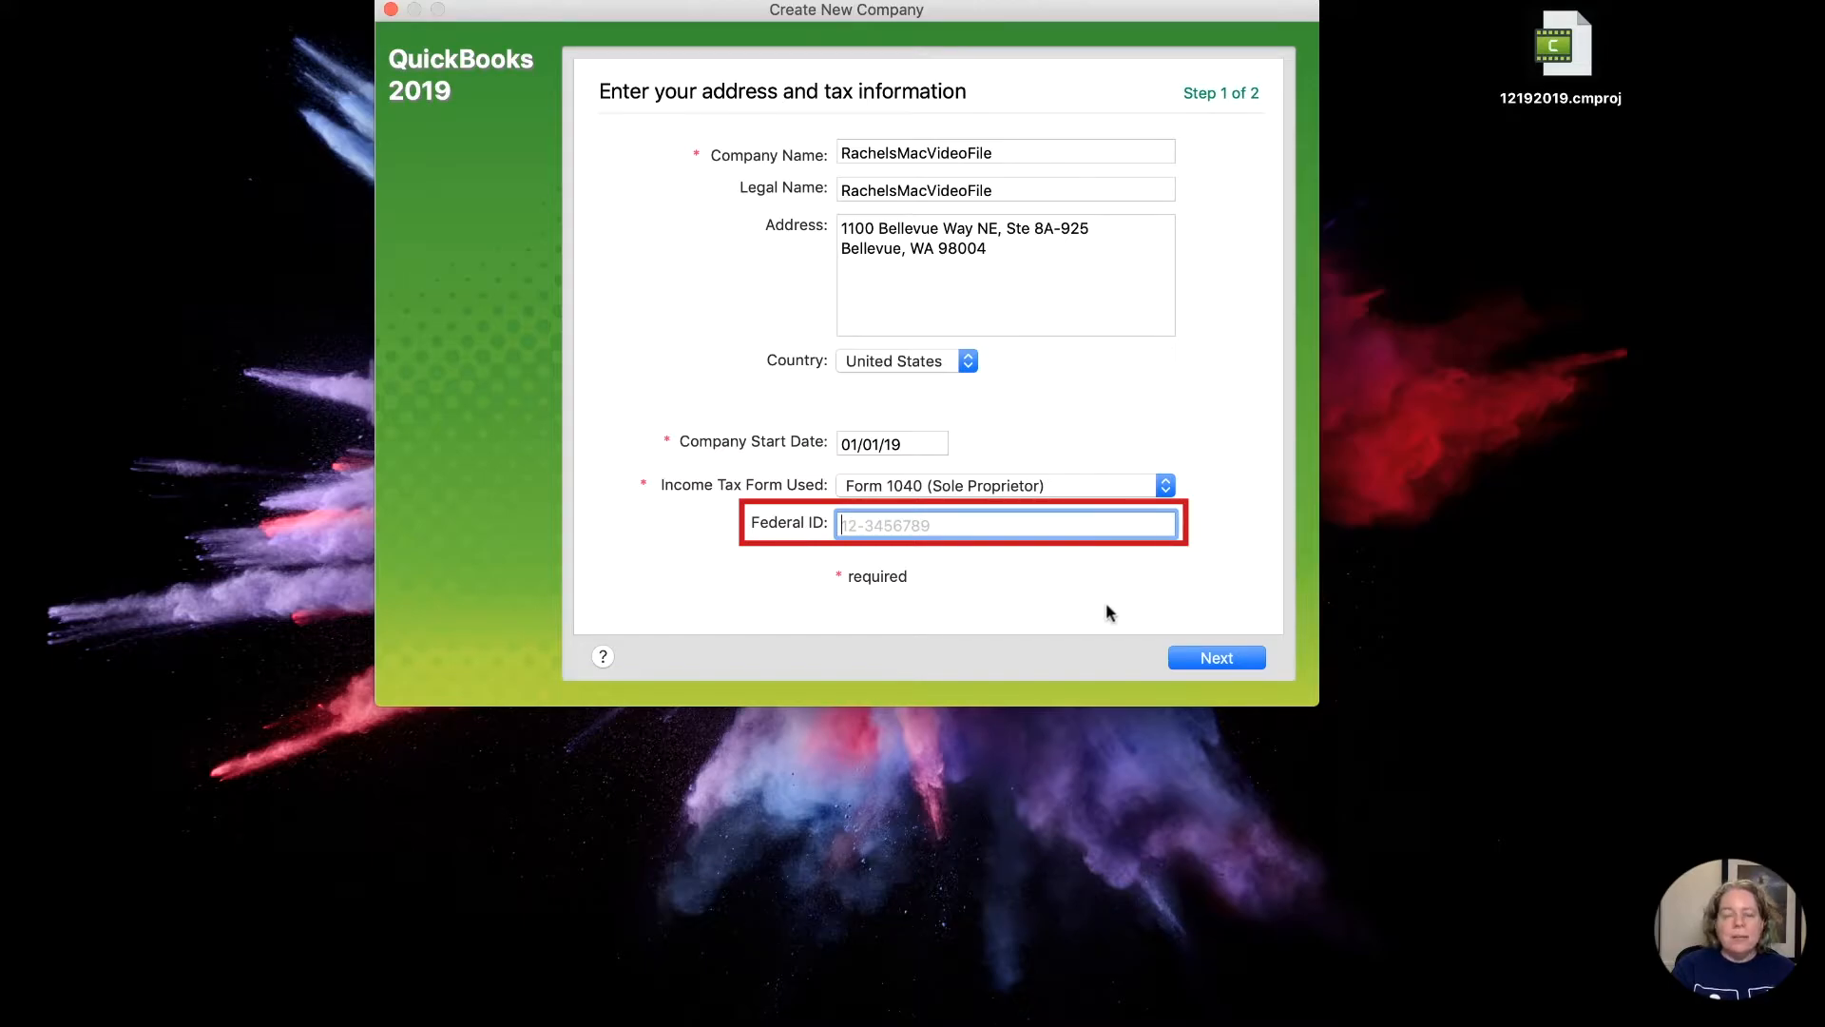
mouse_move(1171, 560)
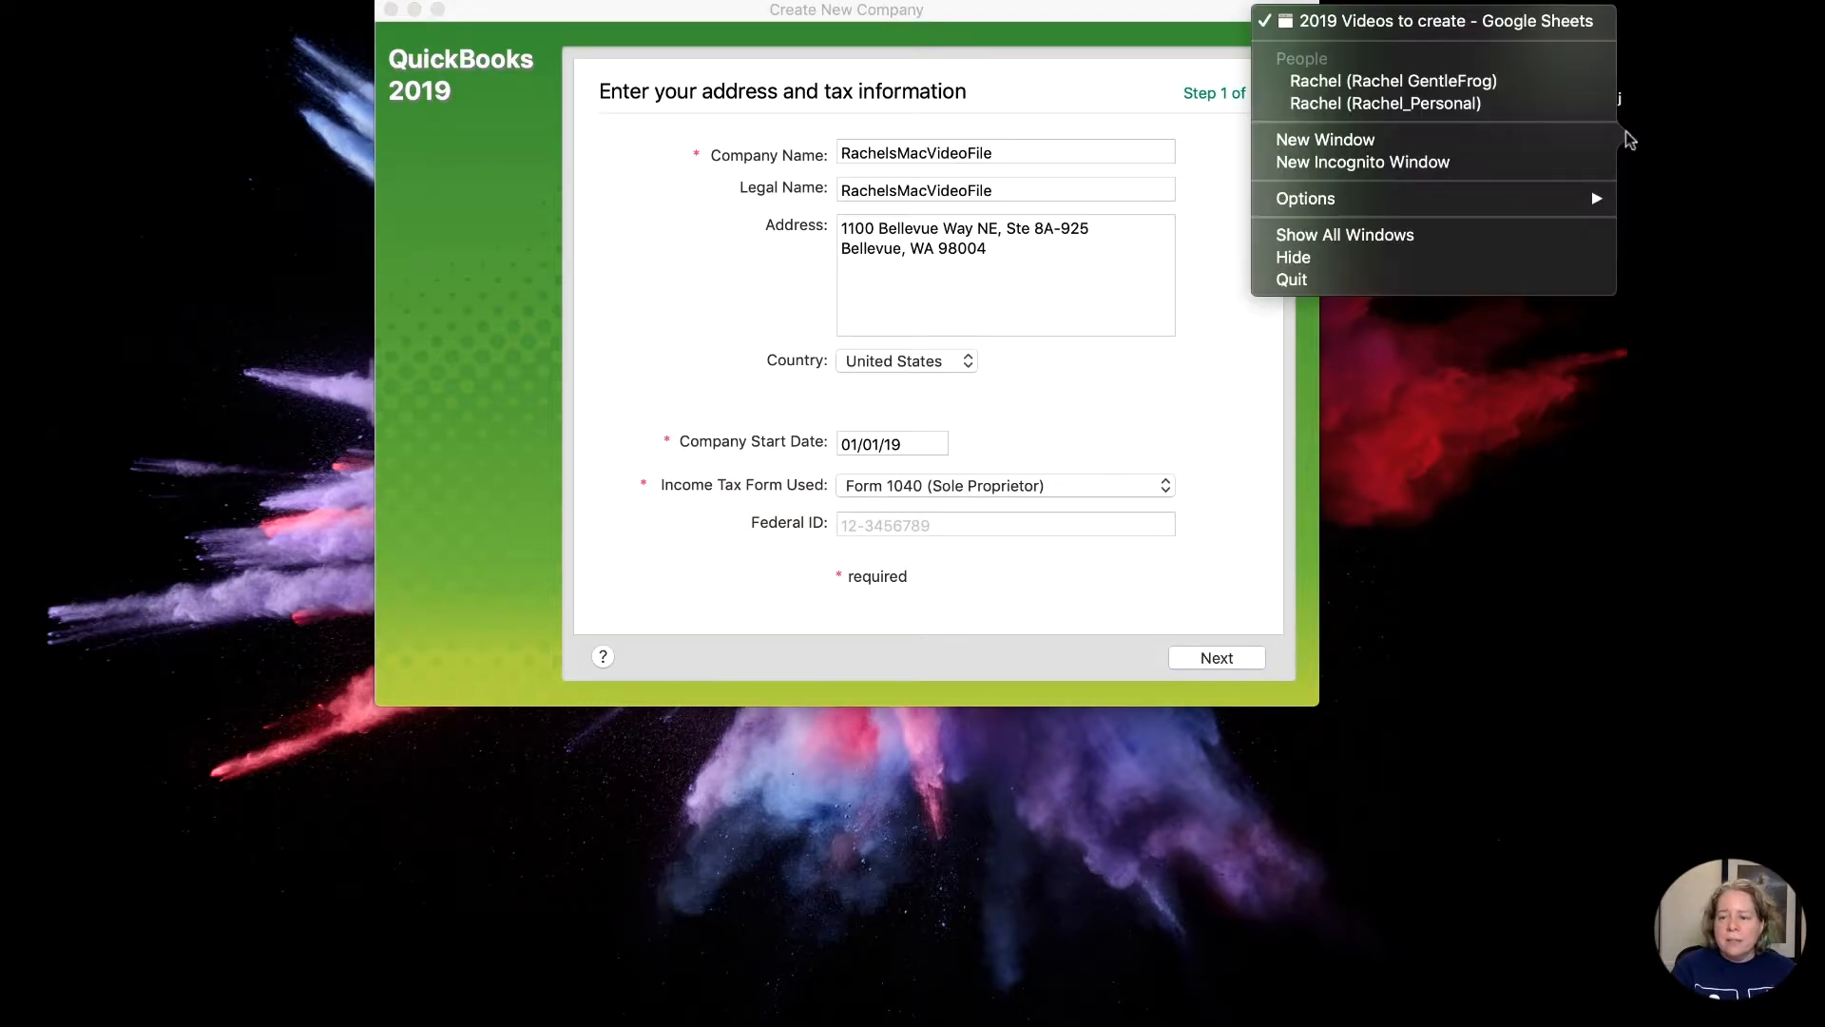
Step: In an incognito window go to irs.gov and start the online EIN application via Apply Online Now
click(1362, 162)
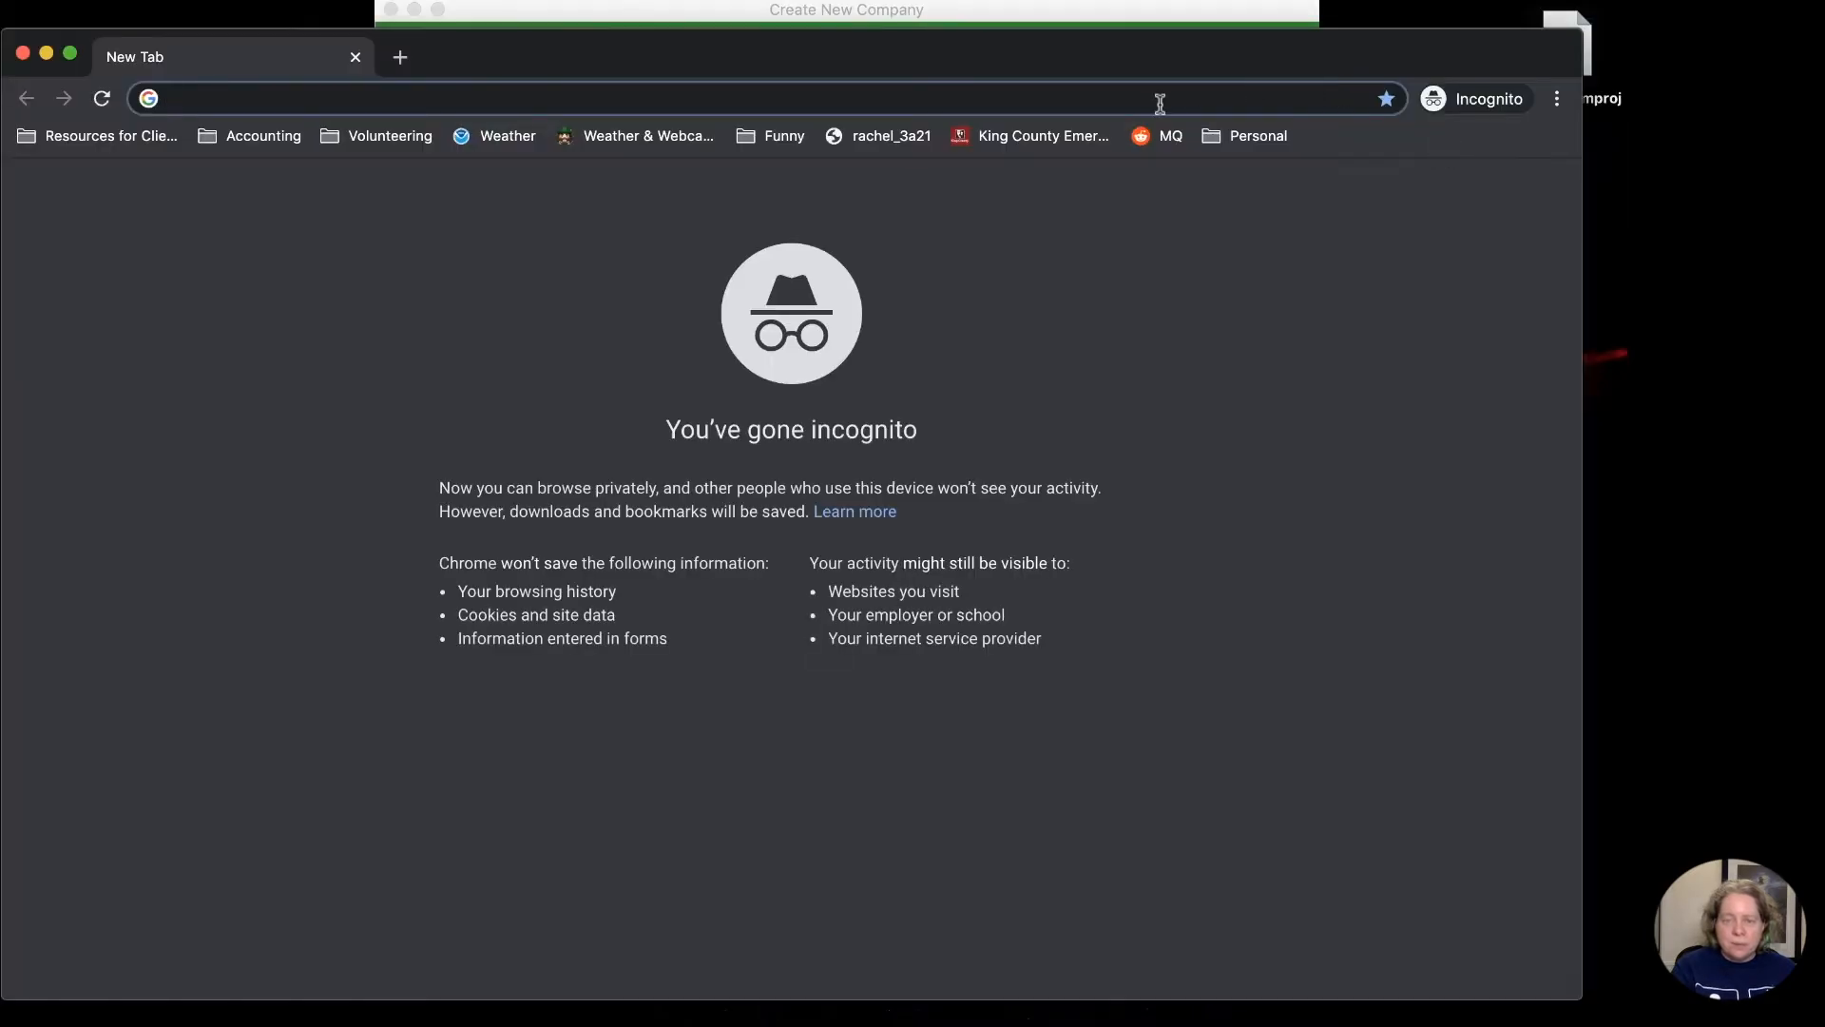
text(irs.gov)
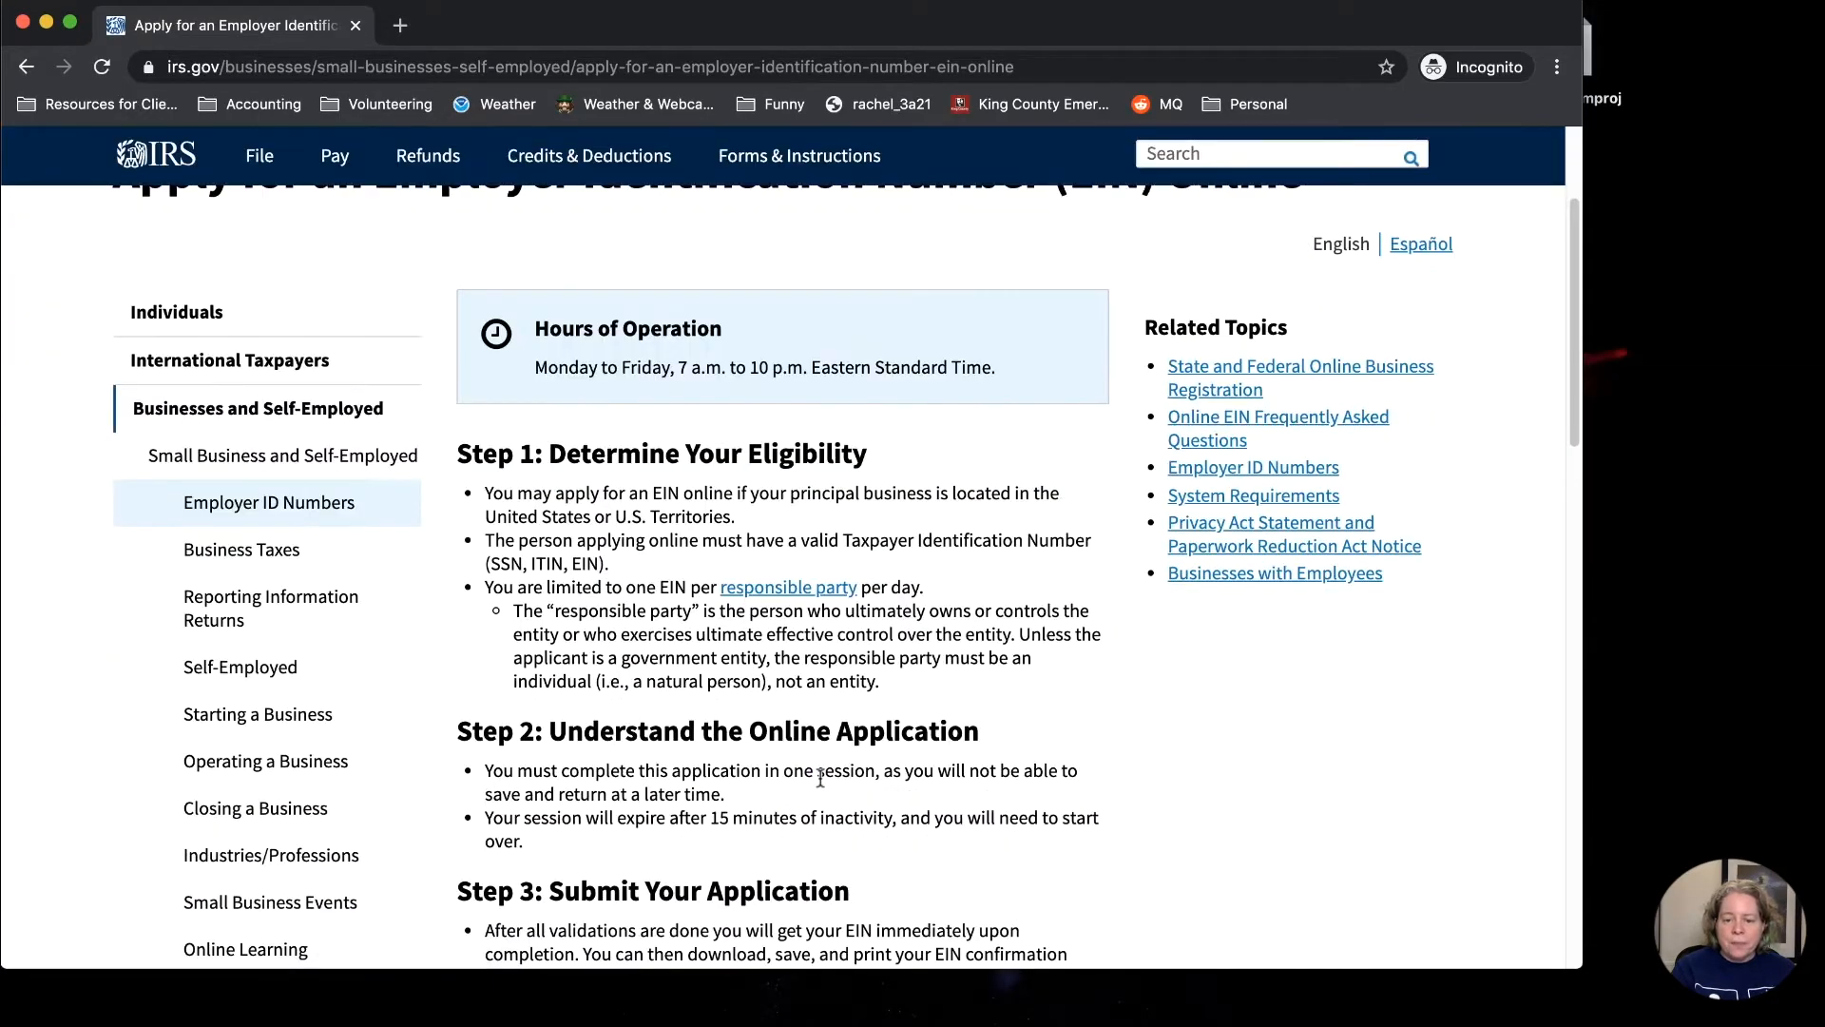
scroll(down, 3)
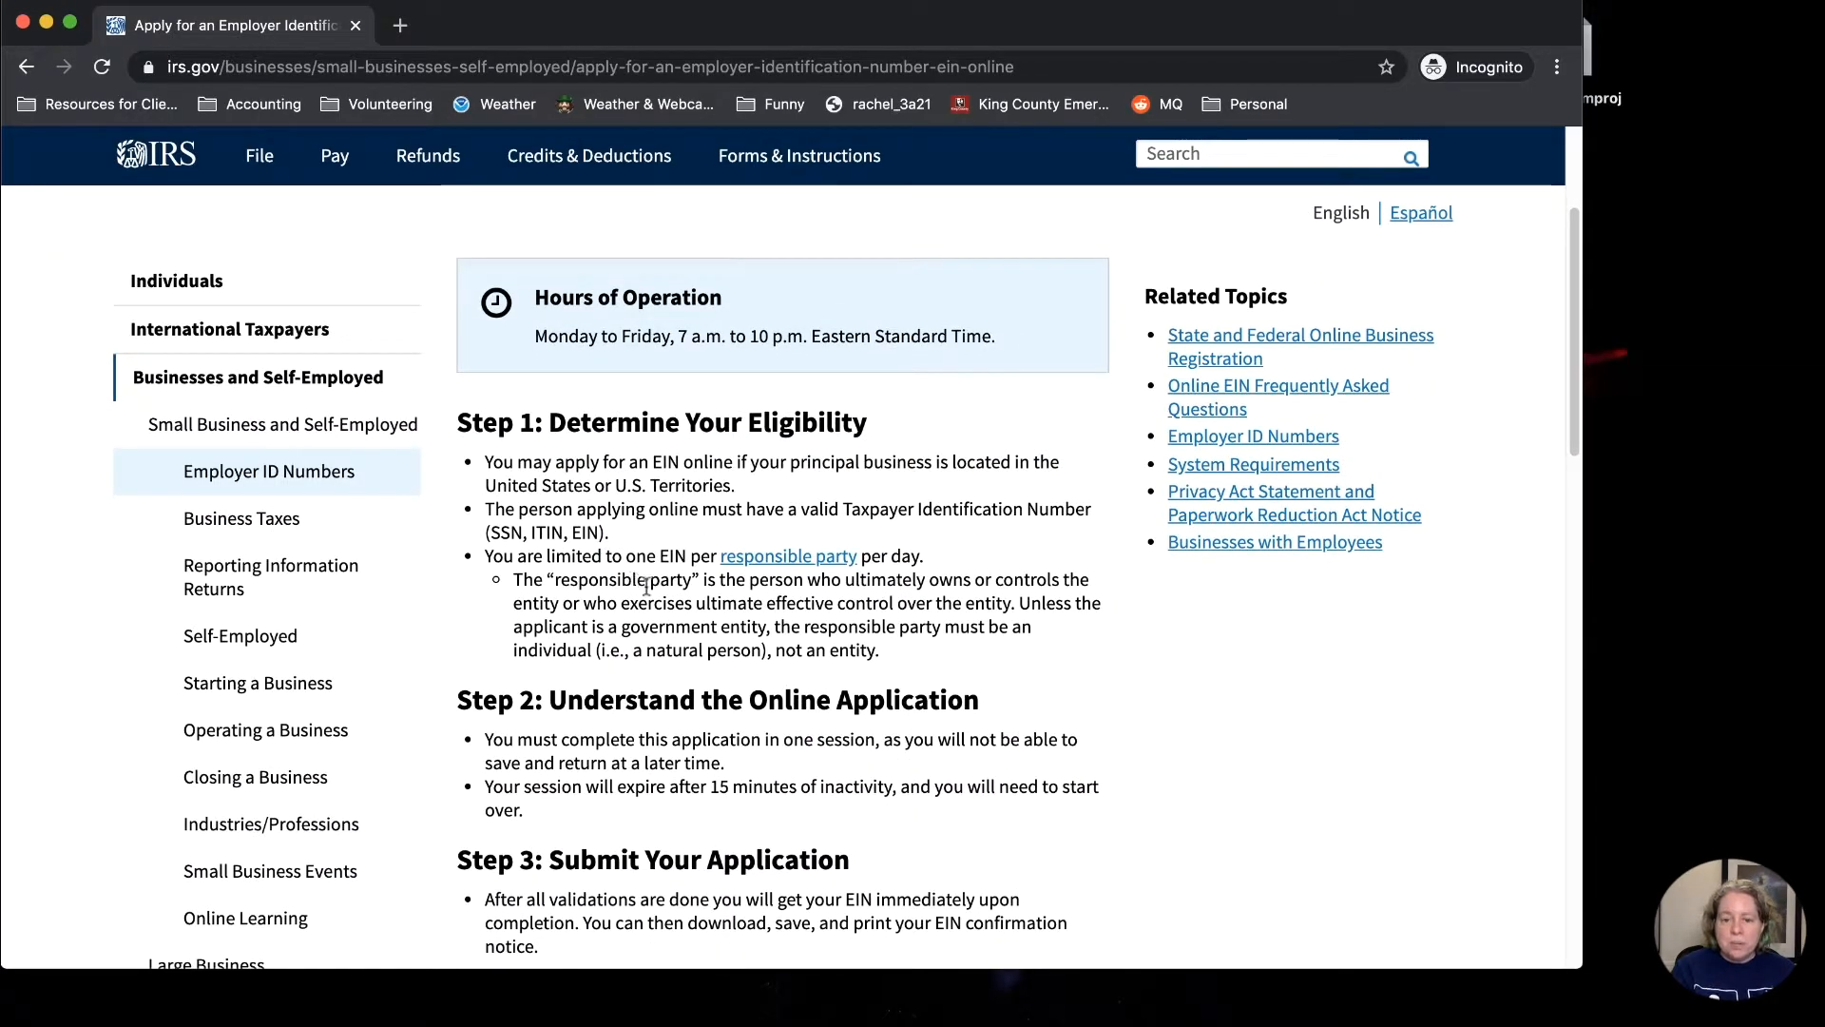
scroll(down, 3)
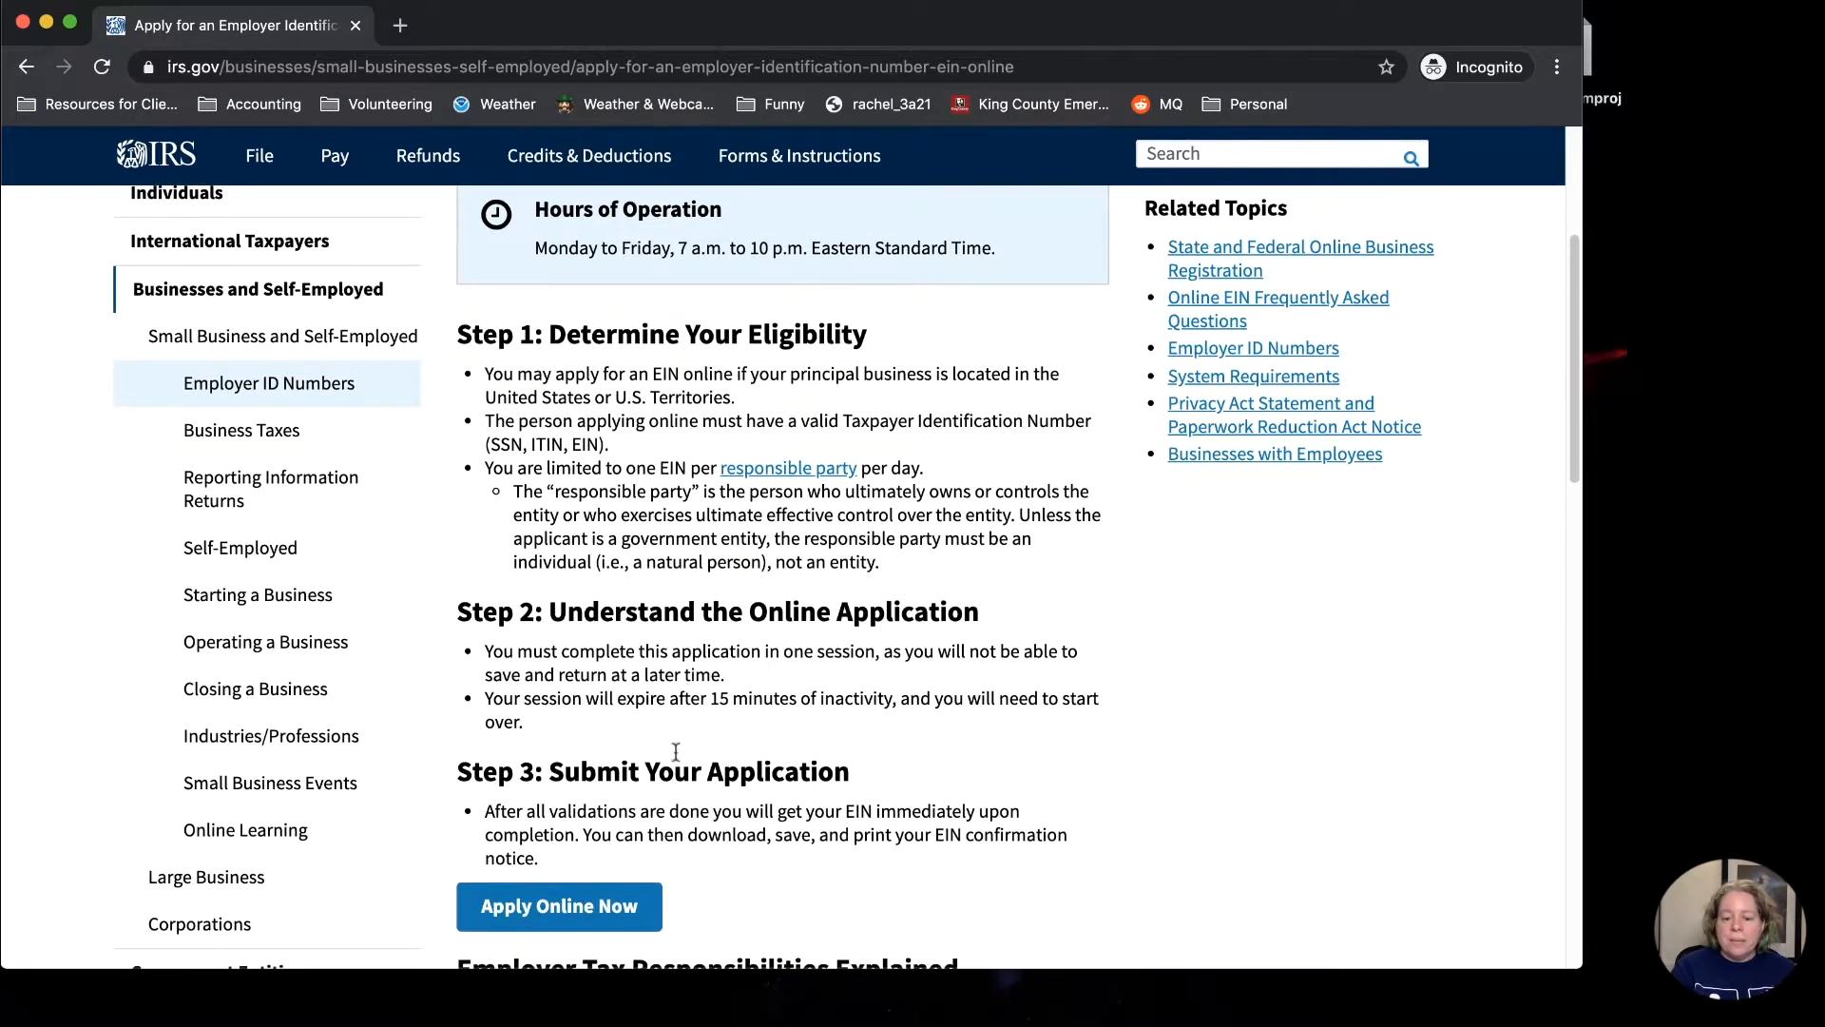
scroll(down, 3)
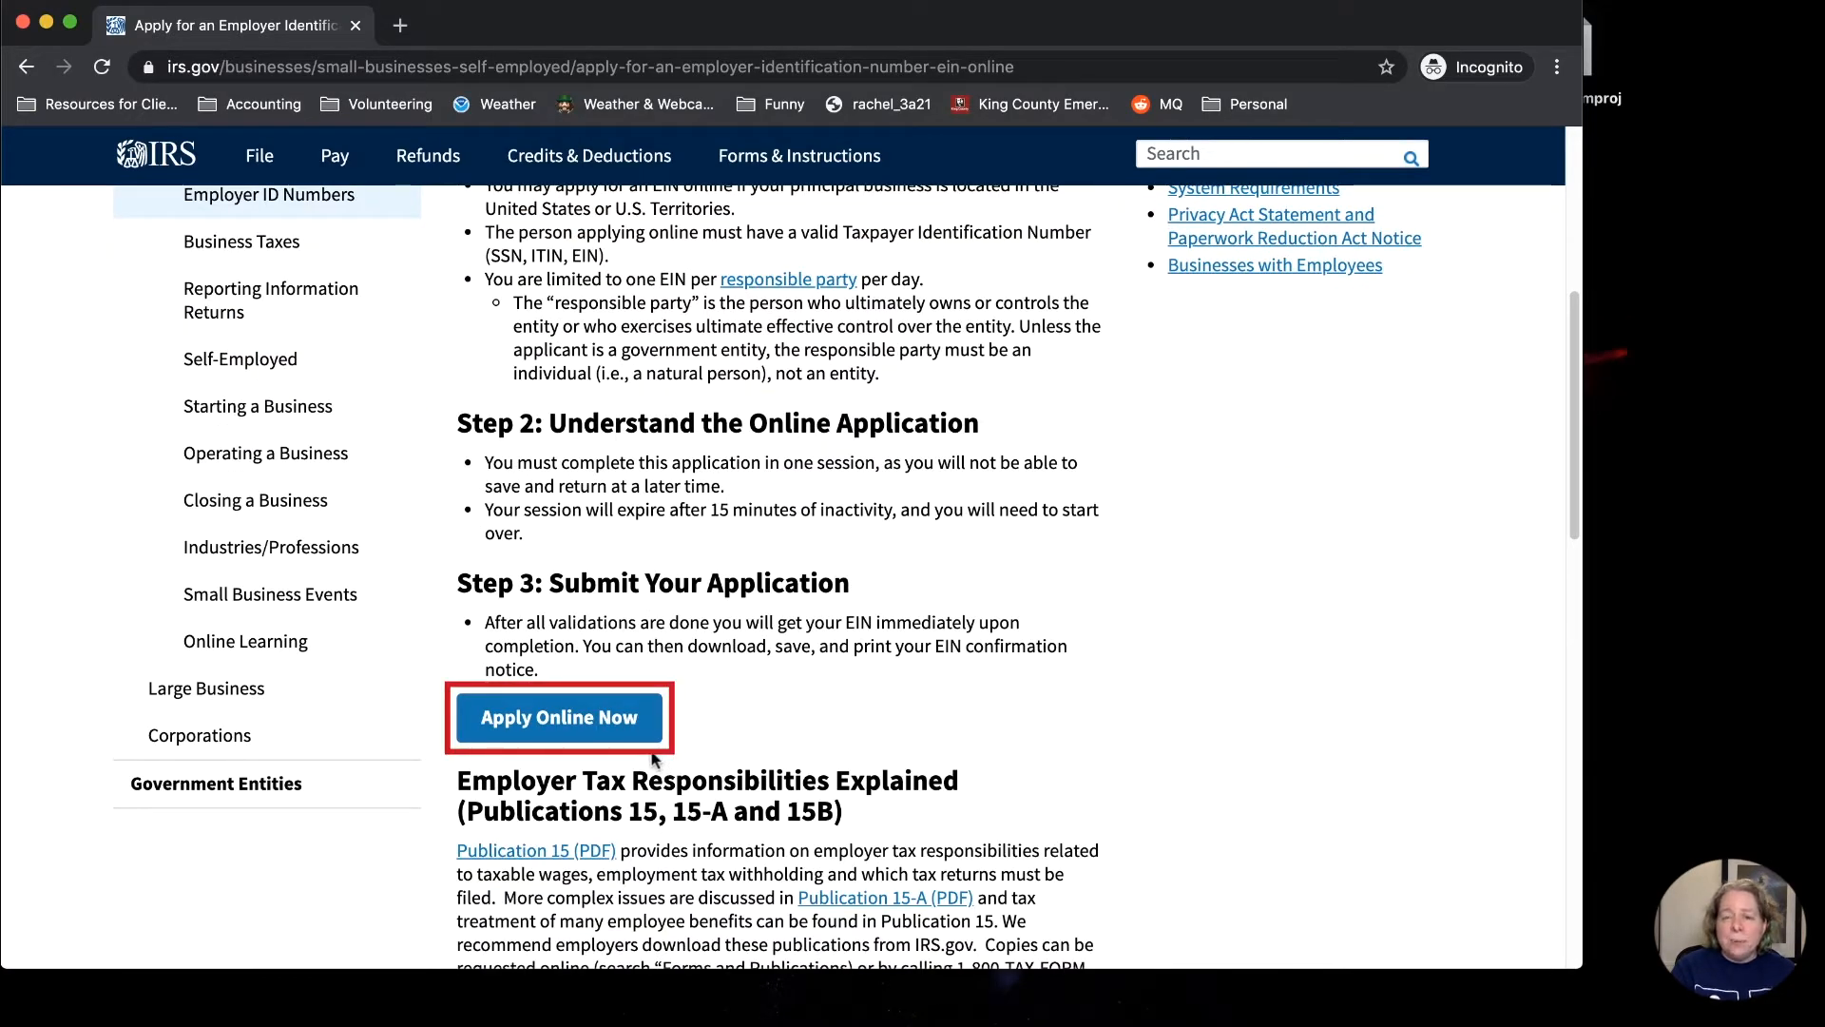
click(559, 719)
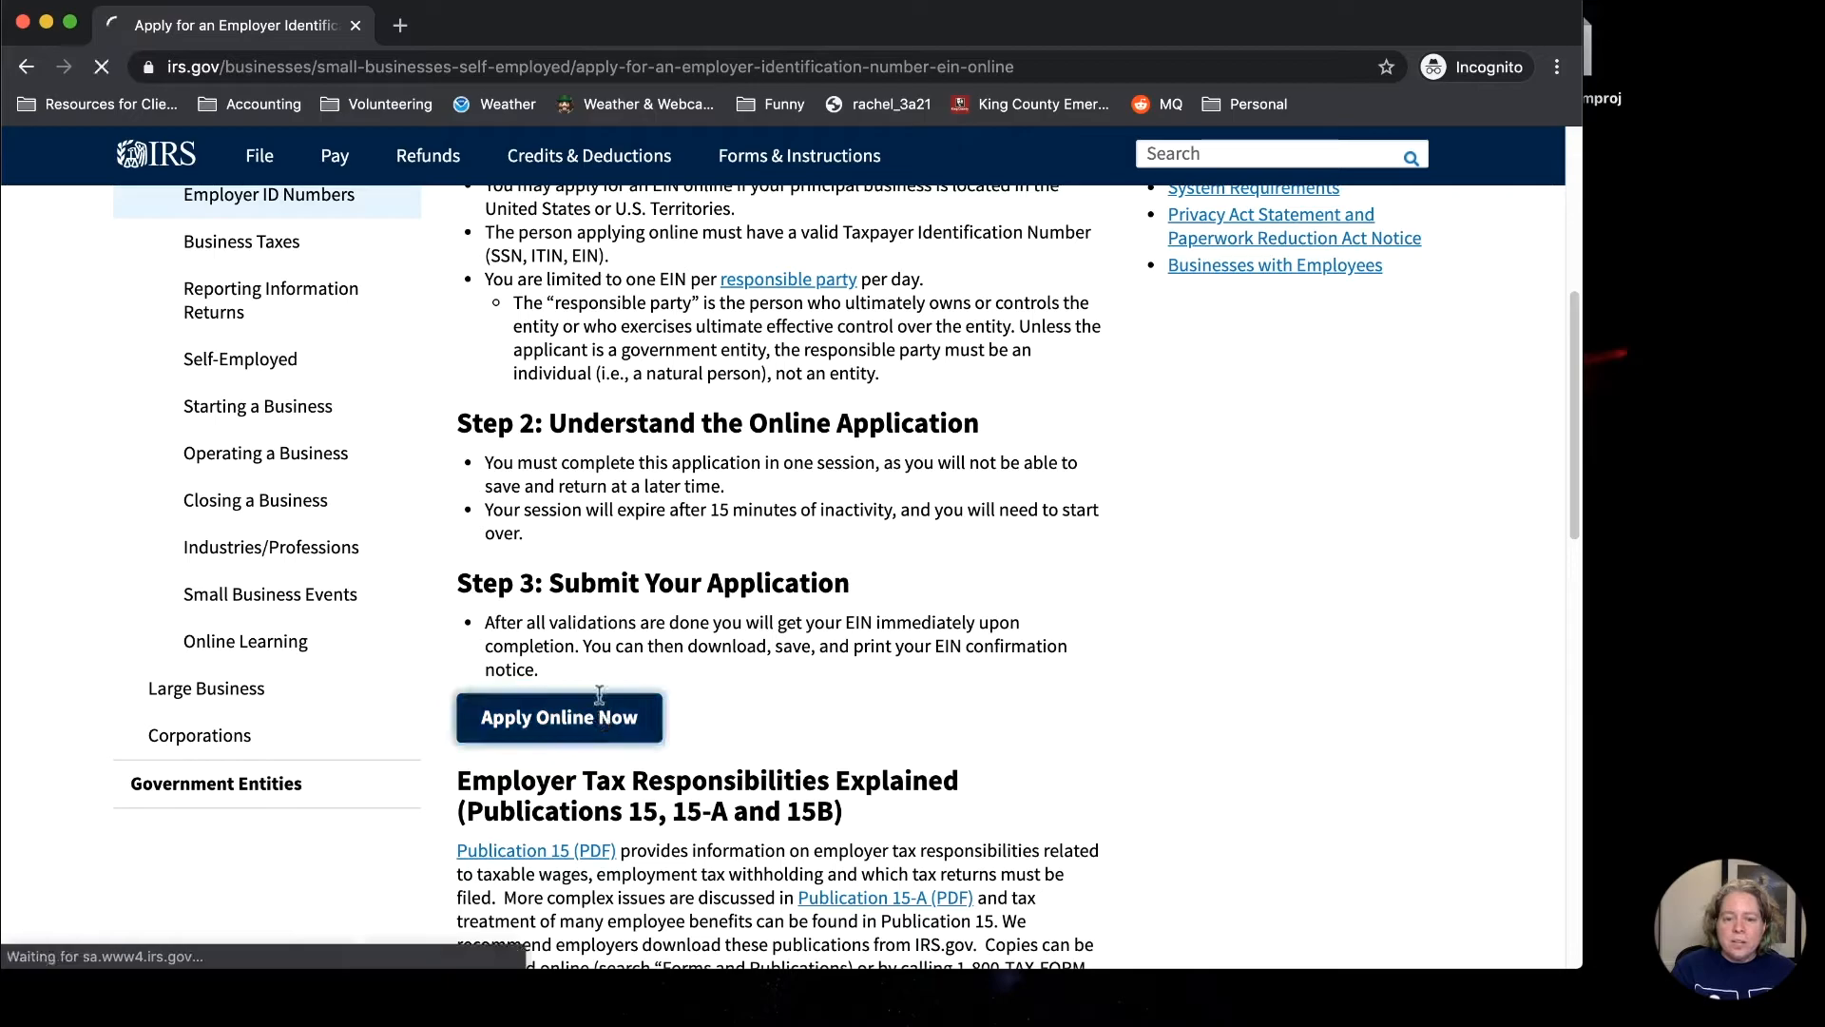
click(559, 717)
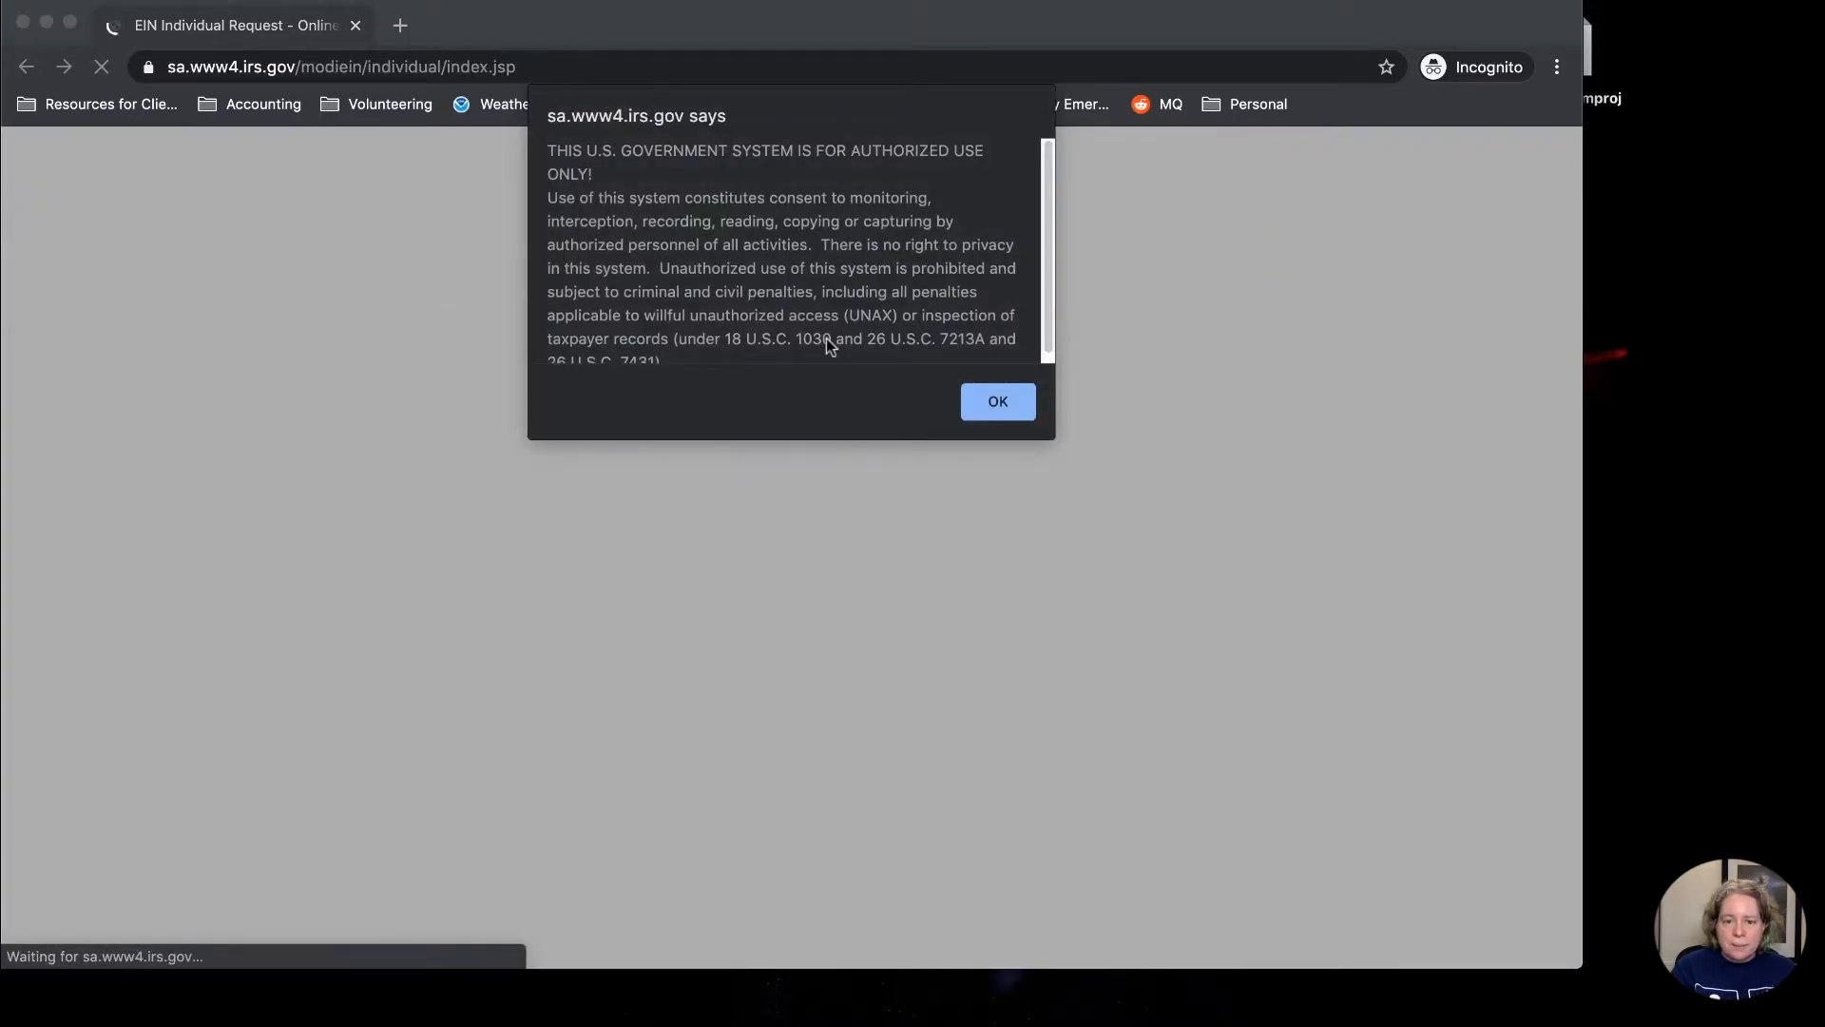
Step: Accept the warning, begin the EIN application as Sole Proprietor with reason 'Started a new business'
click(996, 401)
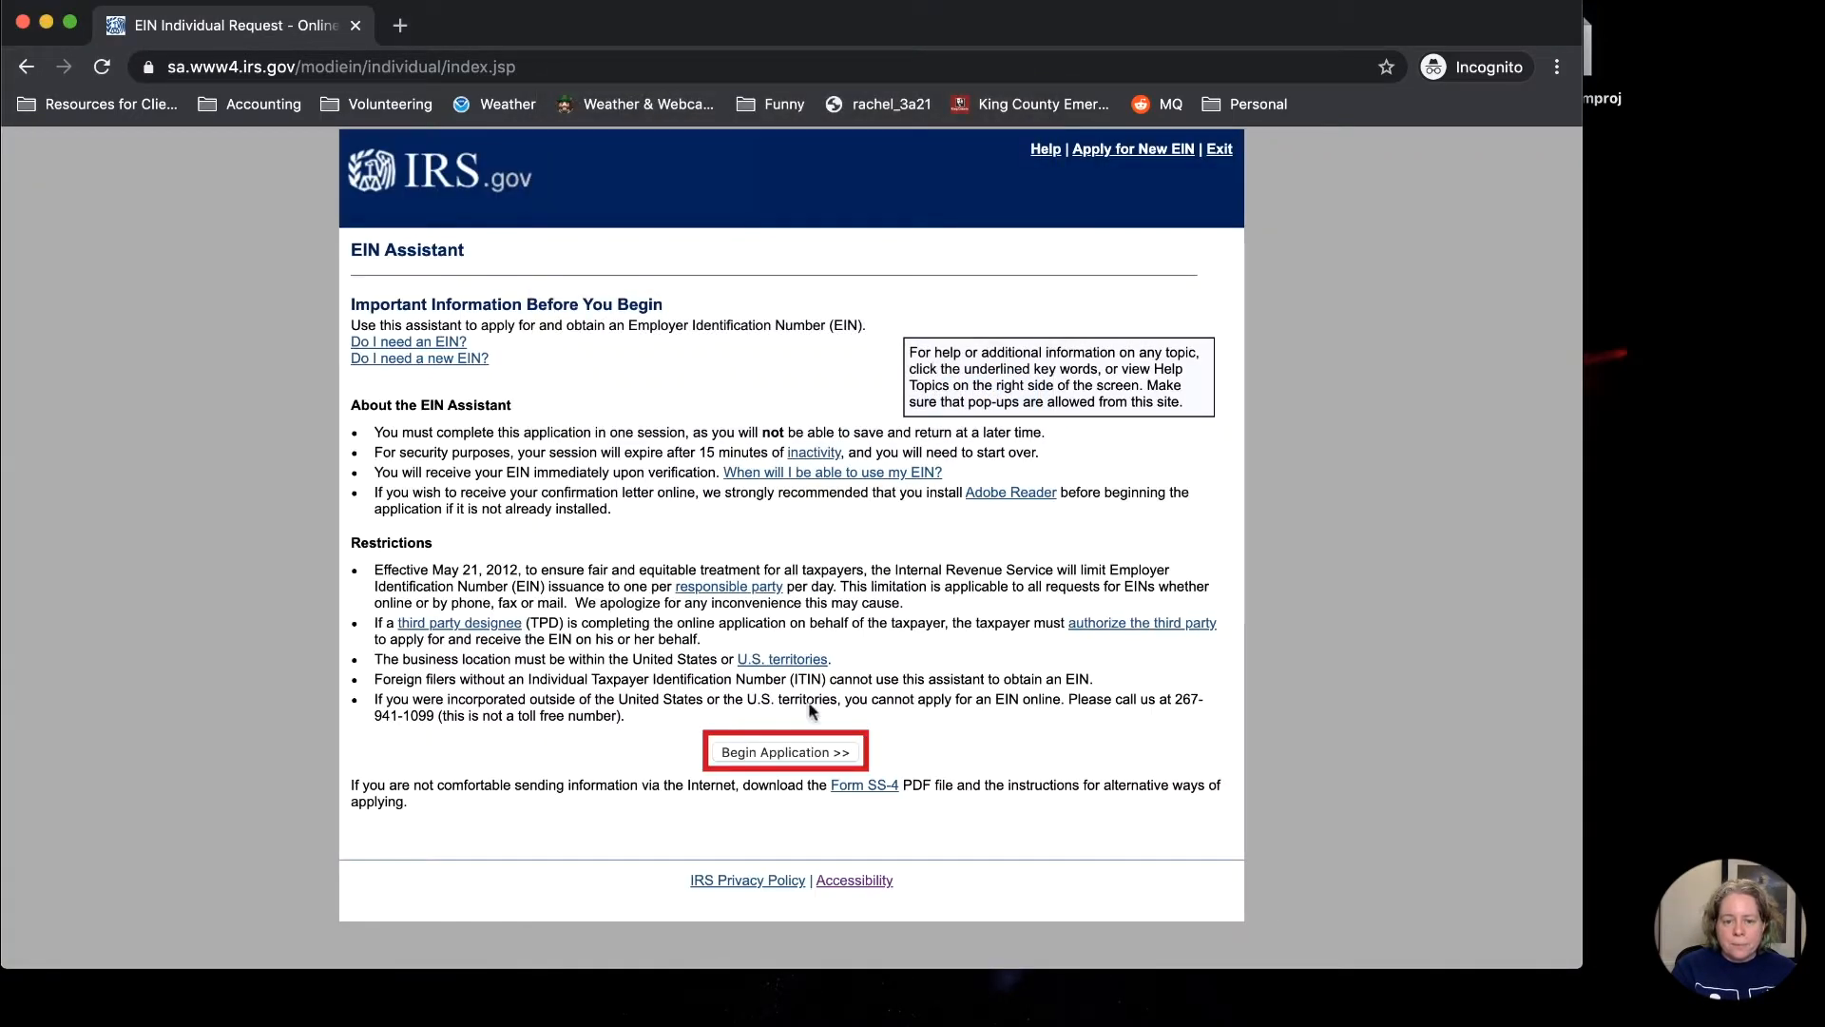
click(783, 751)
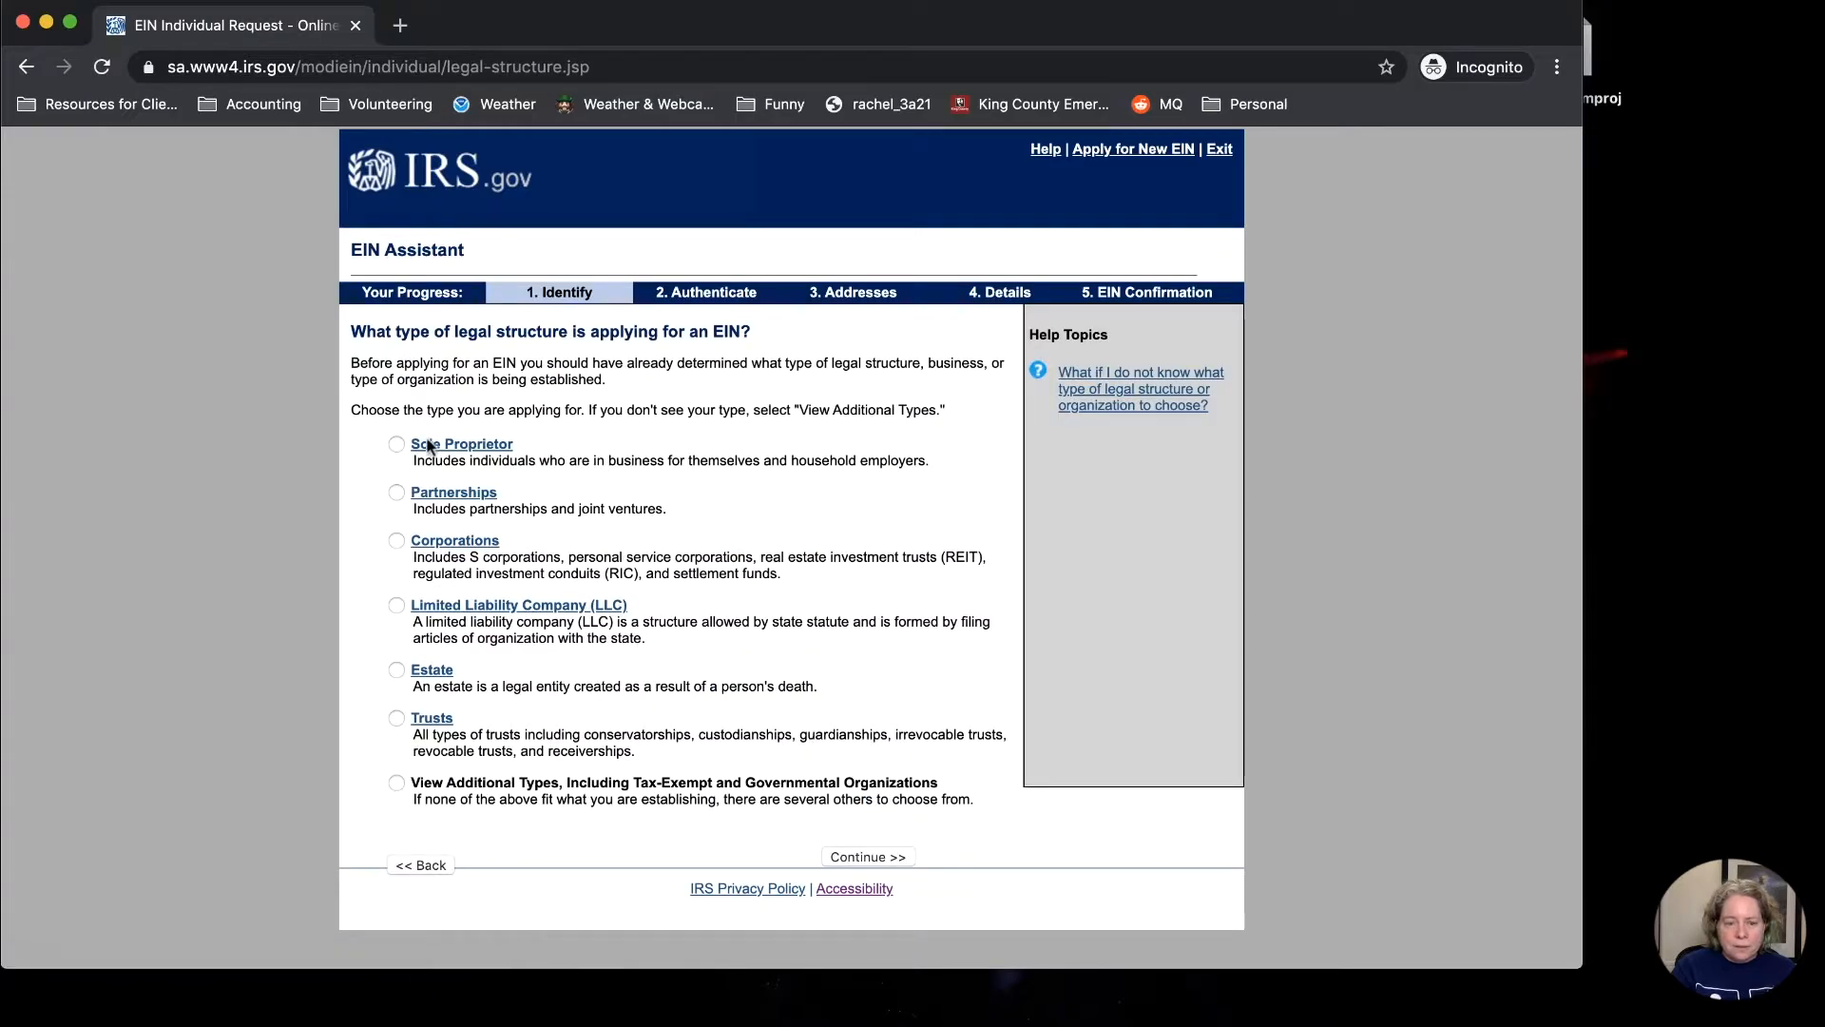
click(395, 445)
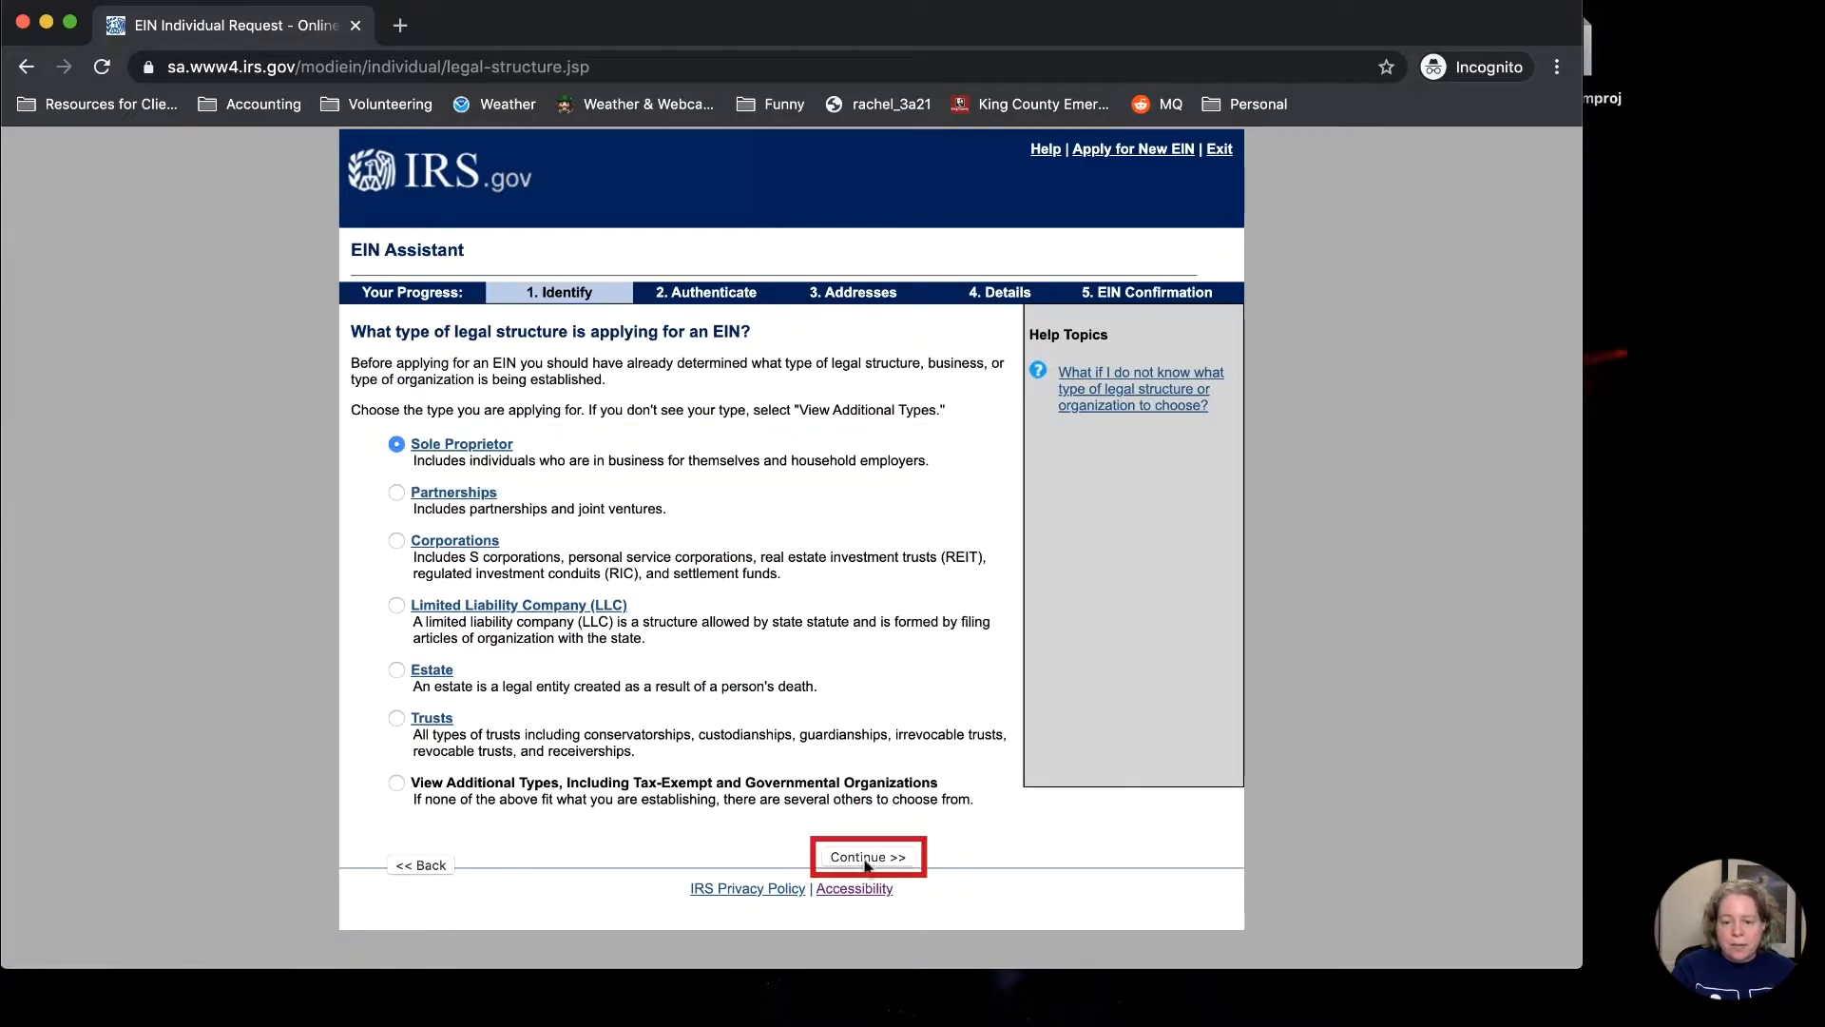
click(867, 855)
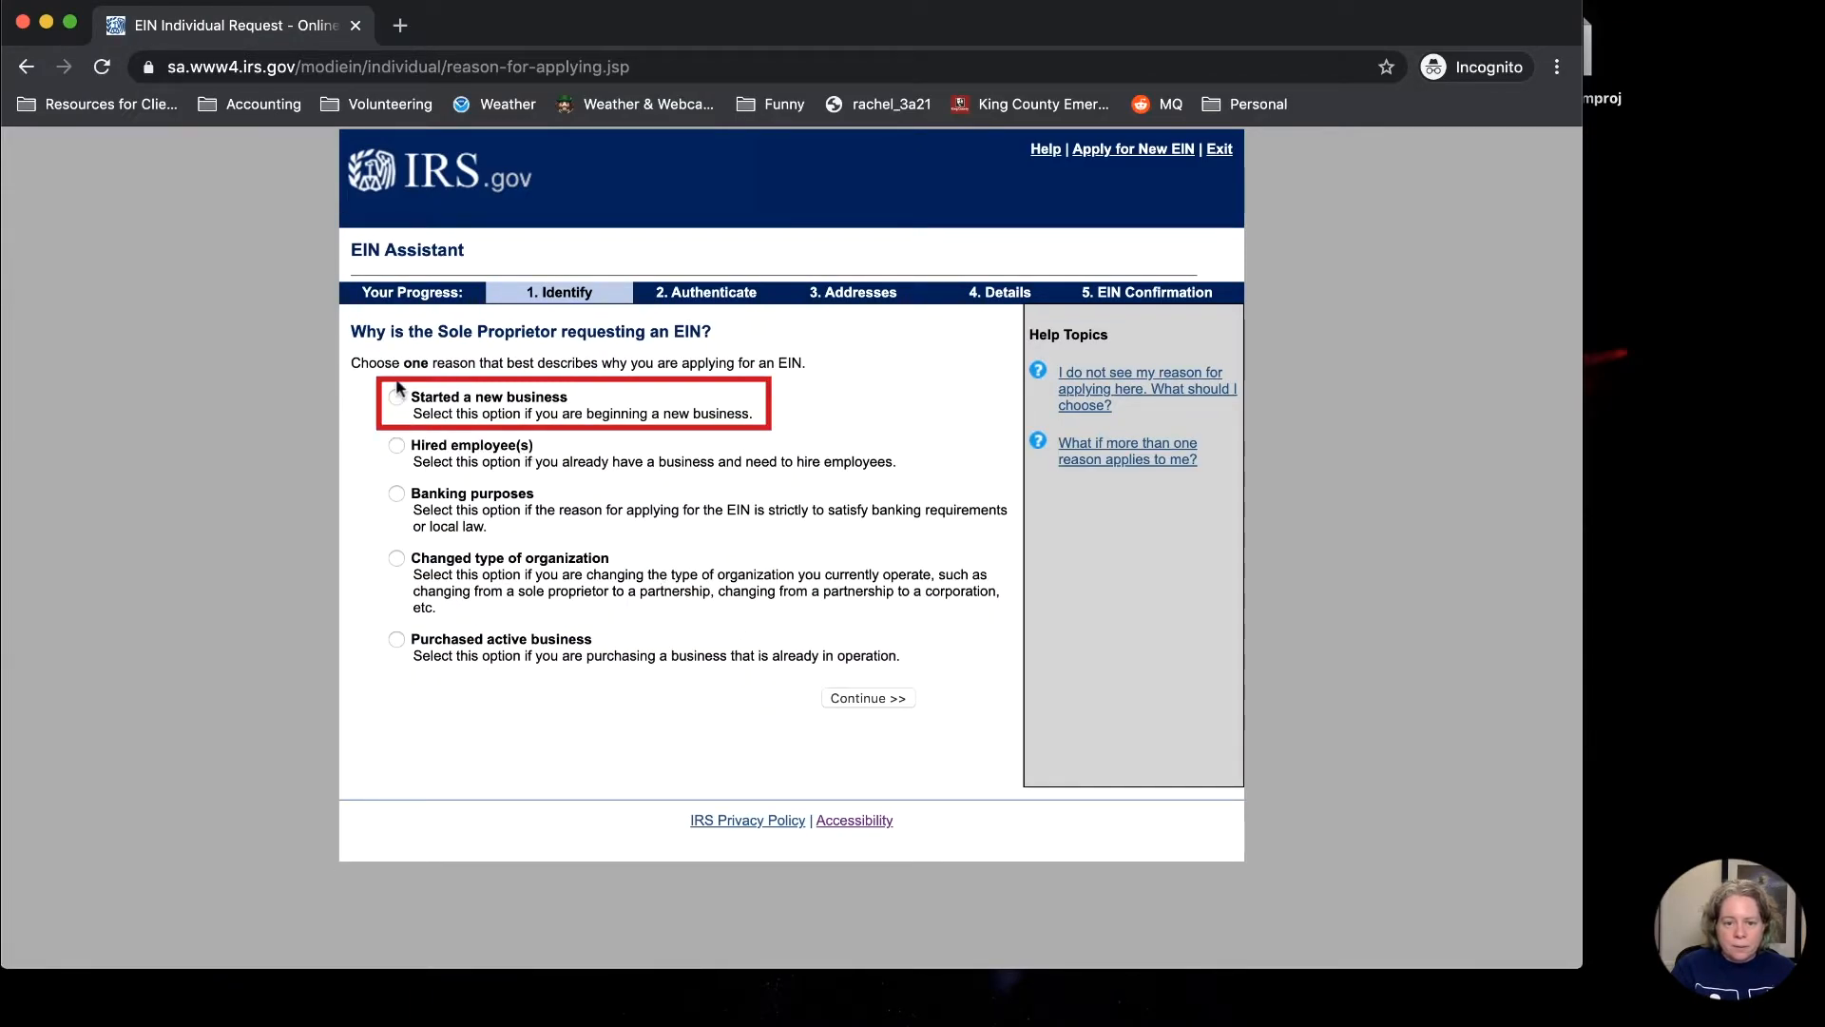
click(867, 697)
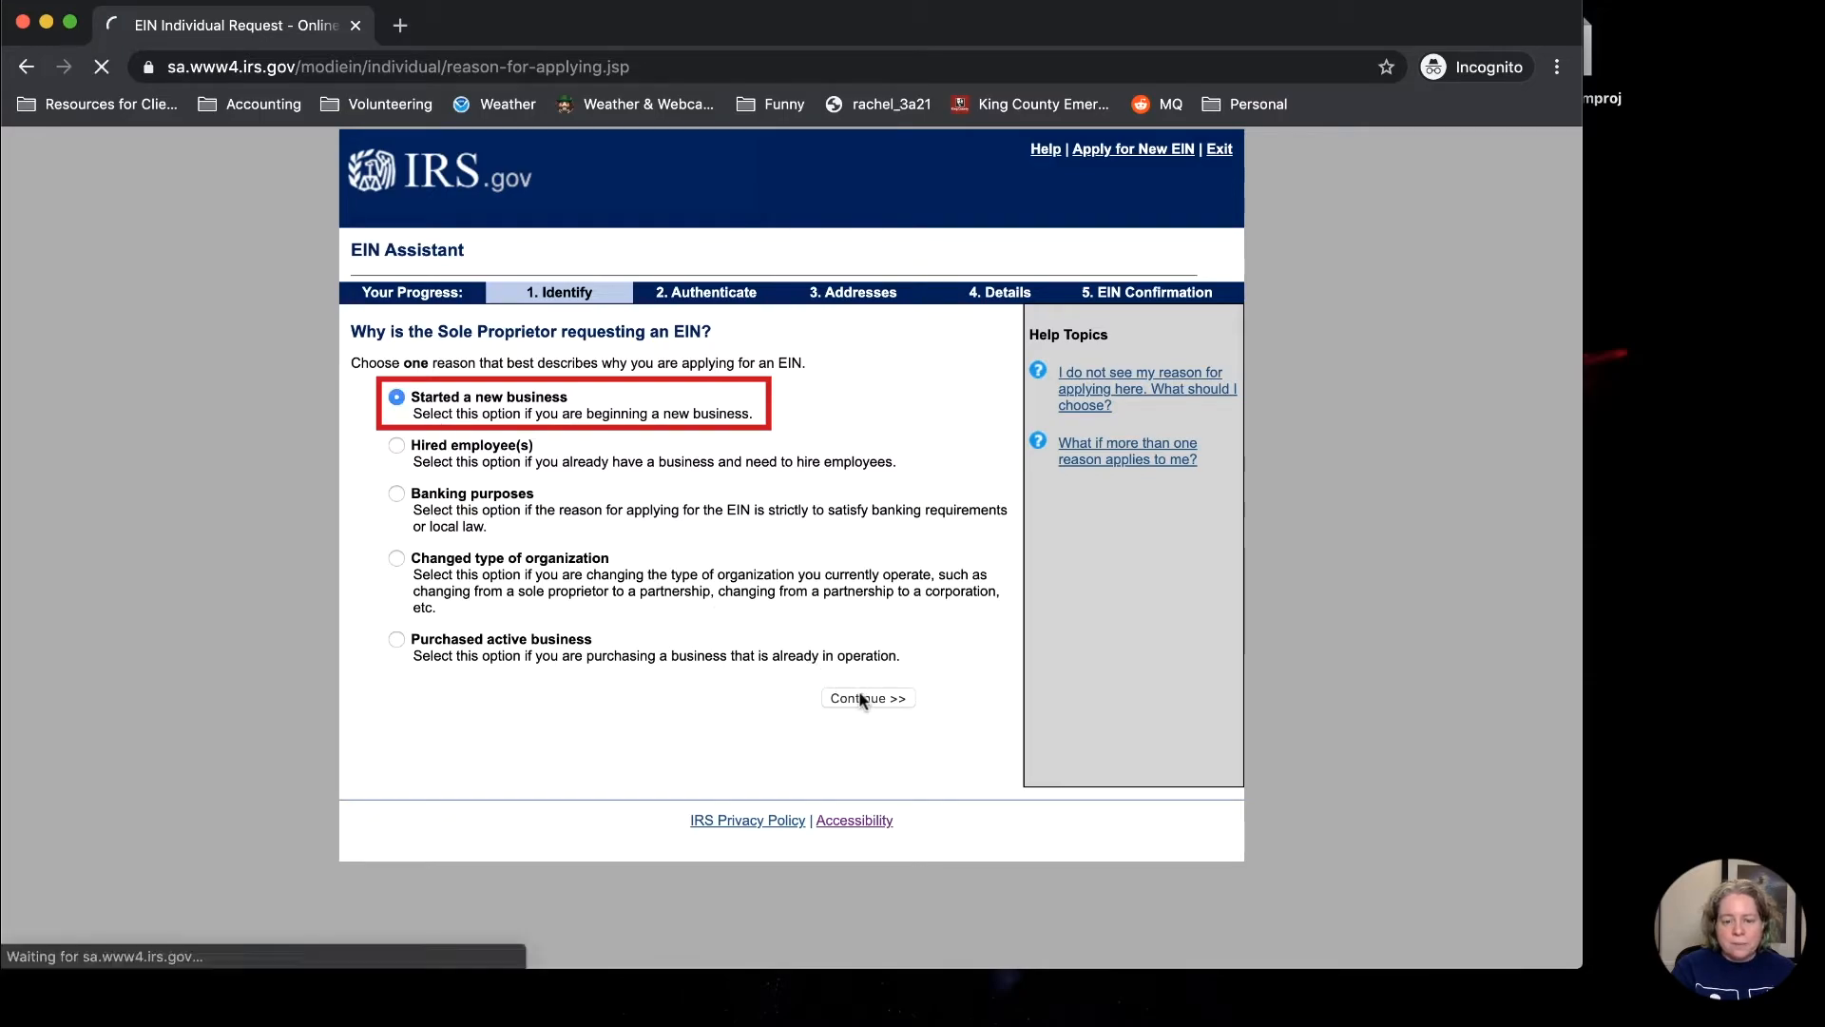
click(866, 697)
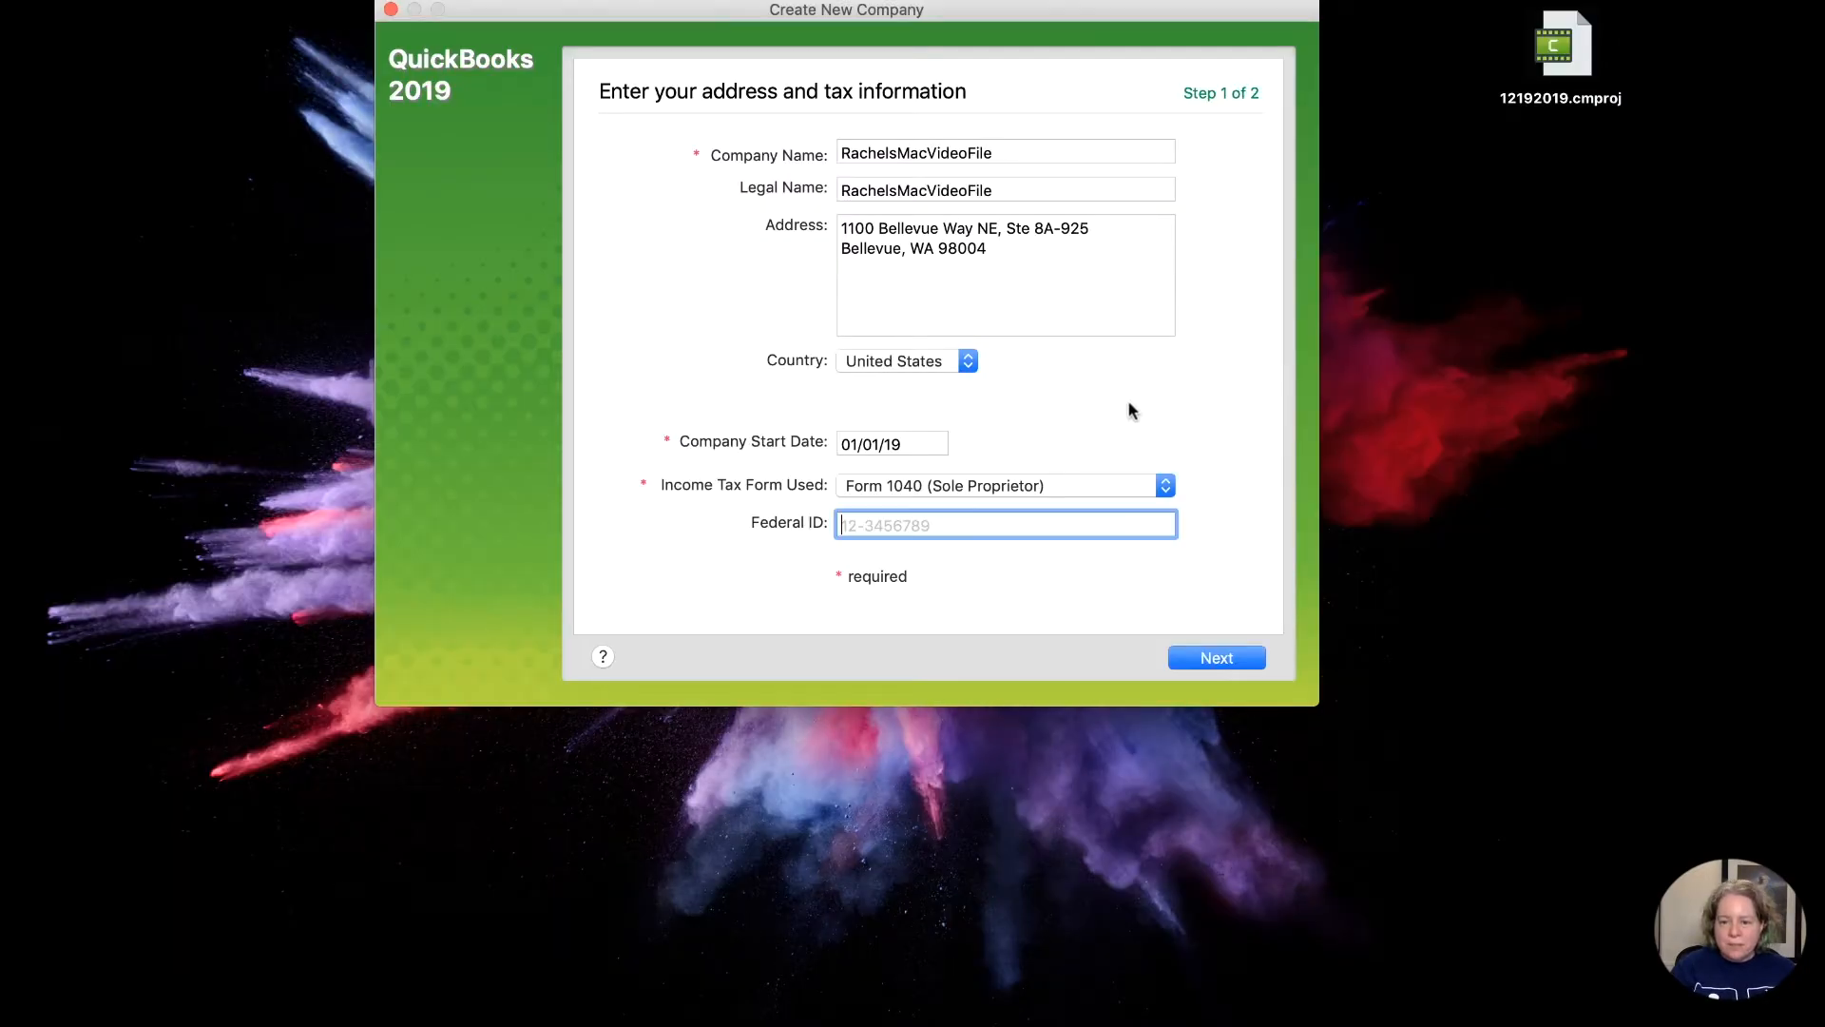
mouse_move(1149, 521)
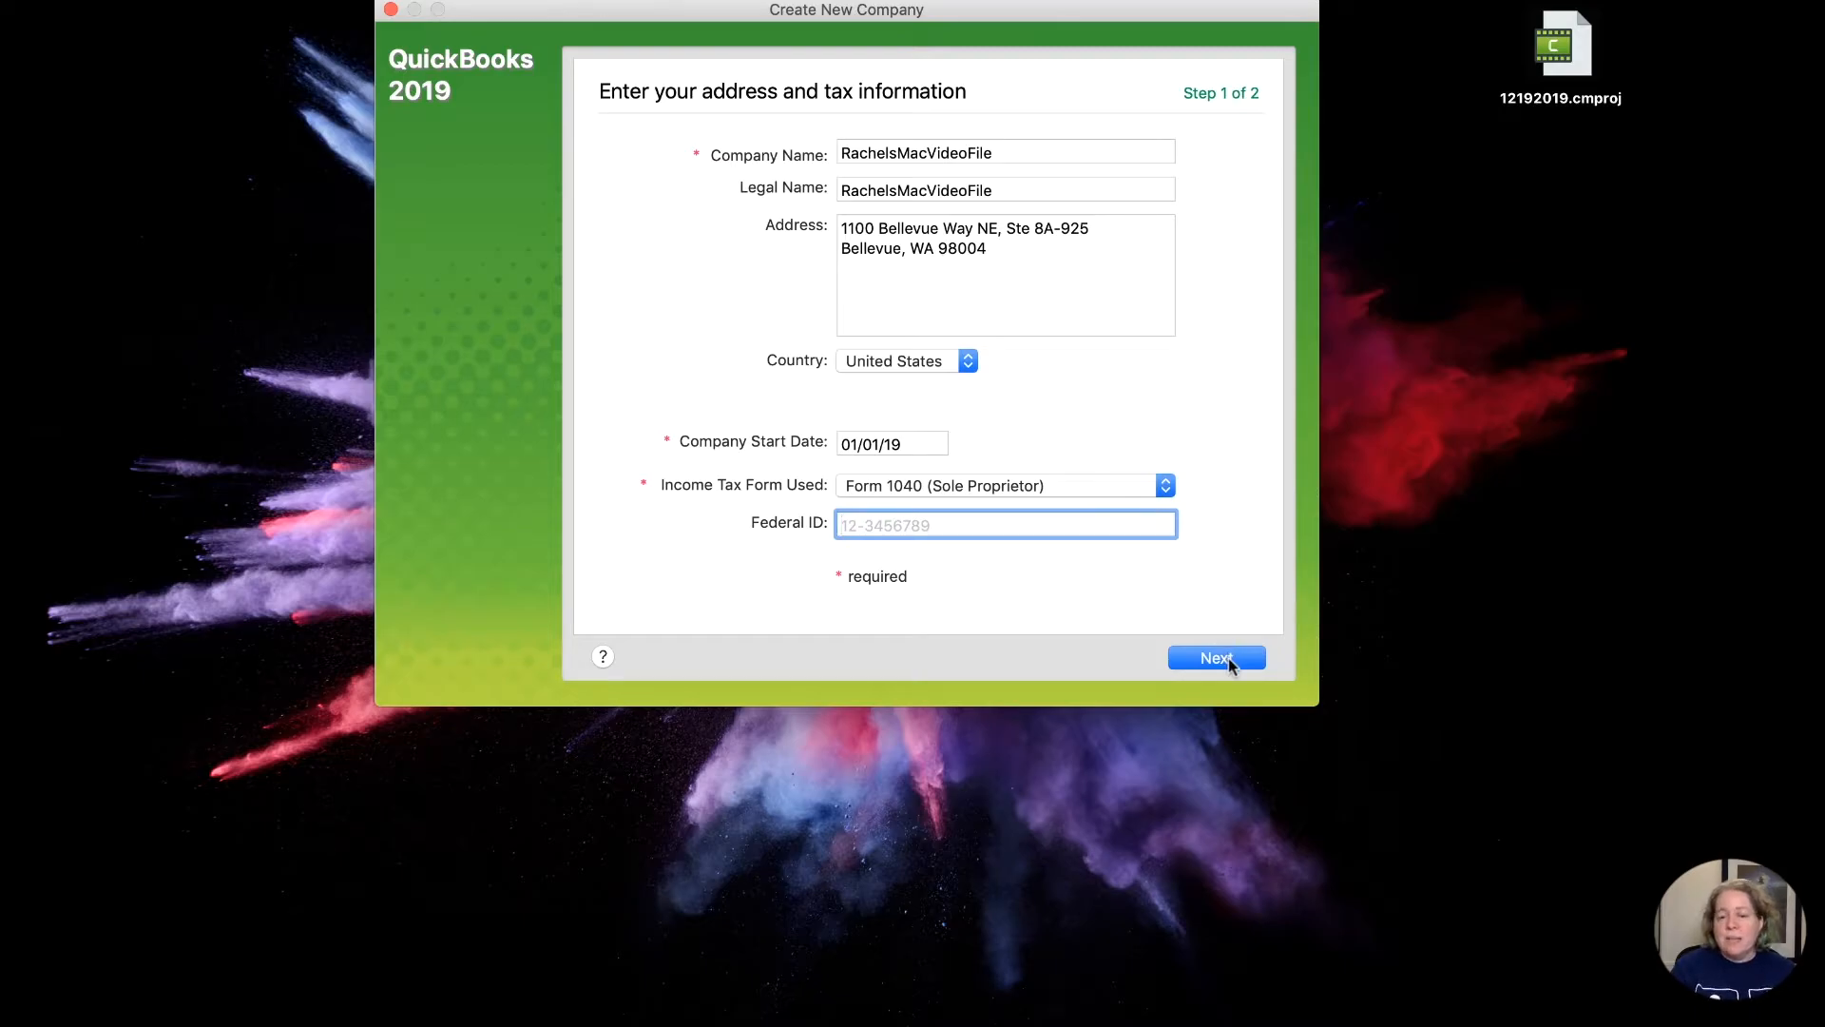
Step: Accept the Step 1 address and tax details and continue to the industry selection
click(1216, 657)
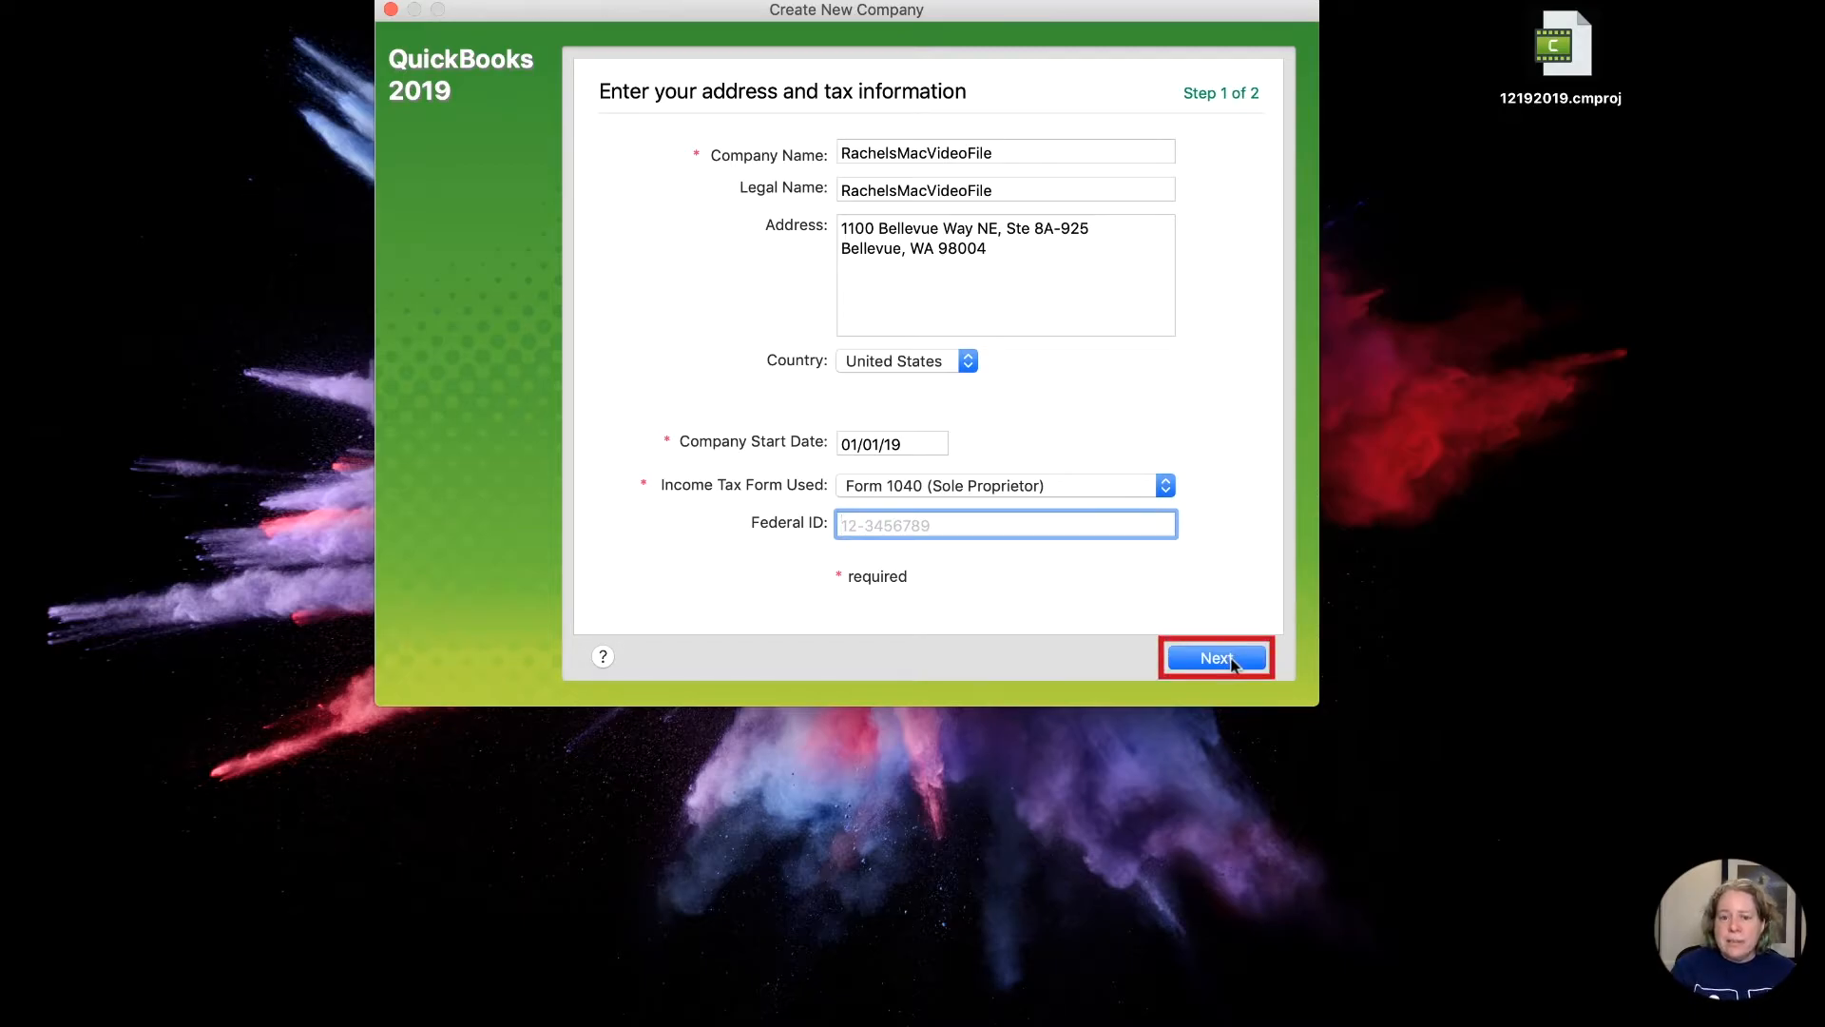
click(1217, 656)
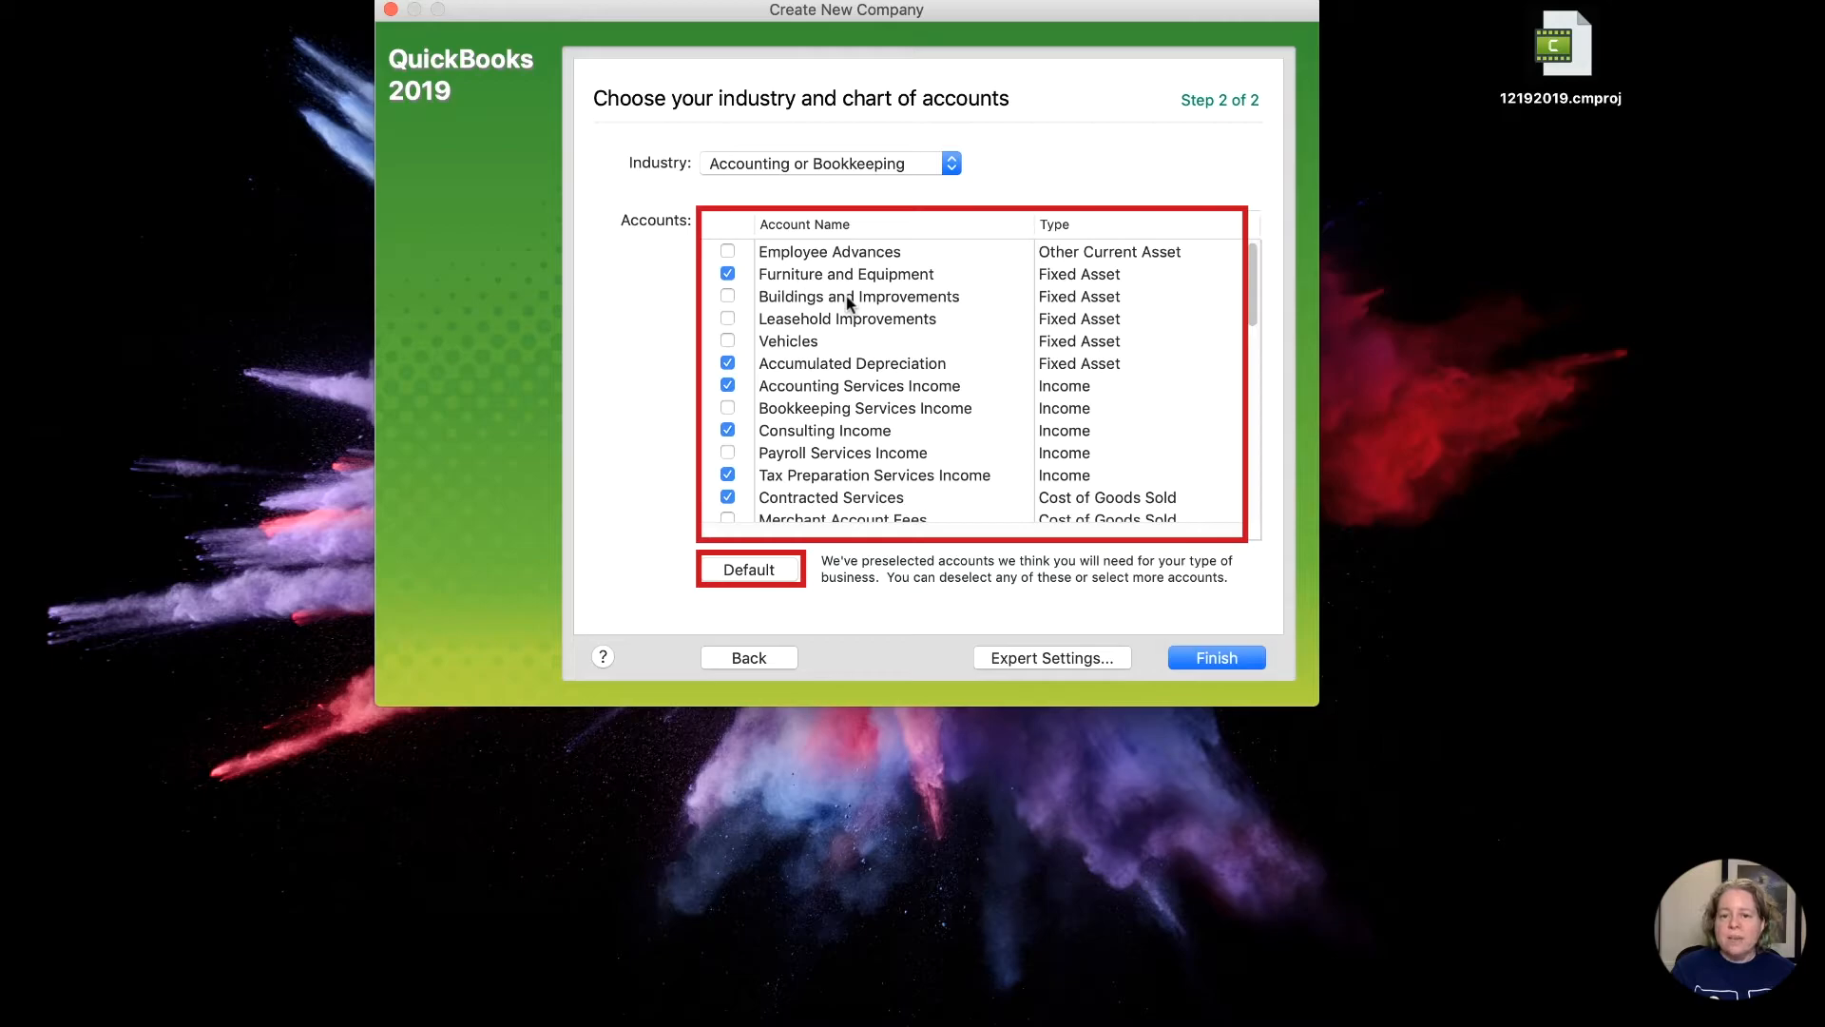
mouse_move(848, 344)
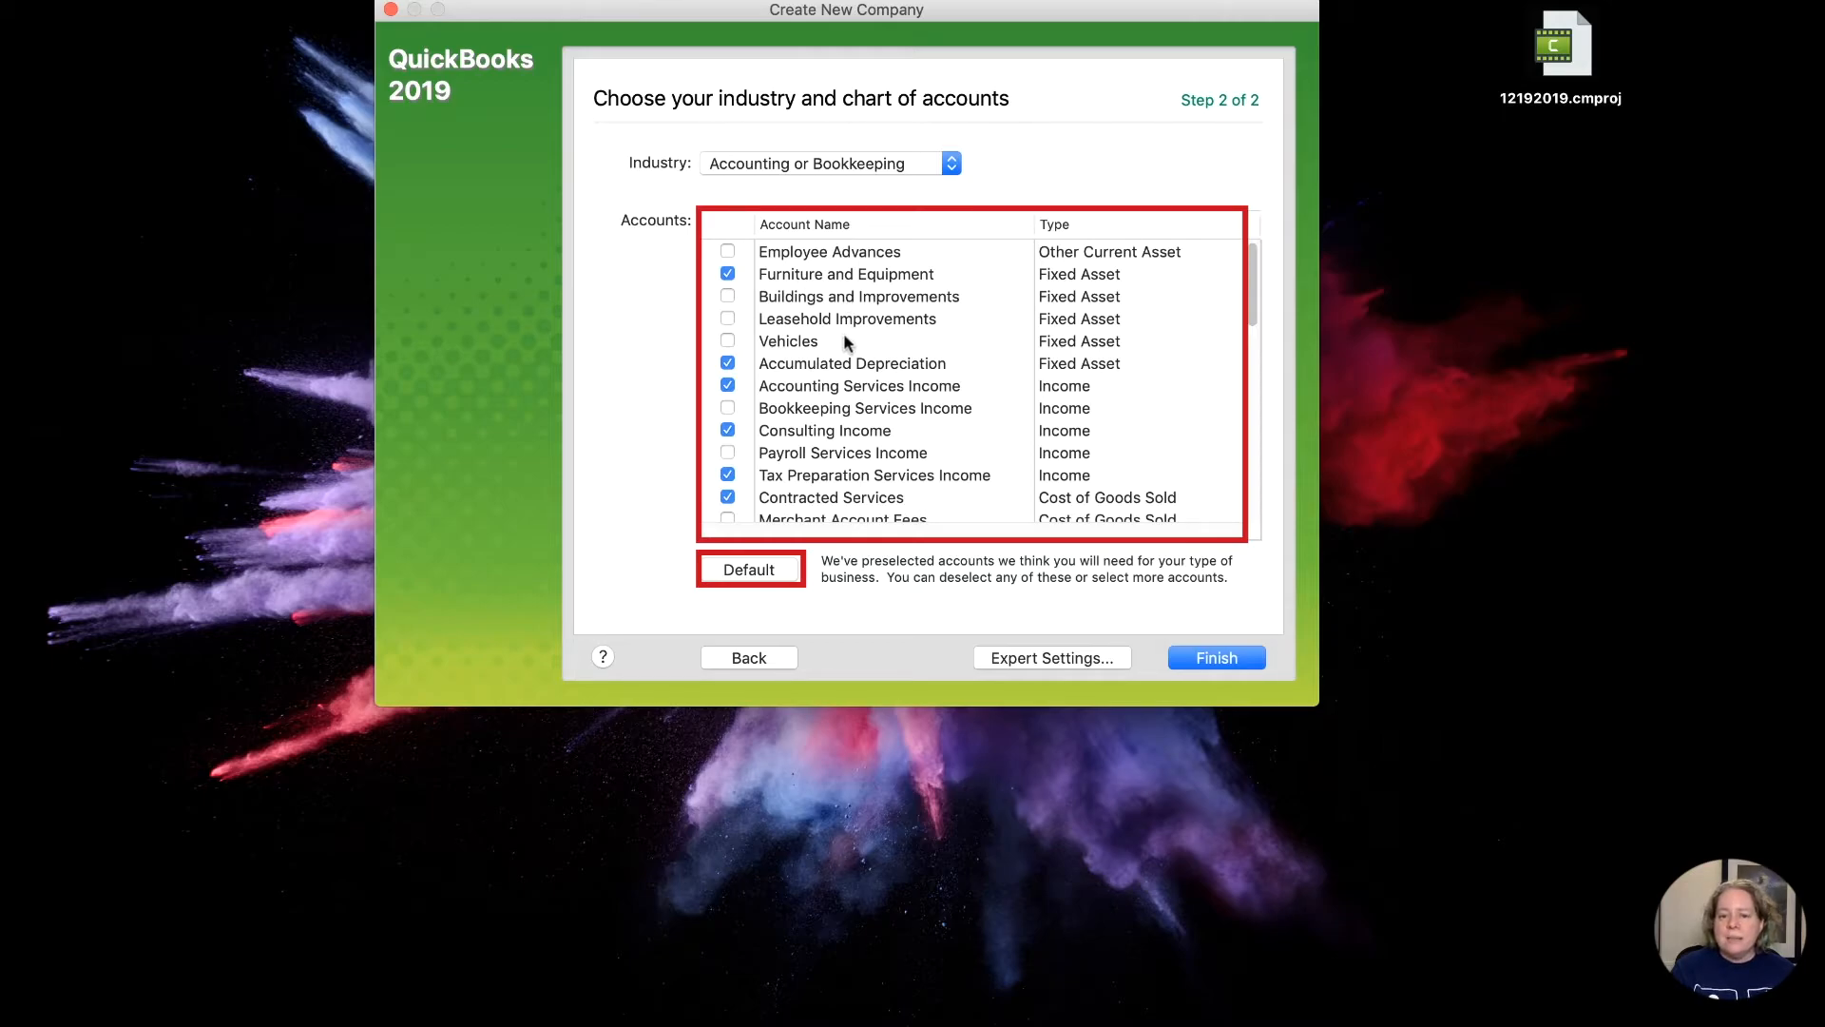
mouse_move(857, 351)
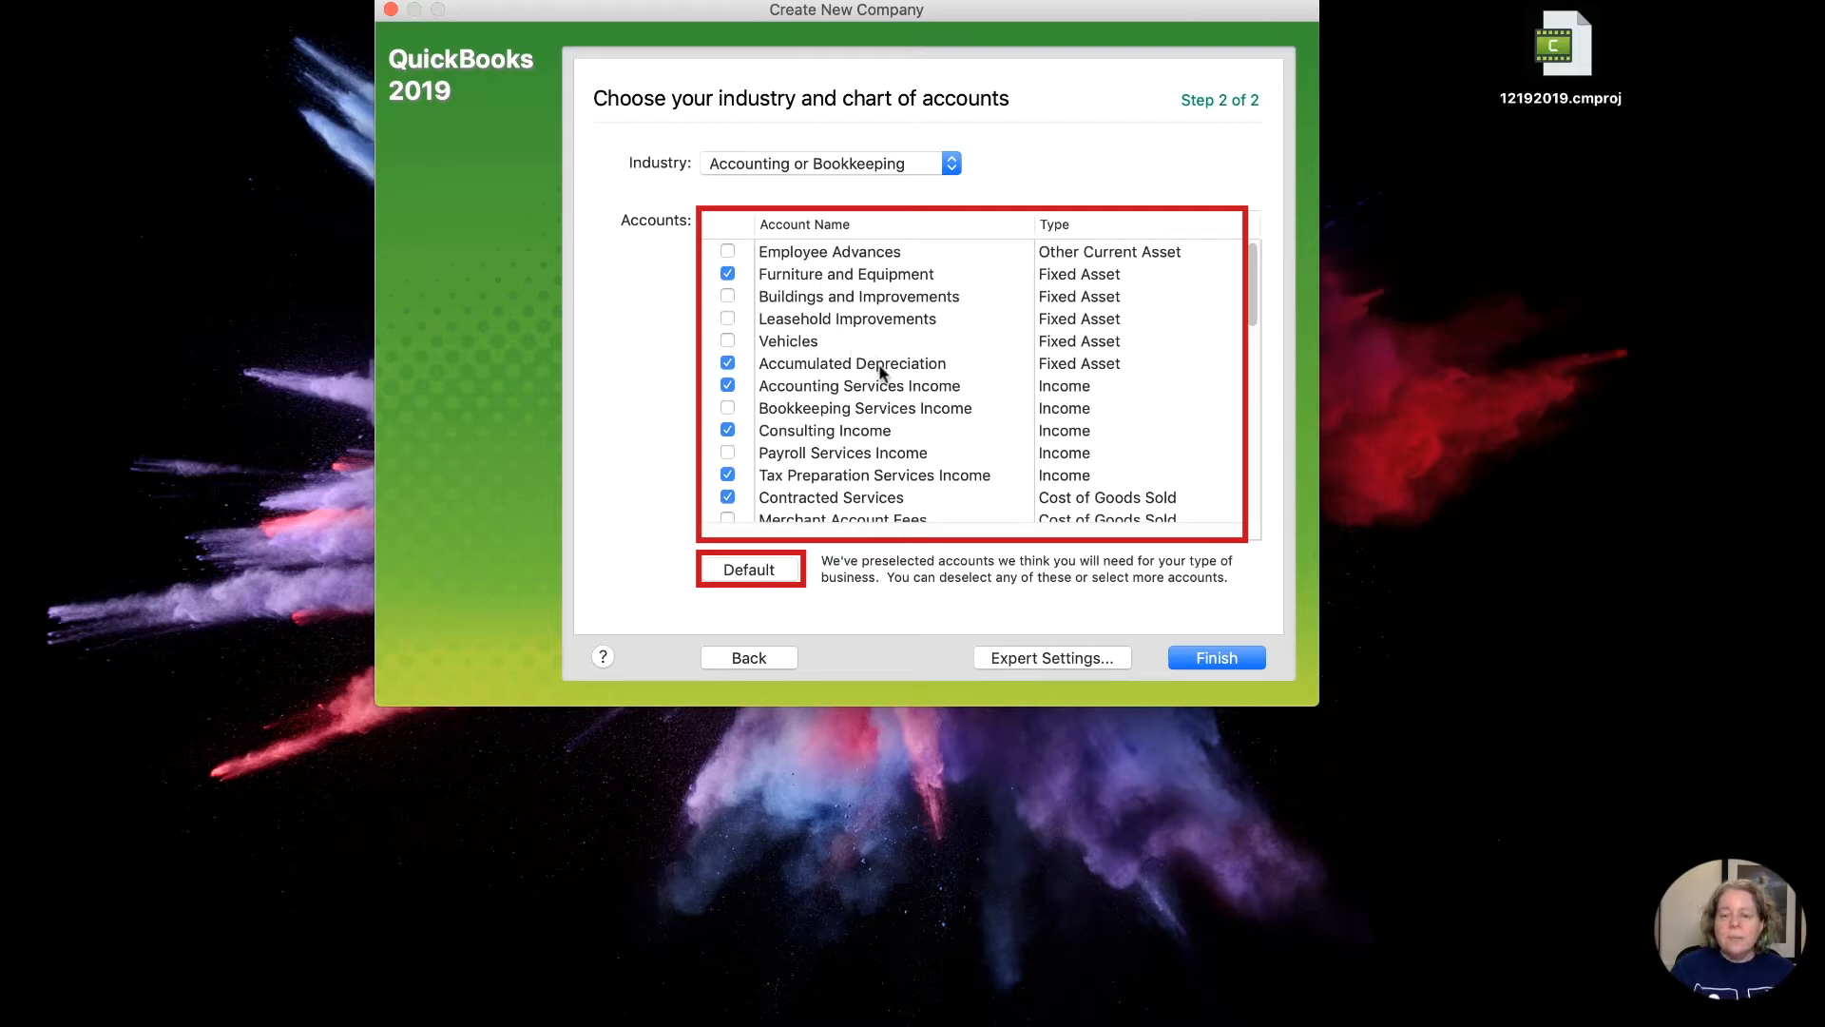
mouse_move(1015, 400)
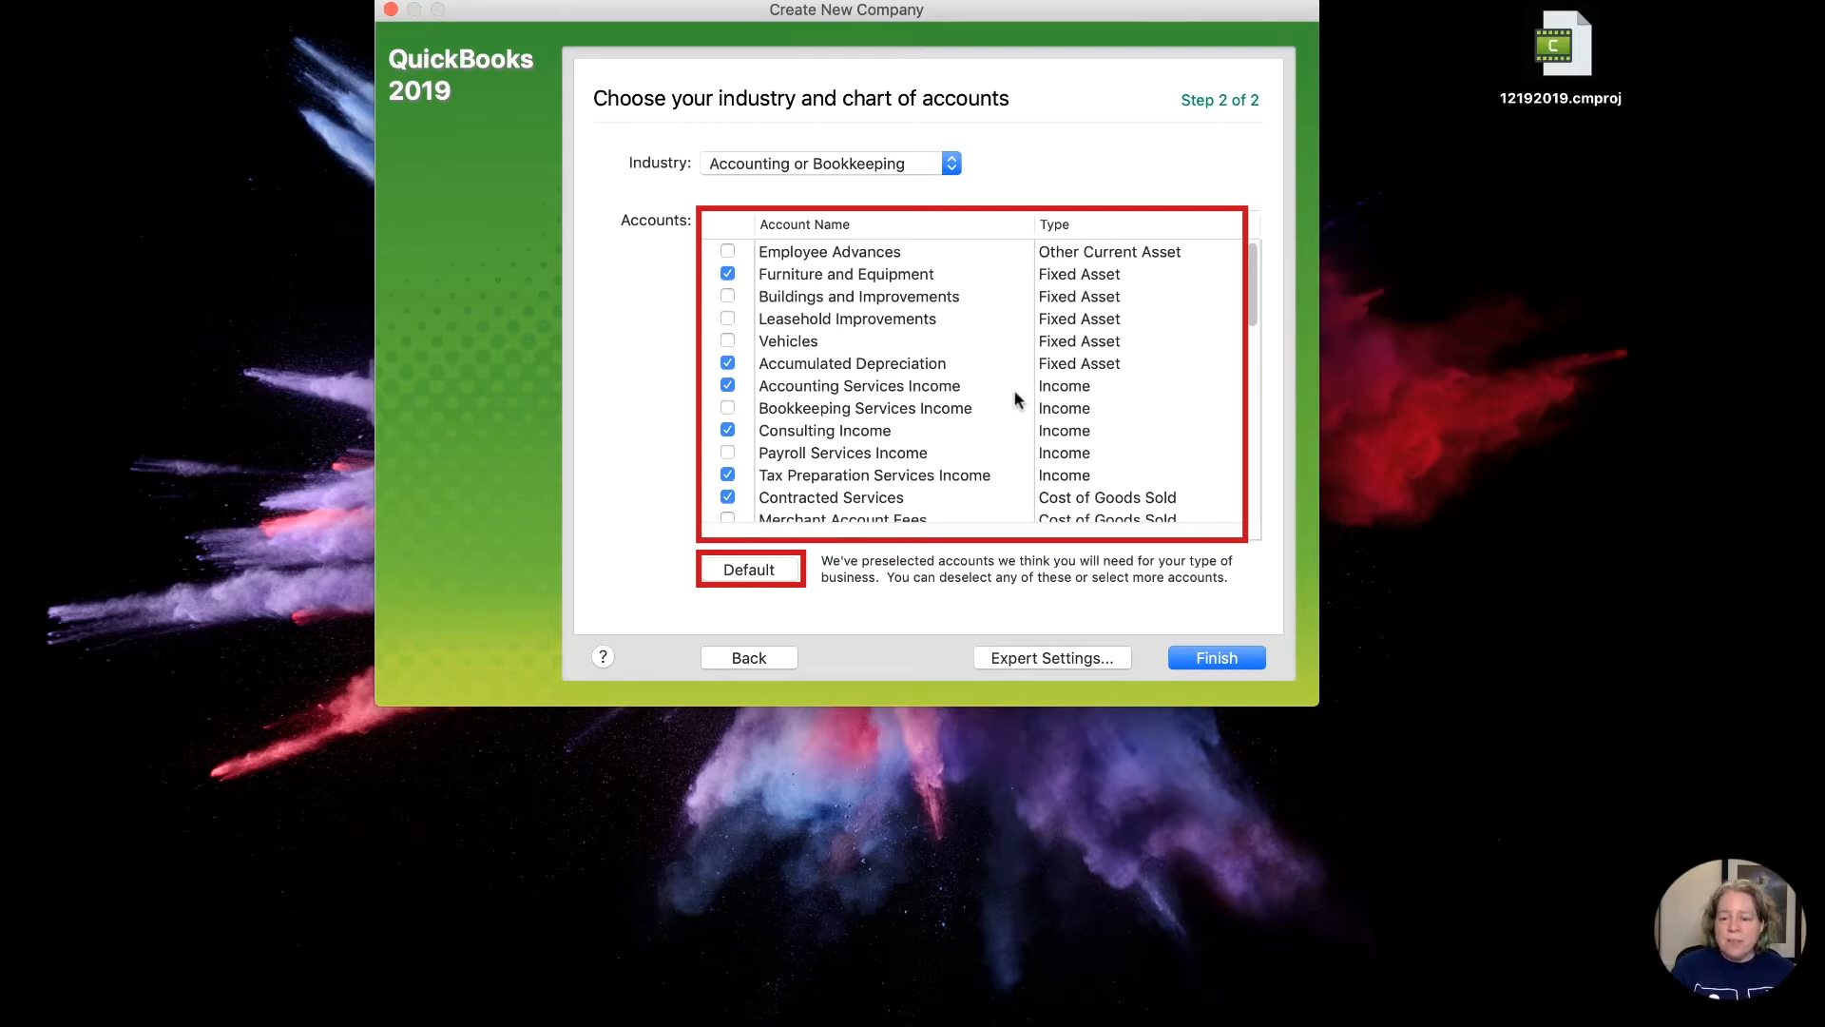
Step: Scroll the Accounting or Bookkeeping default account list down to its Expense and Other Income accounts
scroll(down, 3)
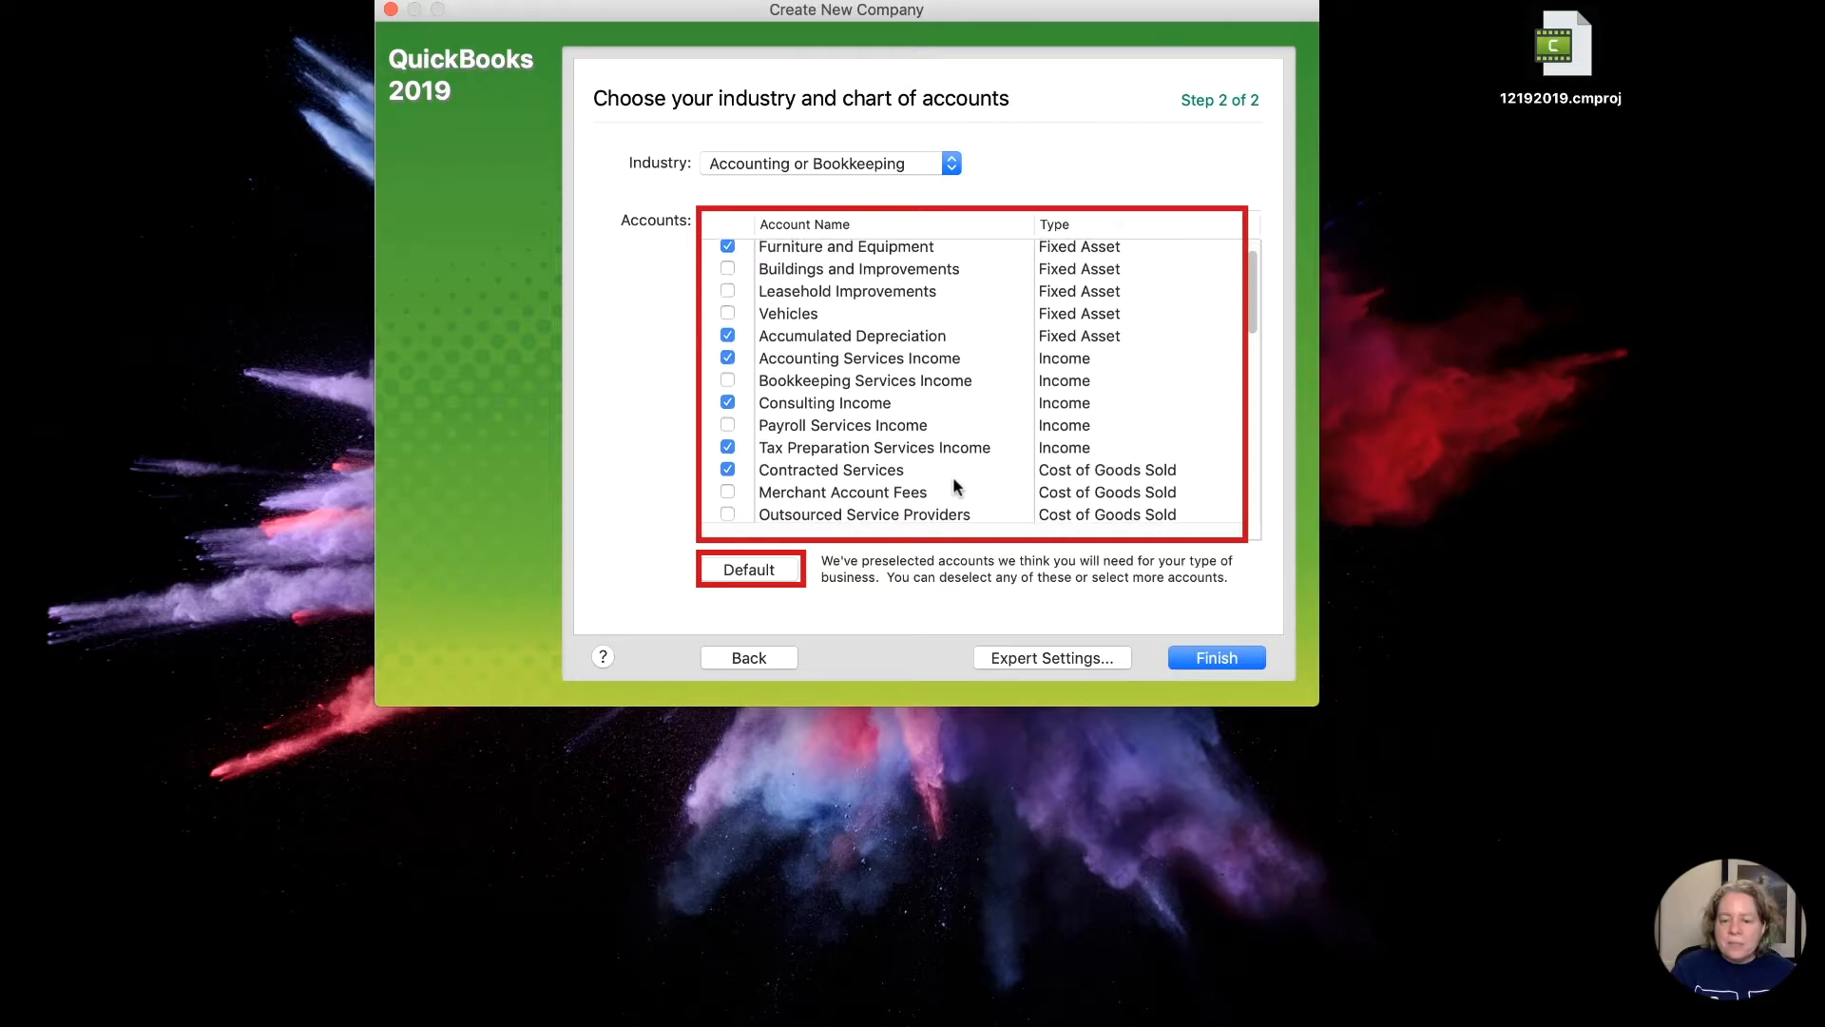
scroll(down, 3)
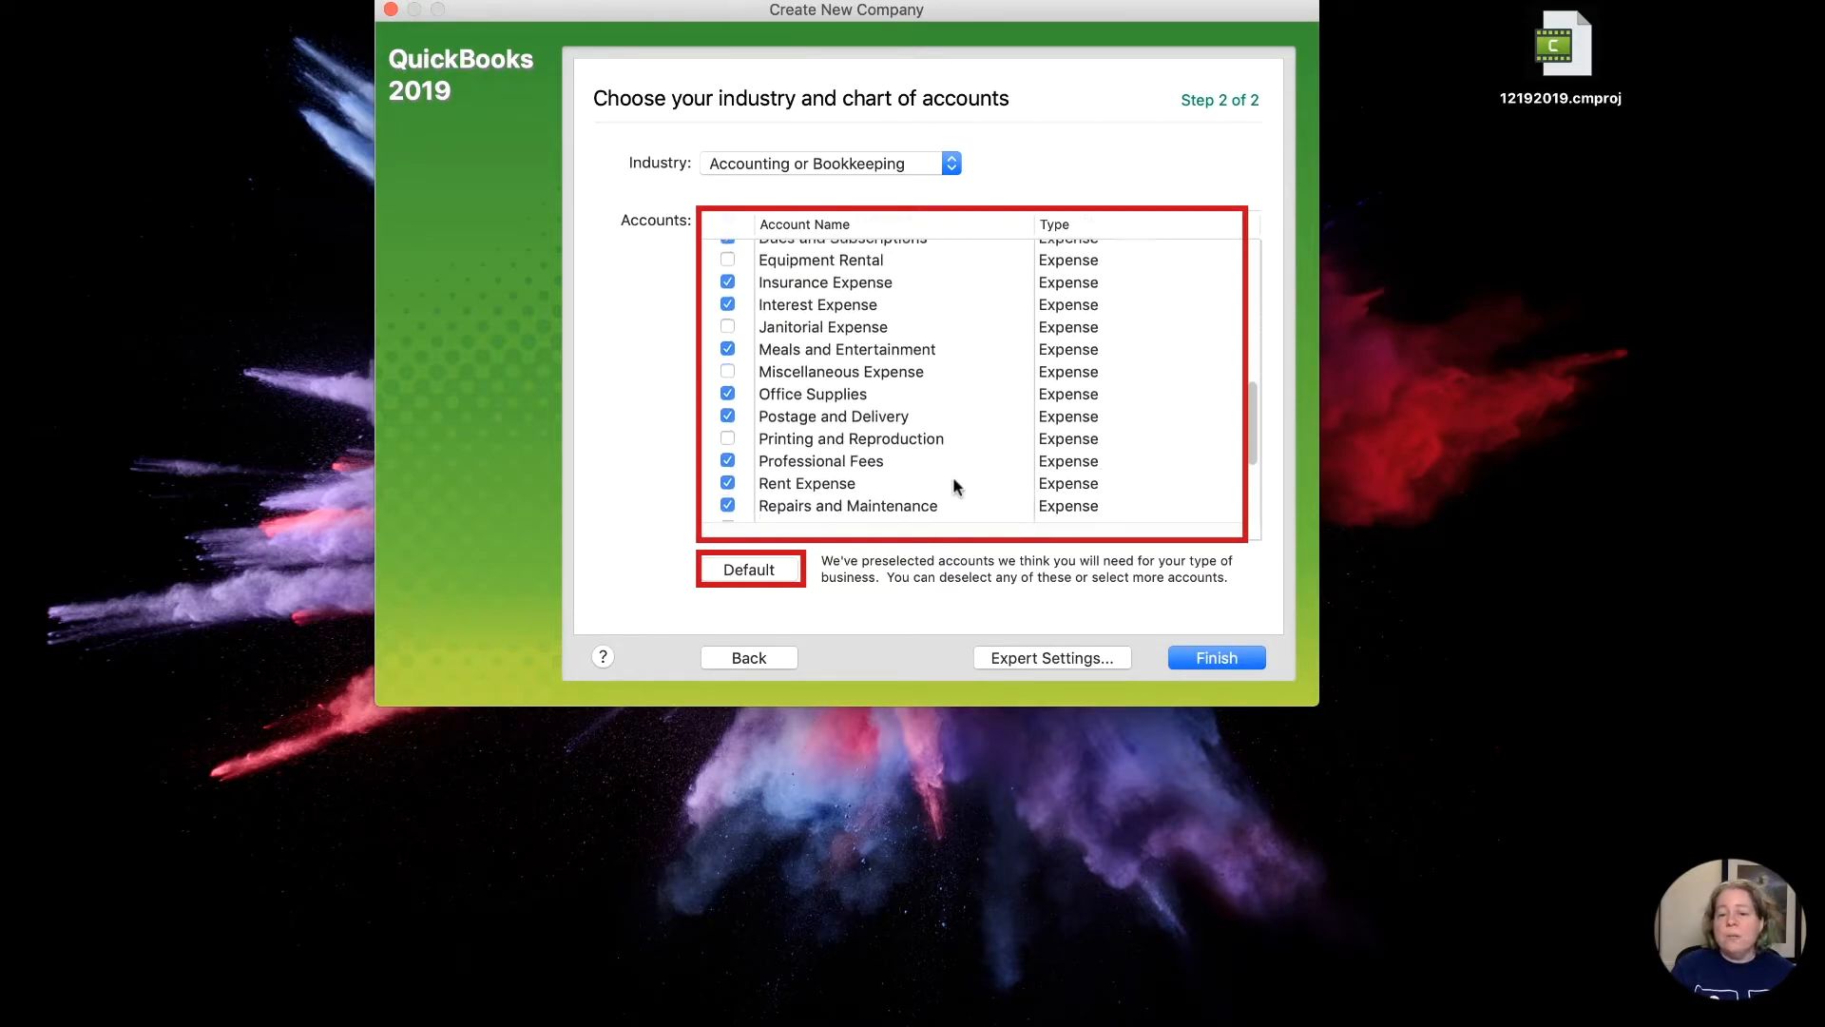
scroll(down, 3)
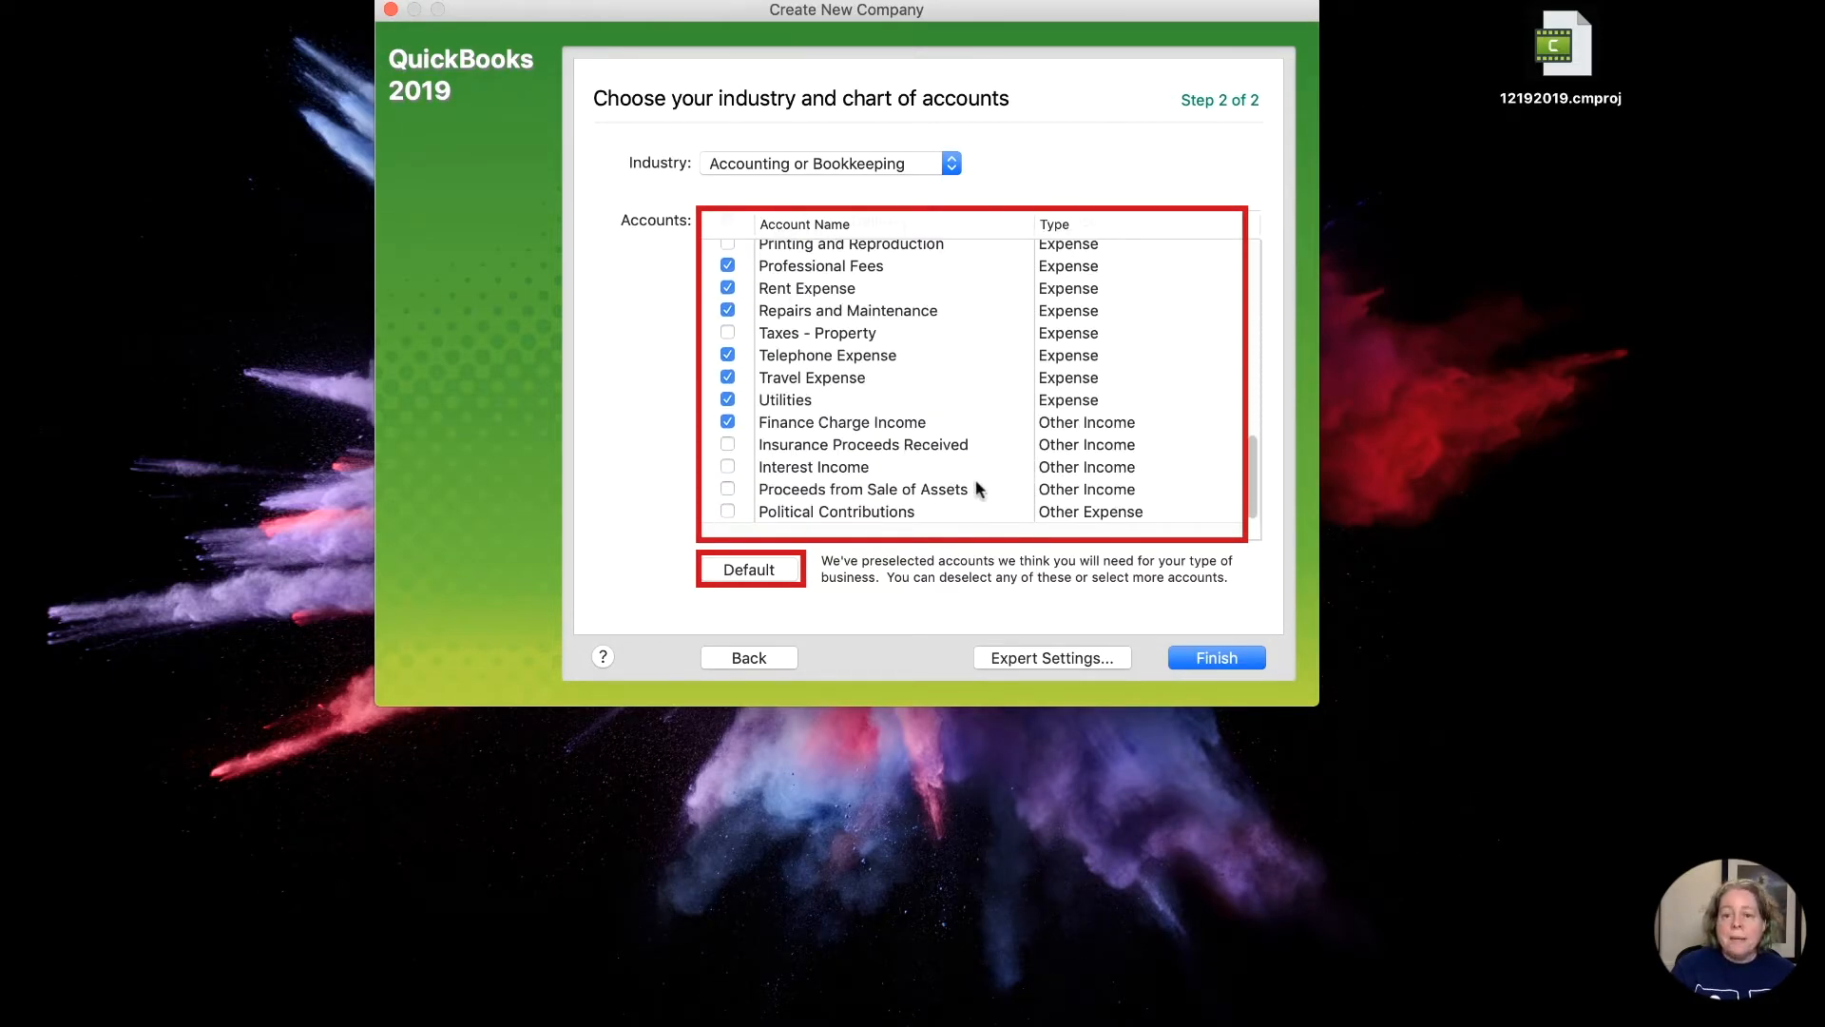
mouse_move(1114, 463)
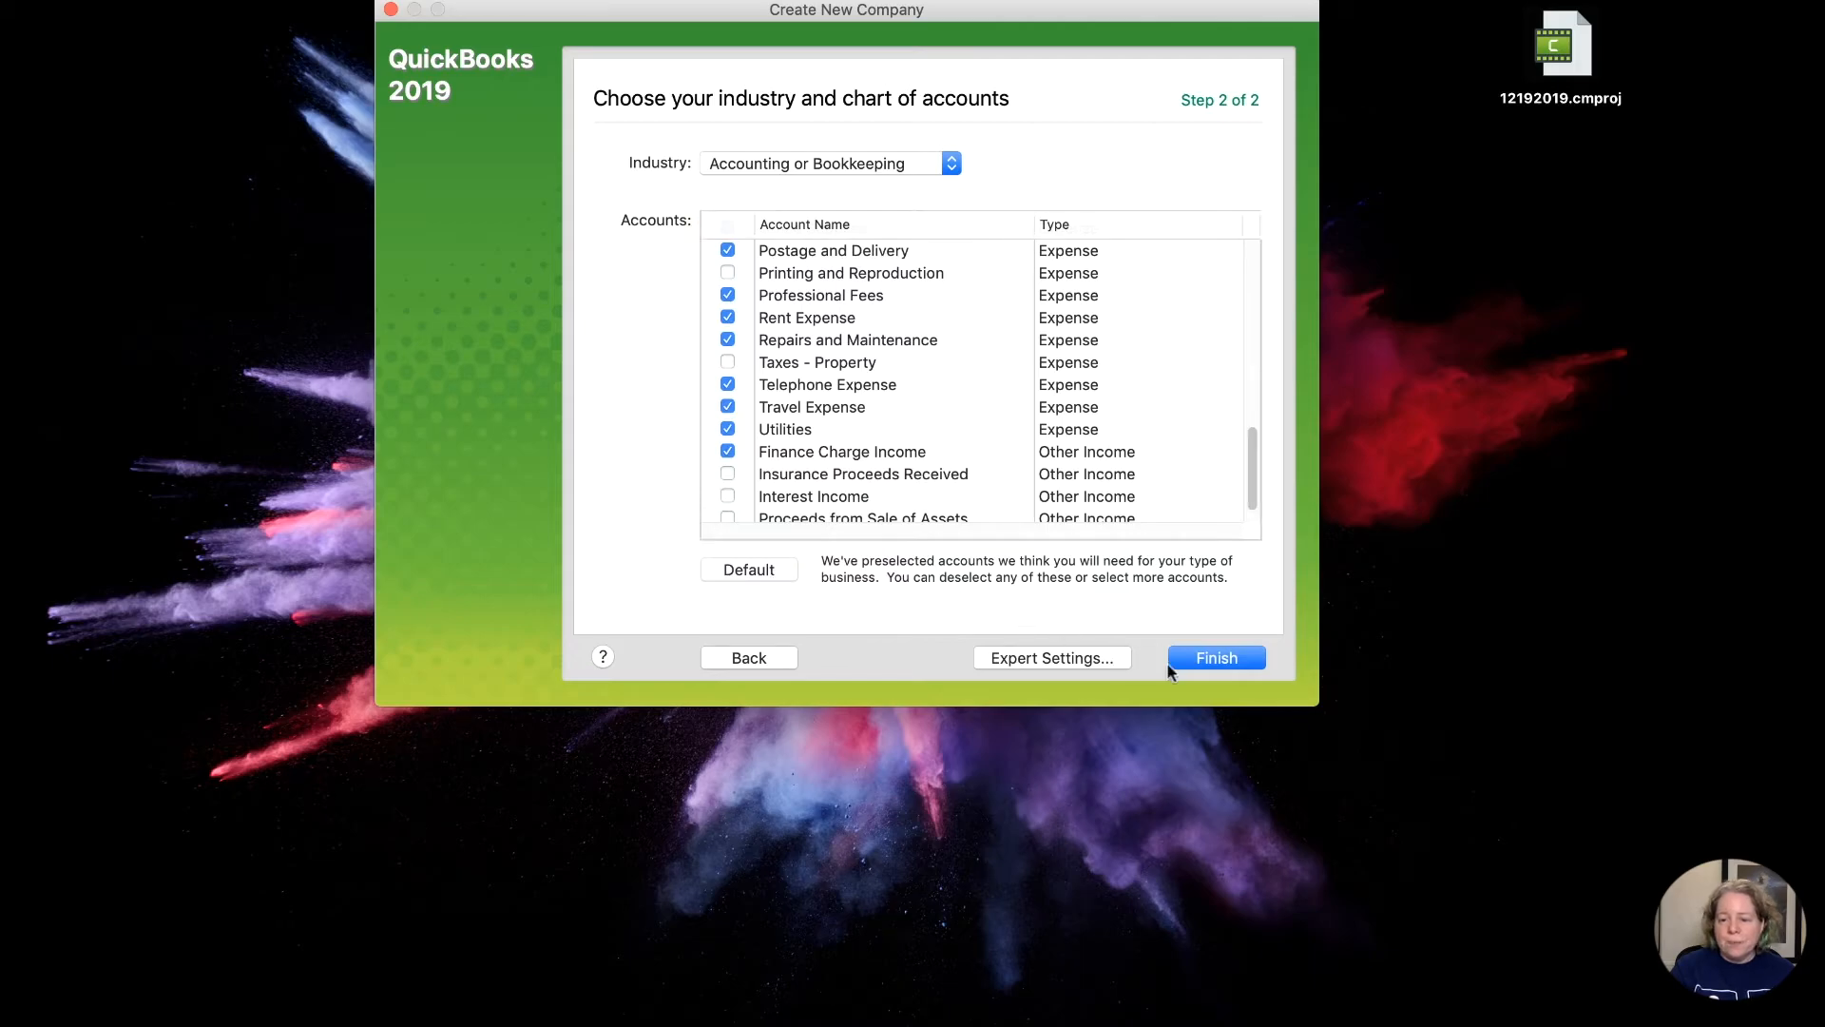
Step: Finish the Create New Company dialog so the new file's home page opens
click(1217, 657)
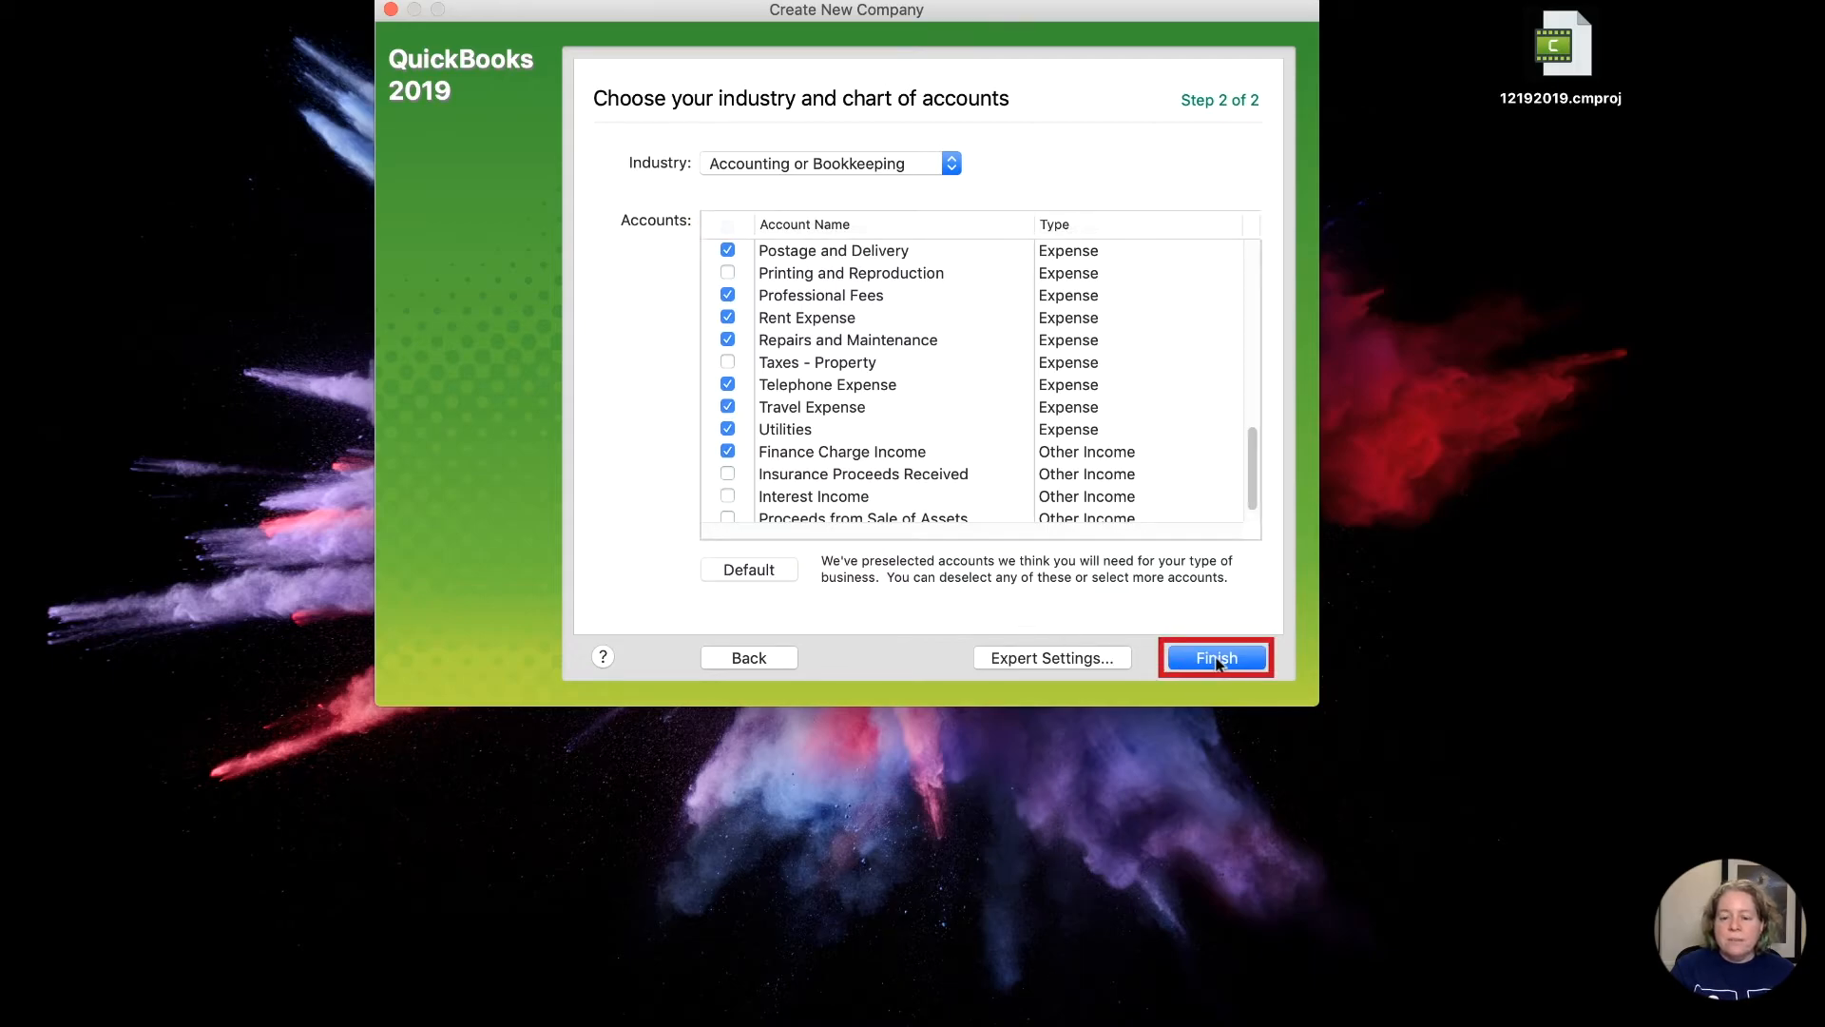
click(1217, 657)
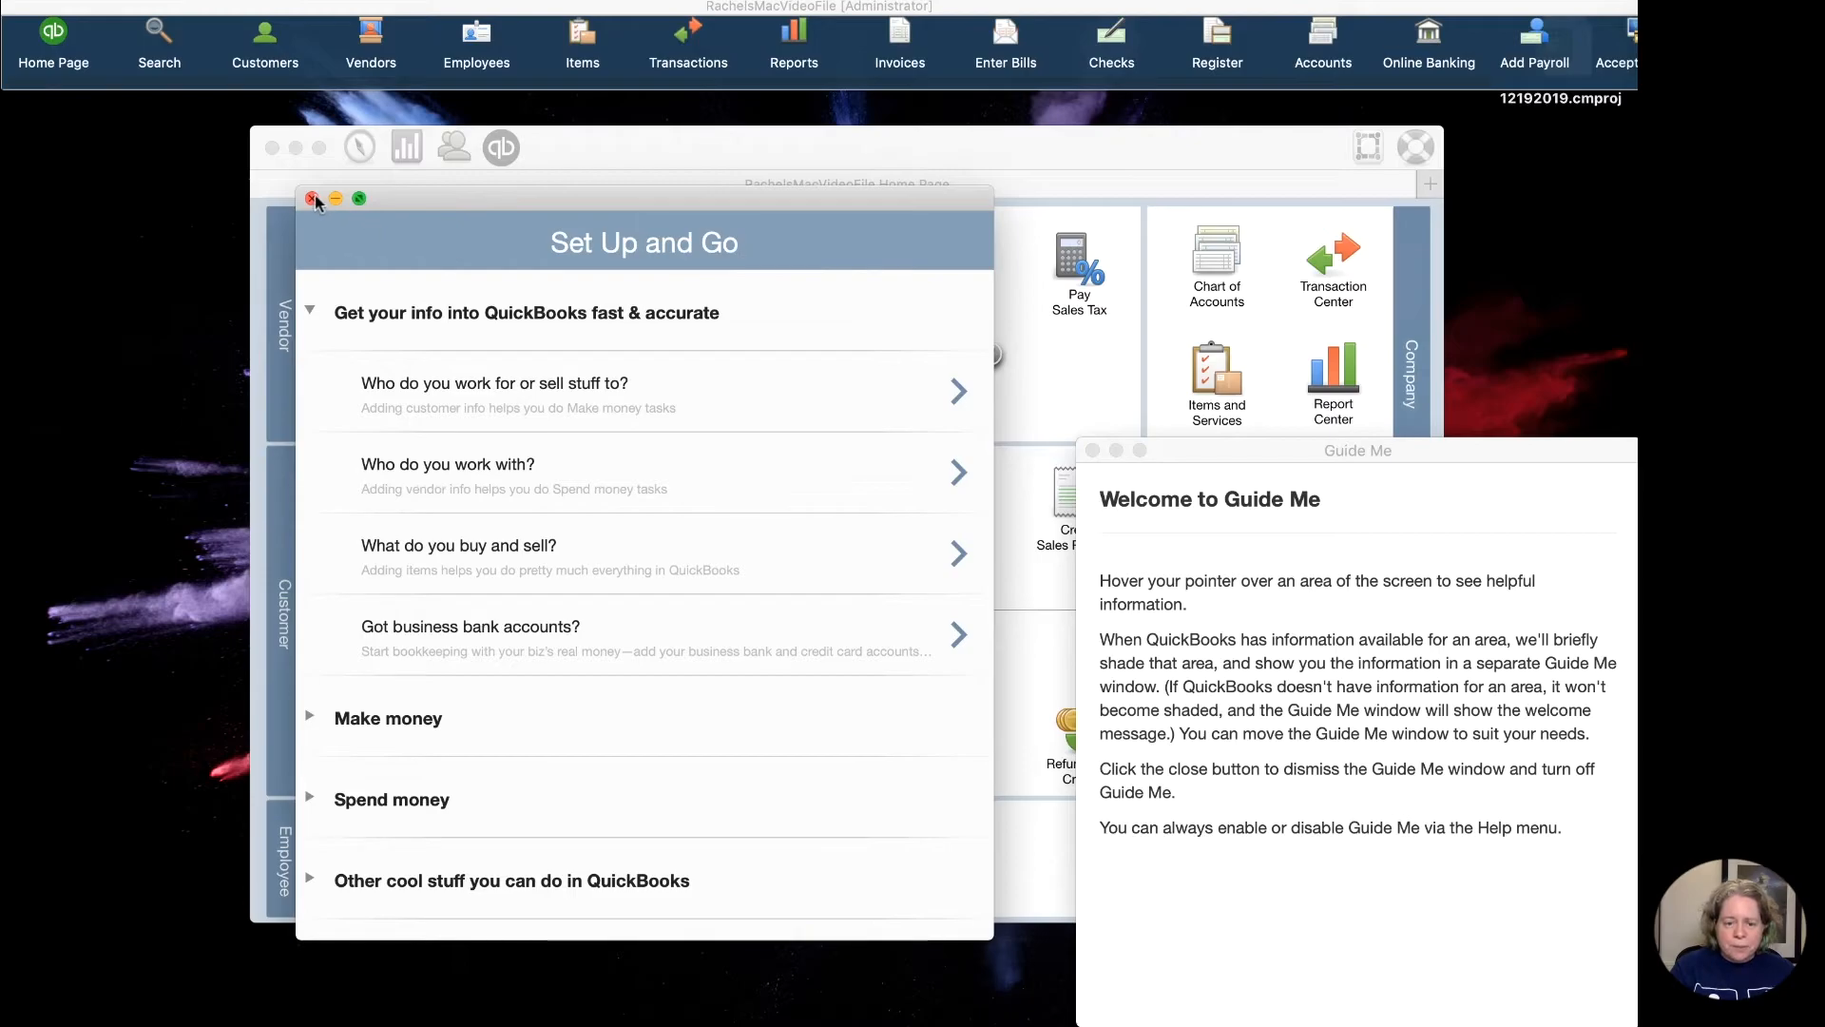
Step: Dismiss Set Up and Go and the Guide Me alert, leaving the home page full-window
click(314, 199)
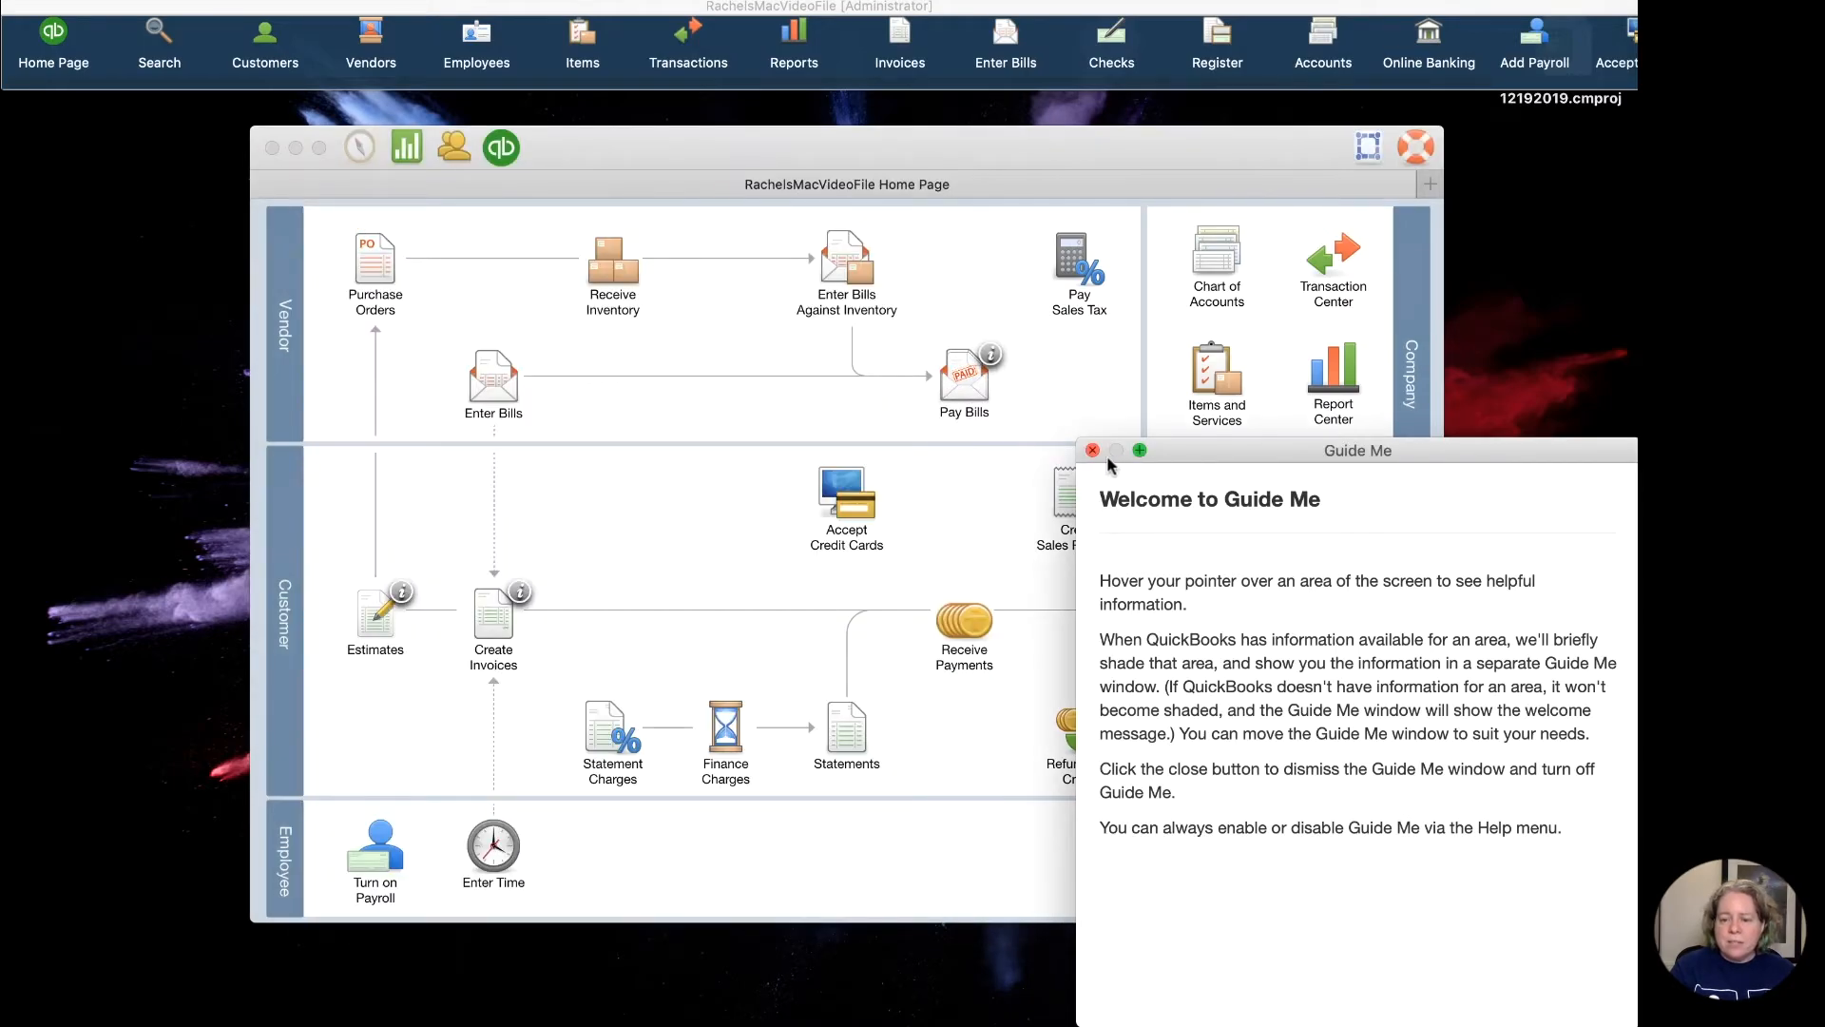
click(1093, 450)
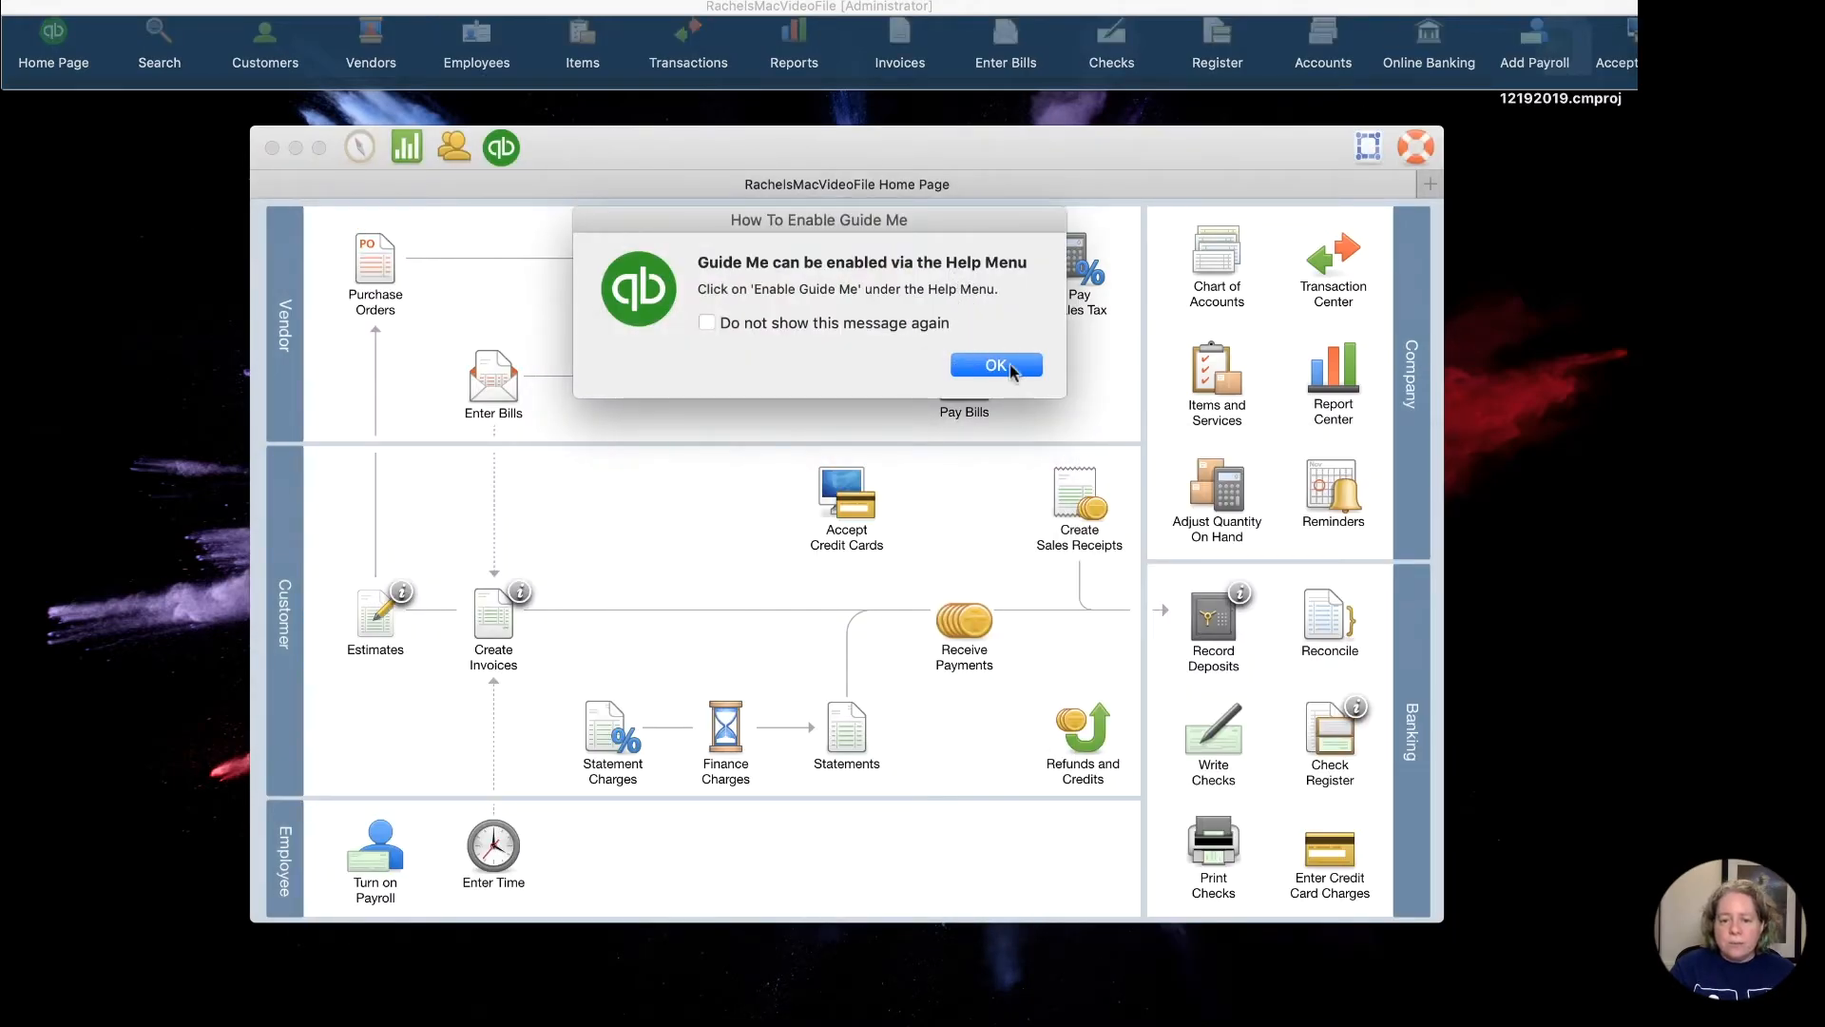
click(996, 365)
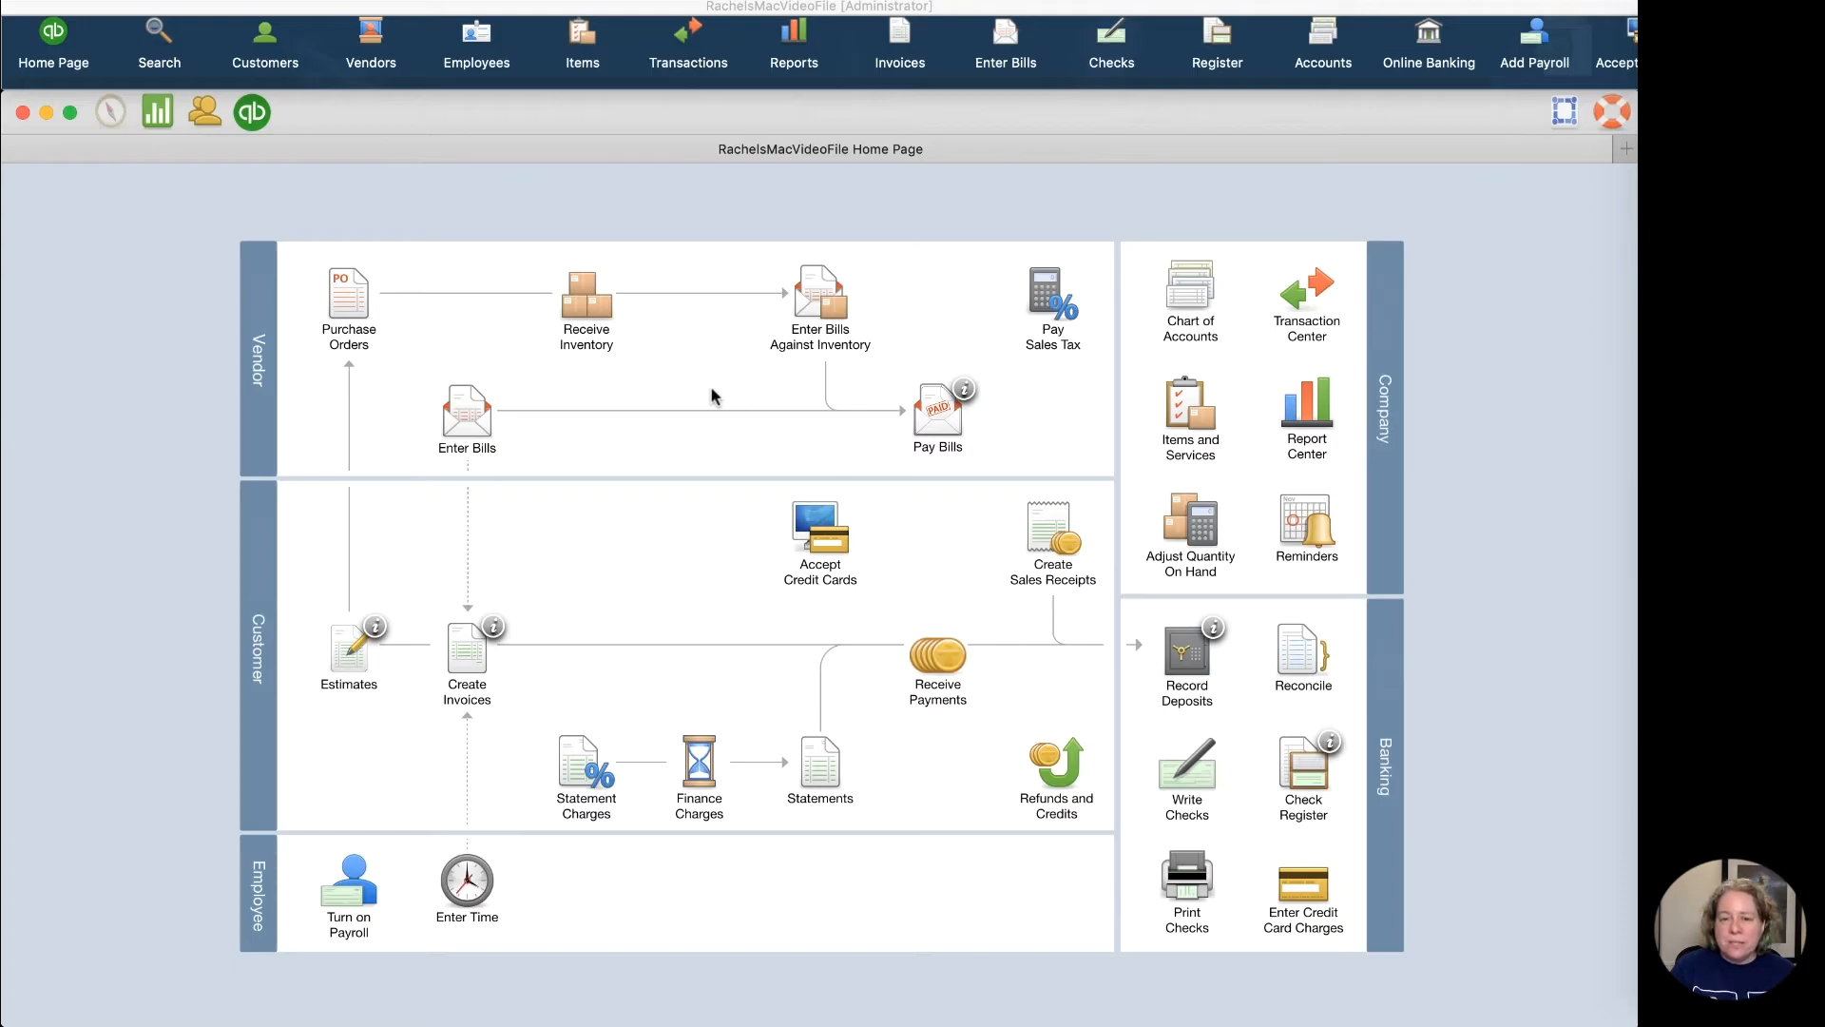
mouse_move(700, 384)
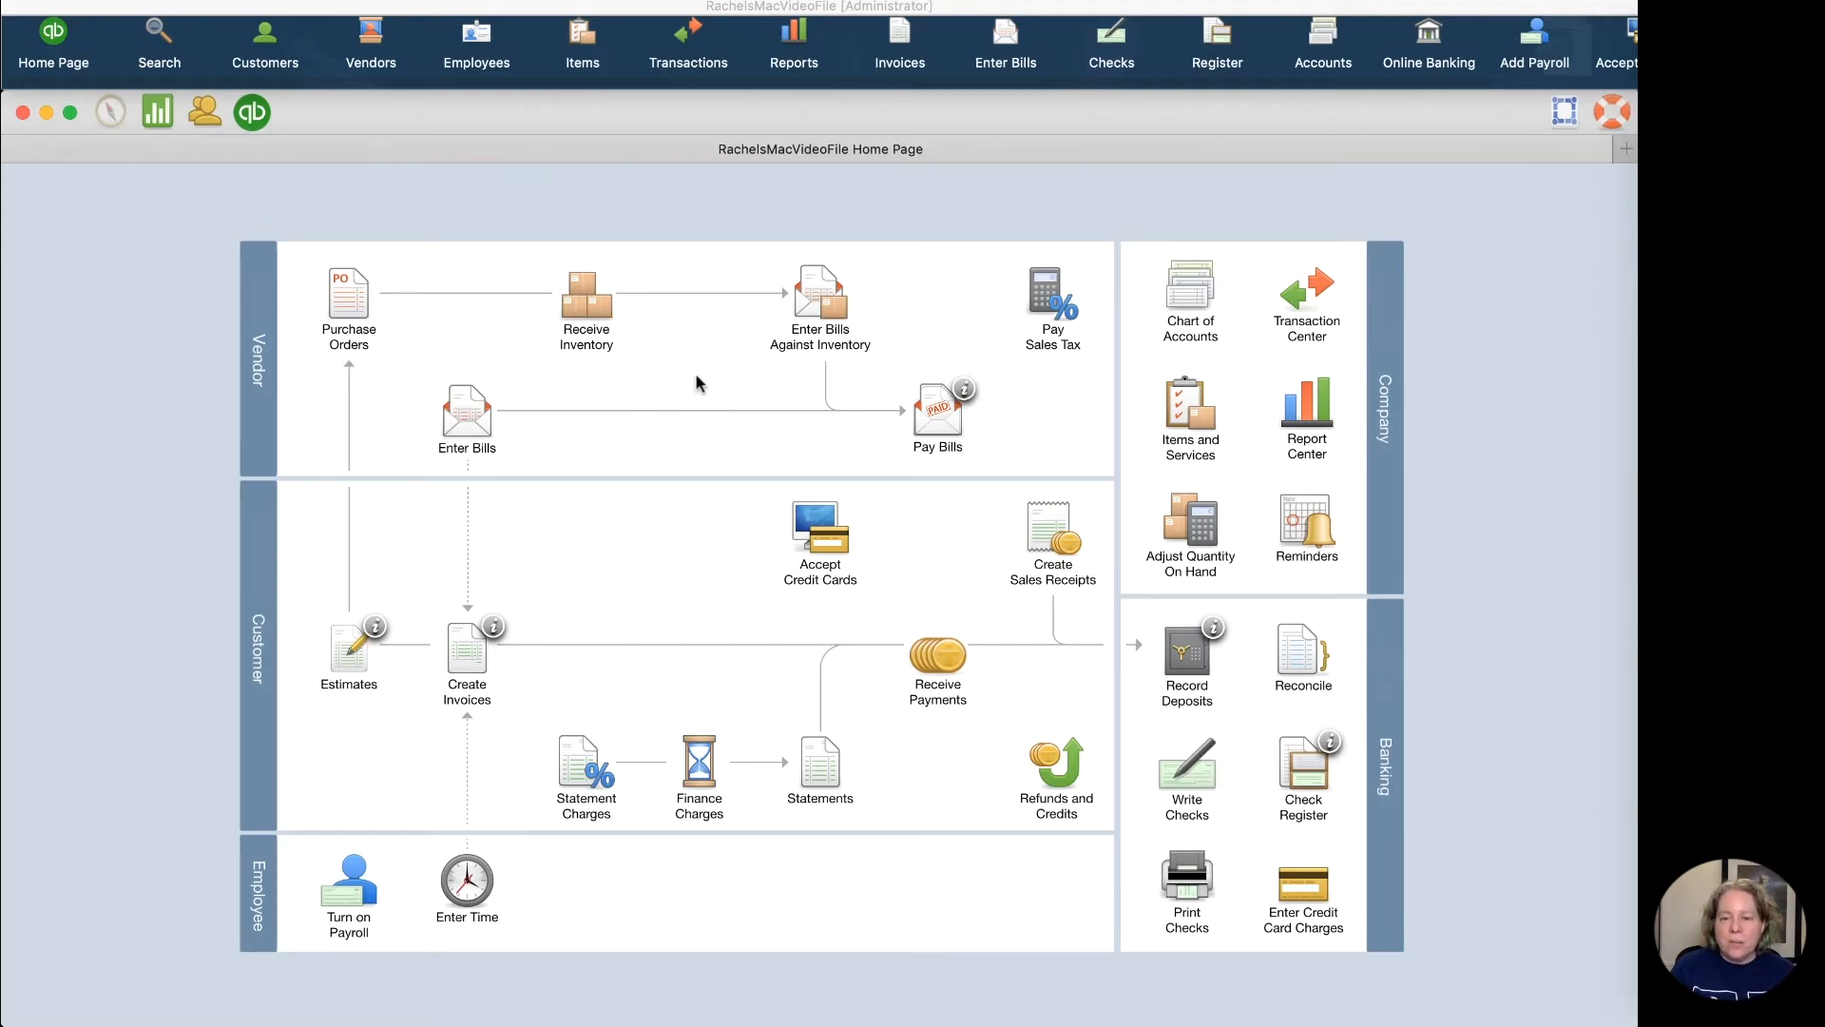
mouse_move(91, 14)
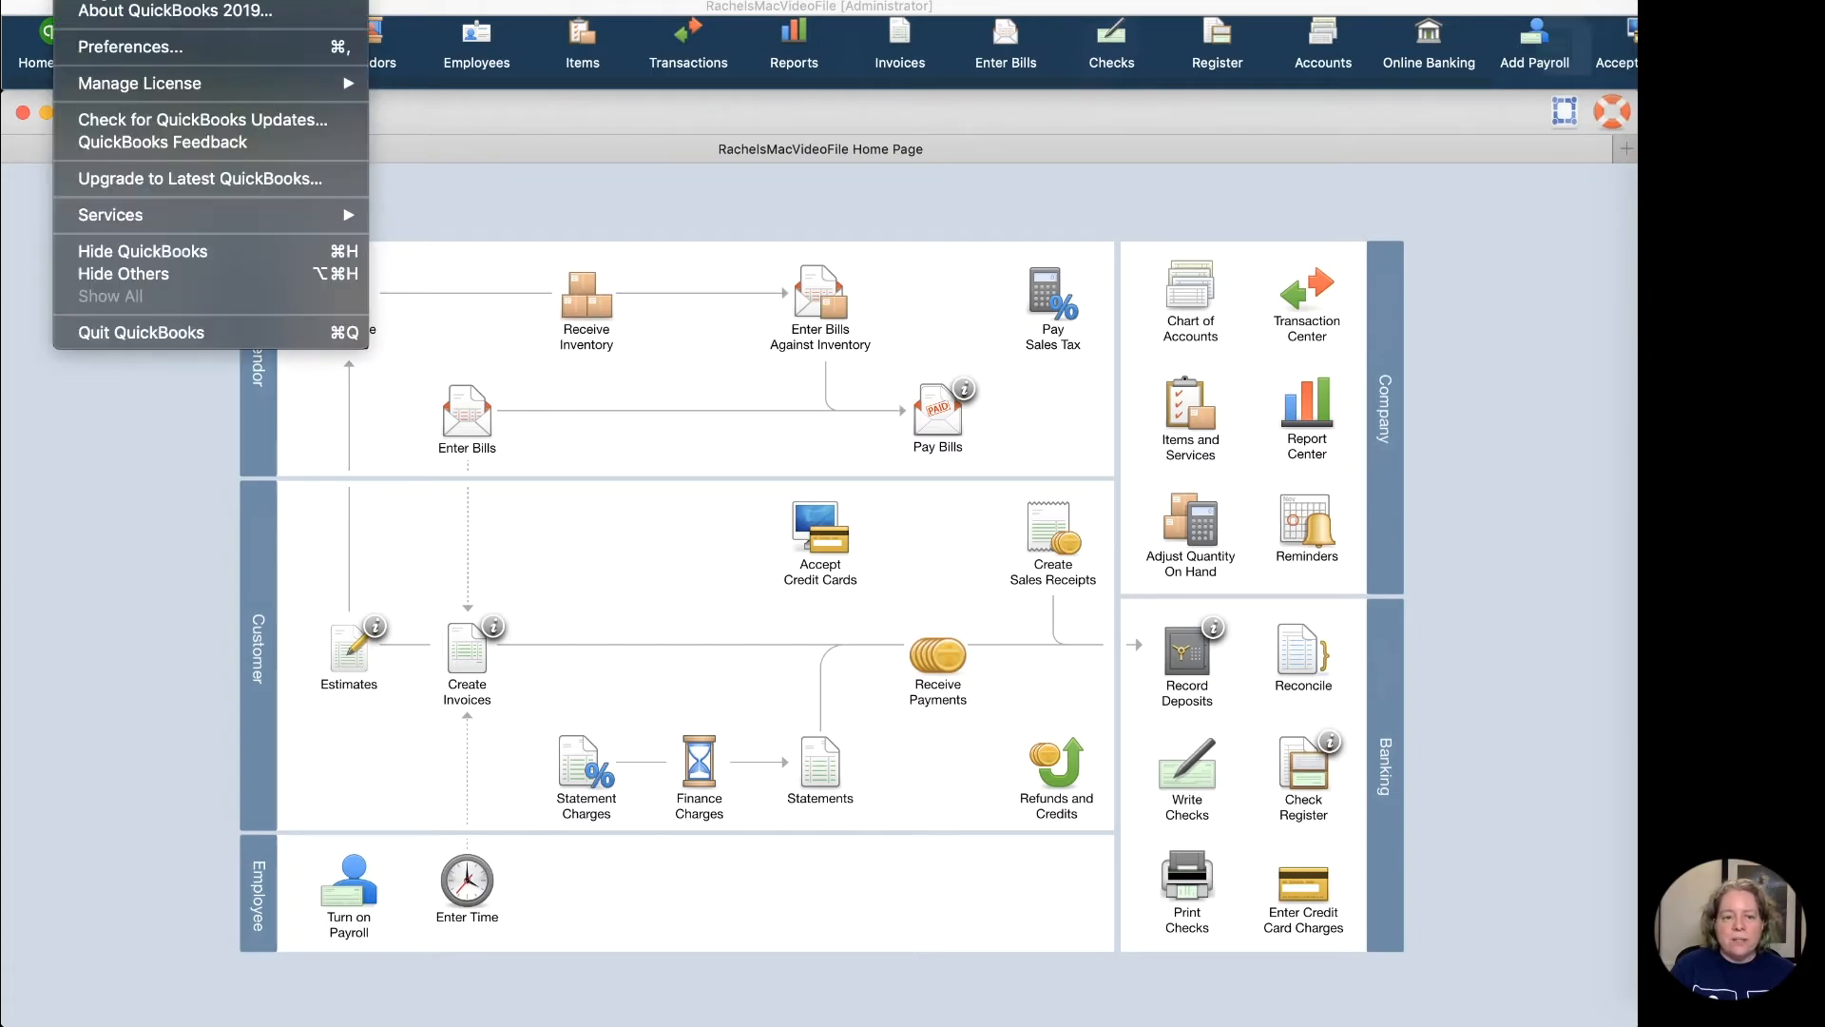
mouse_move(130, 46)
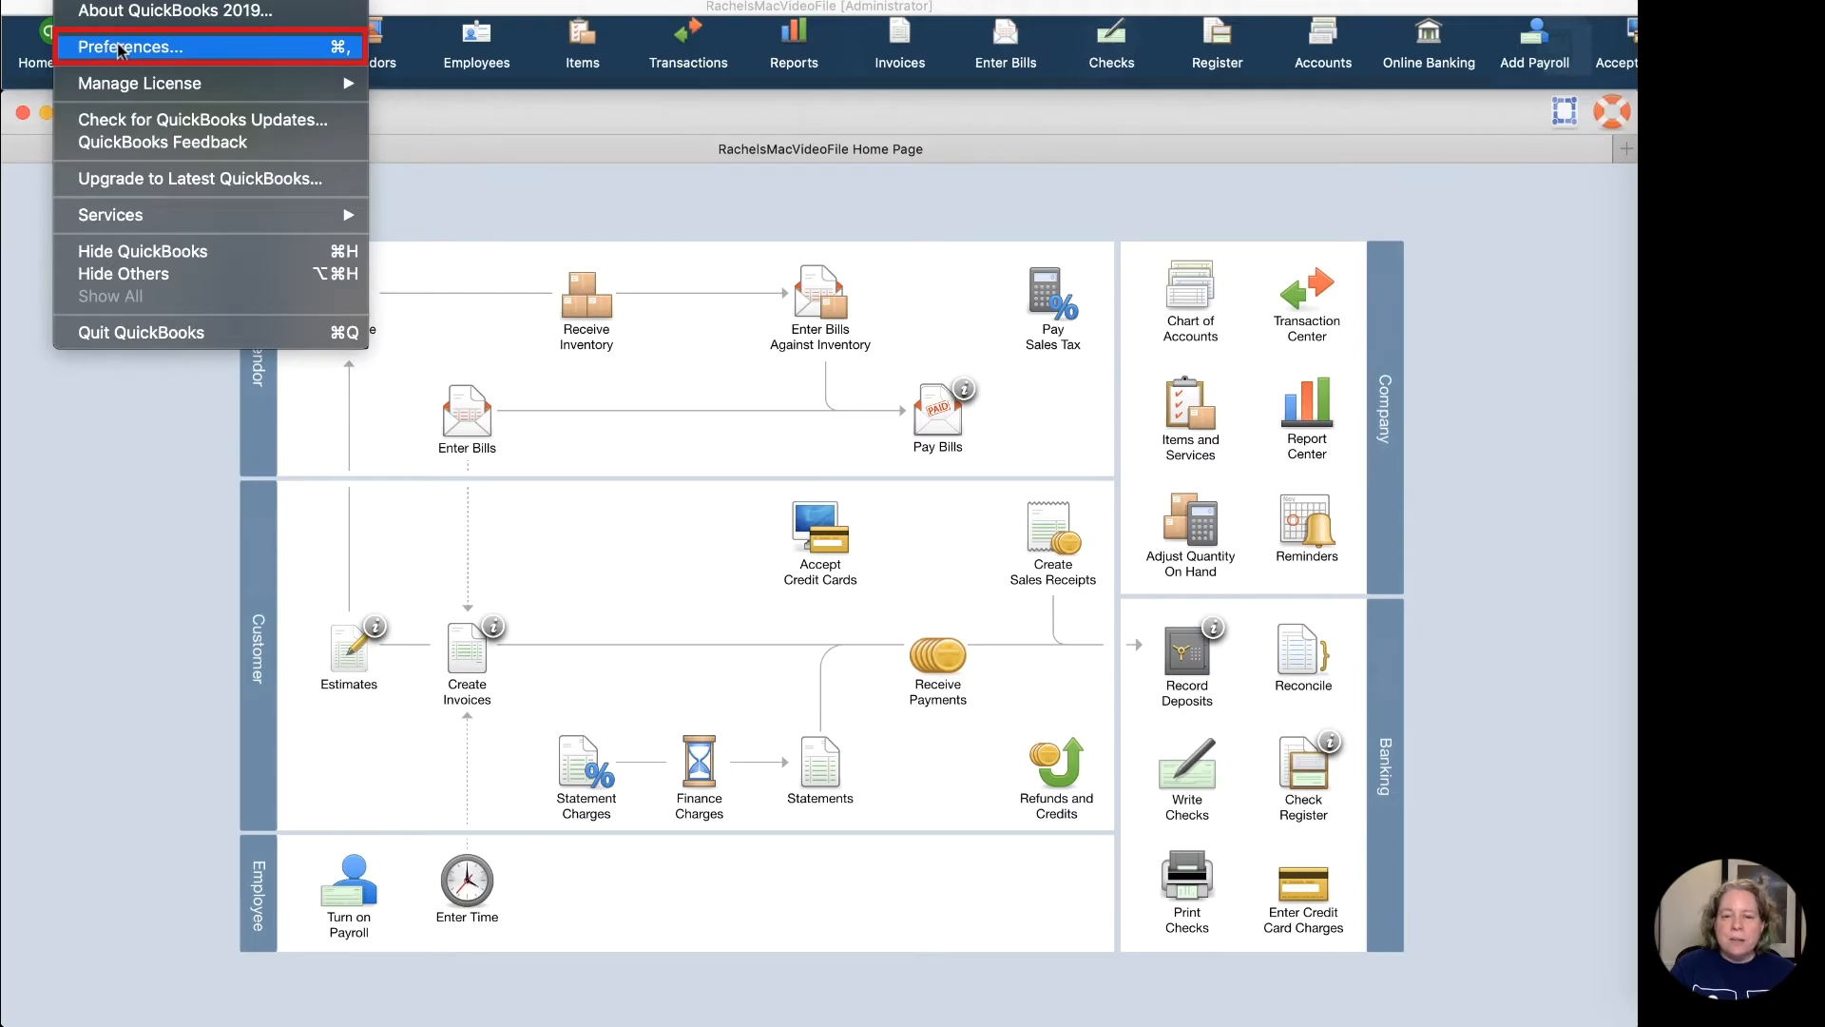
Step: Bring up QuickBooks Preferences and select the My Company pane under General
click(135, 48)
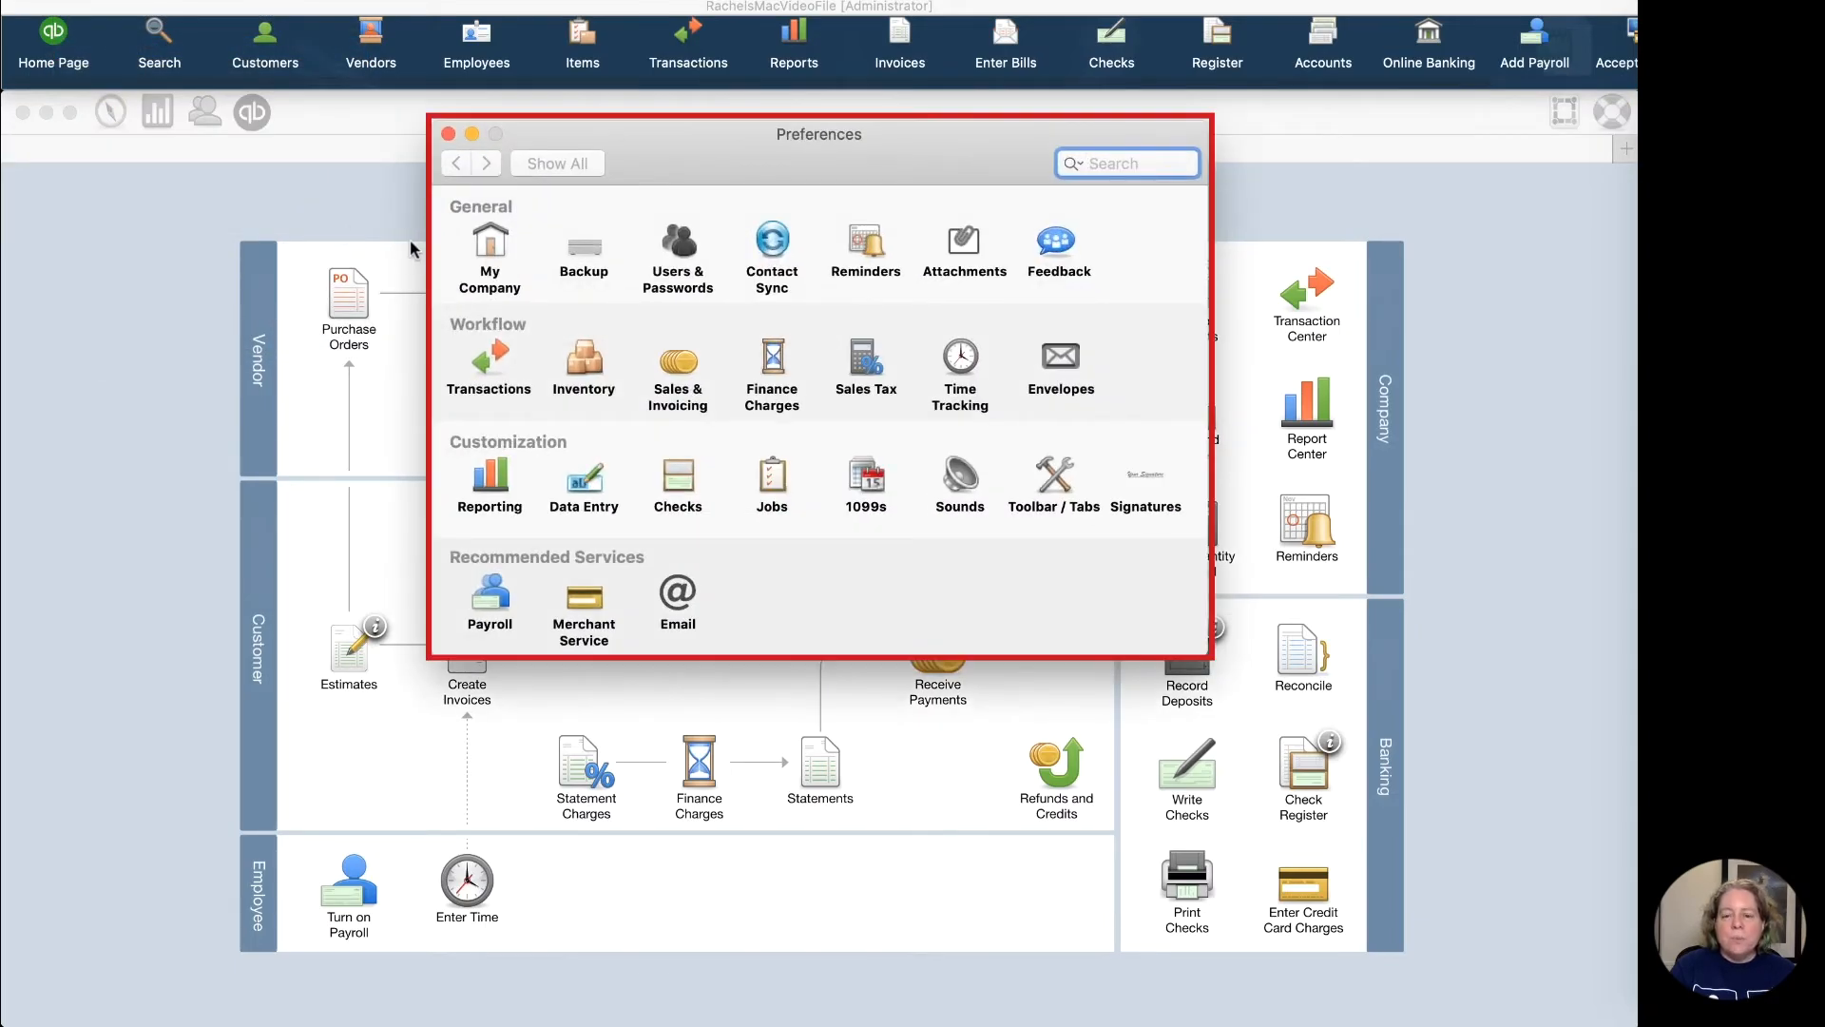
click(489, 251)
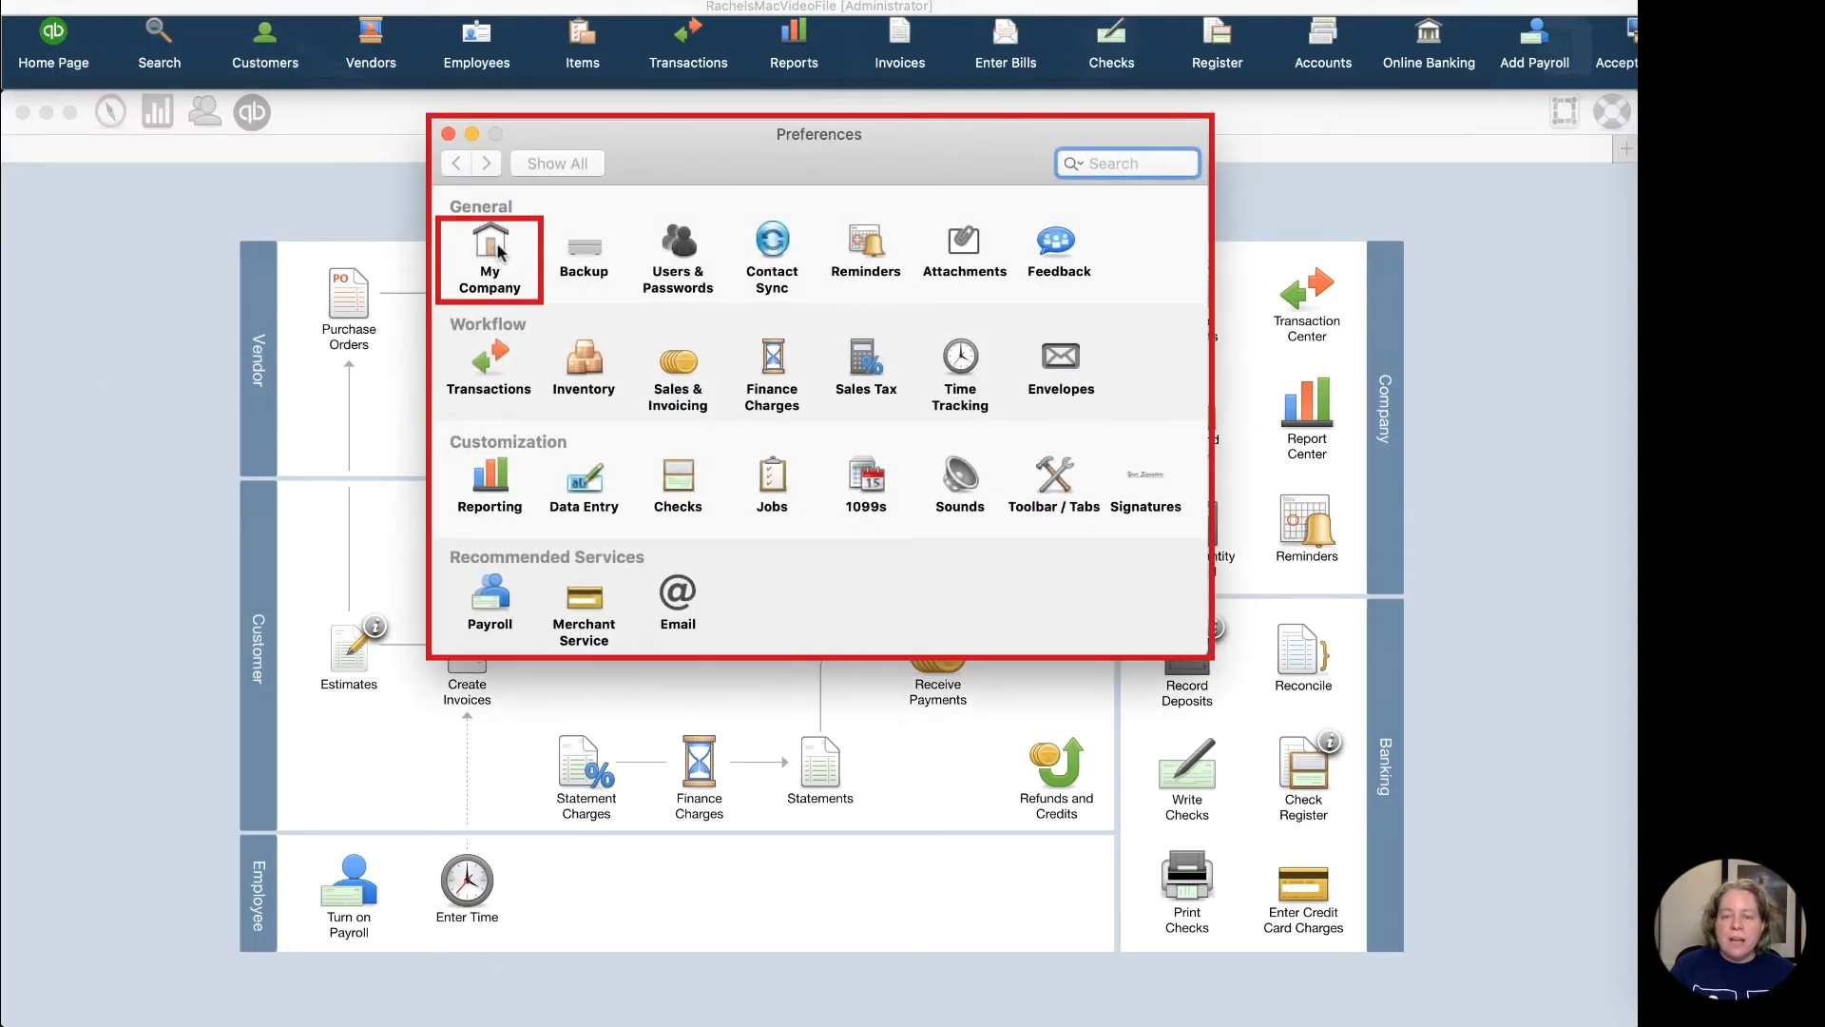
click(488, 245)
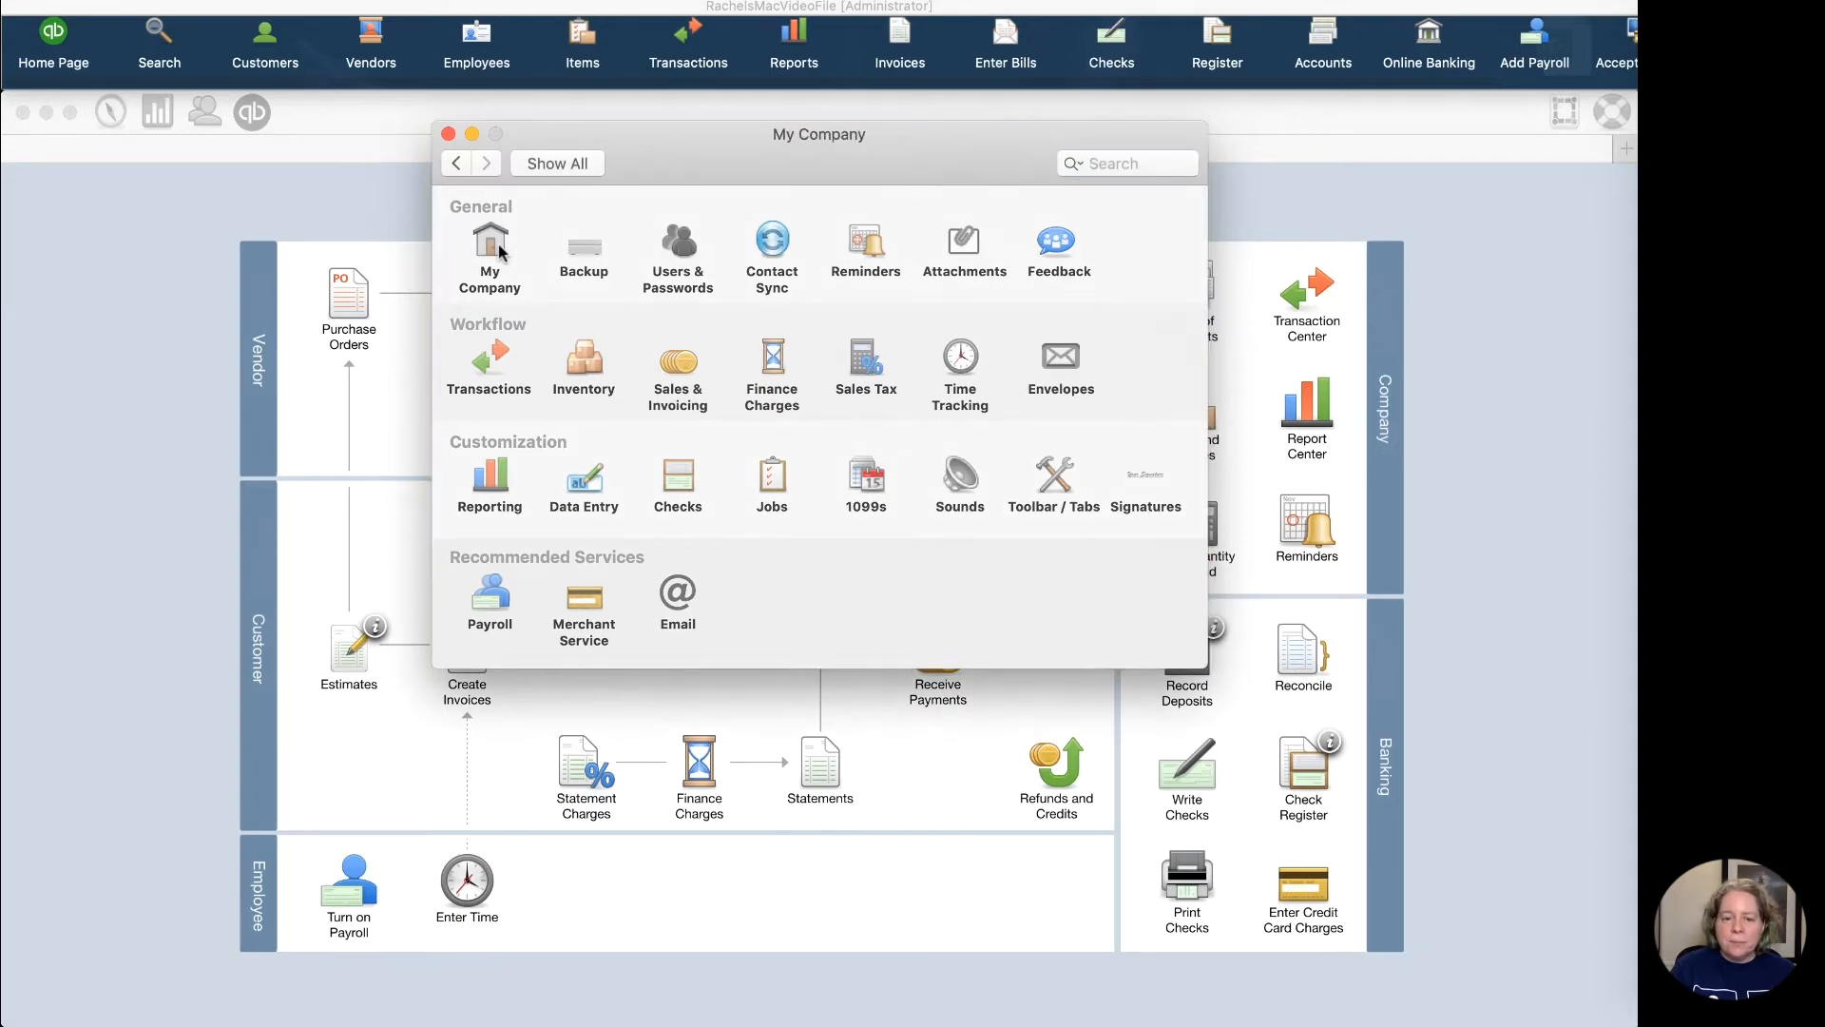
click(489, 244)
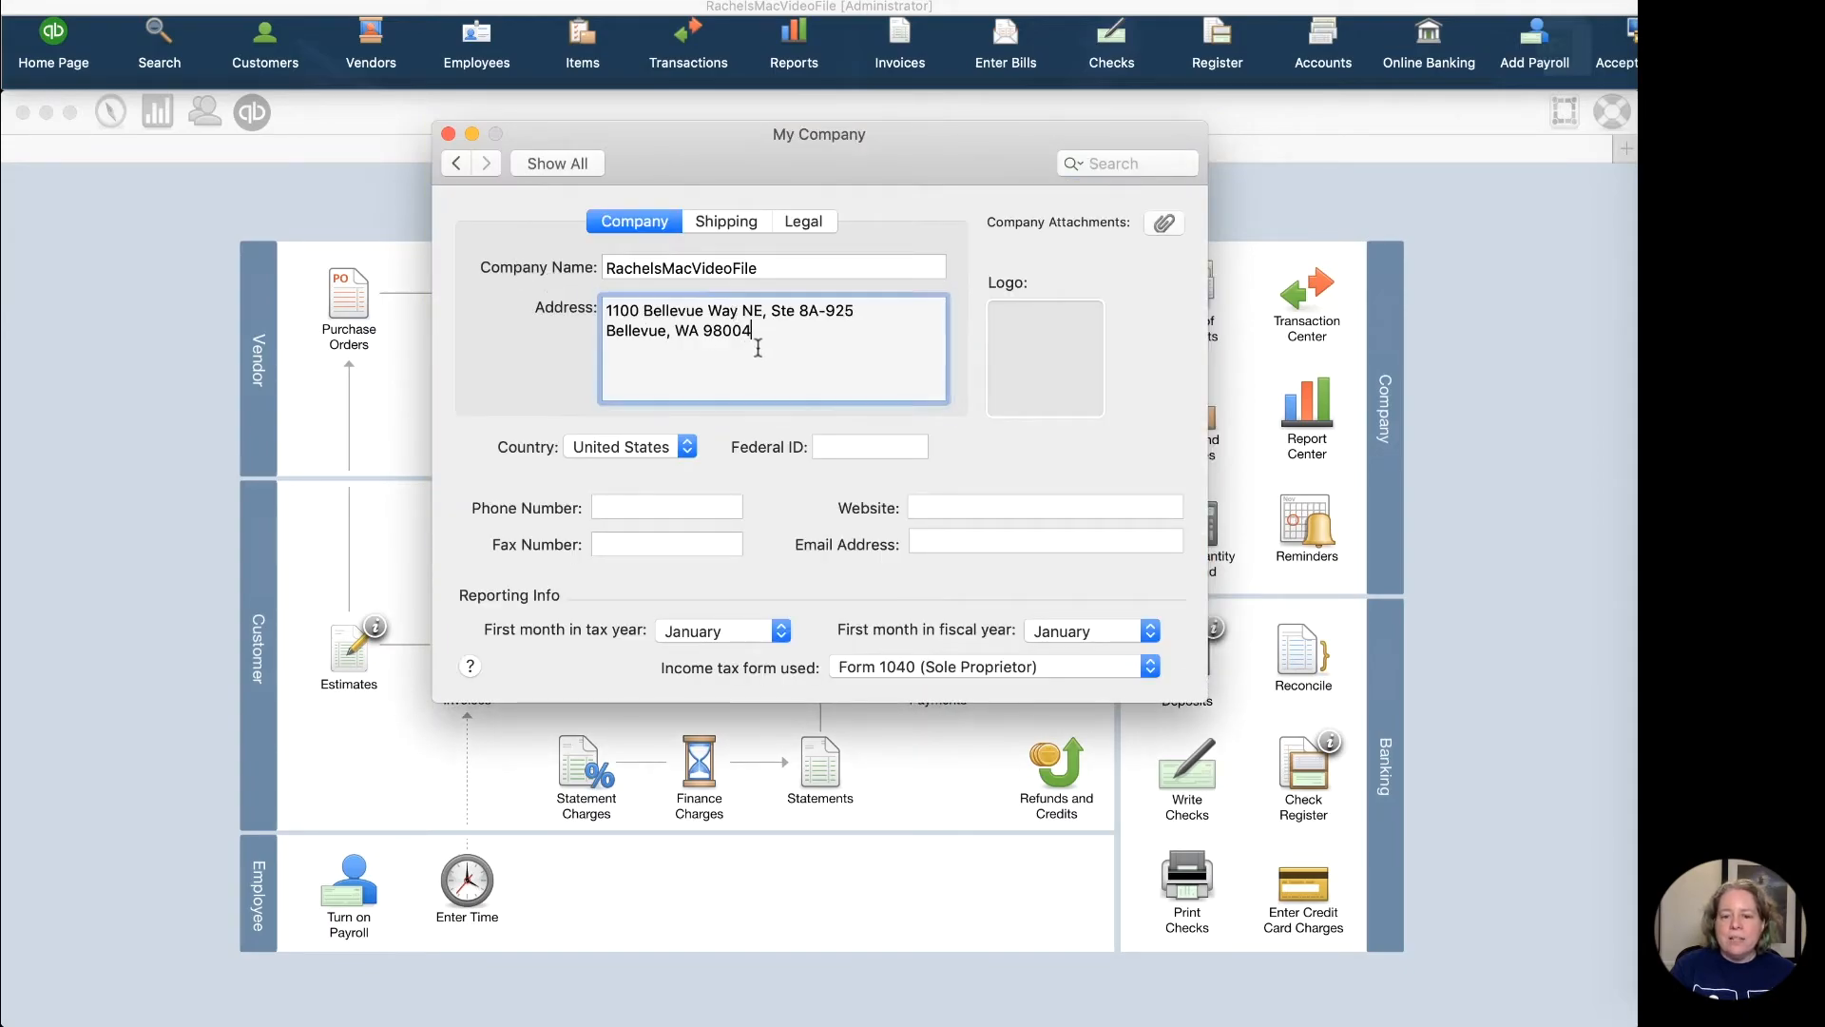
double_click(677, 312)
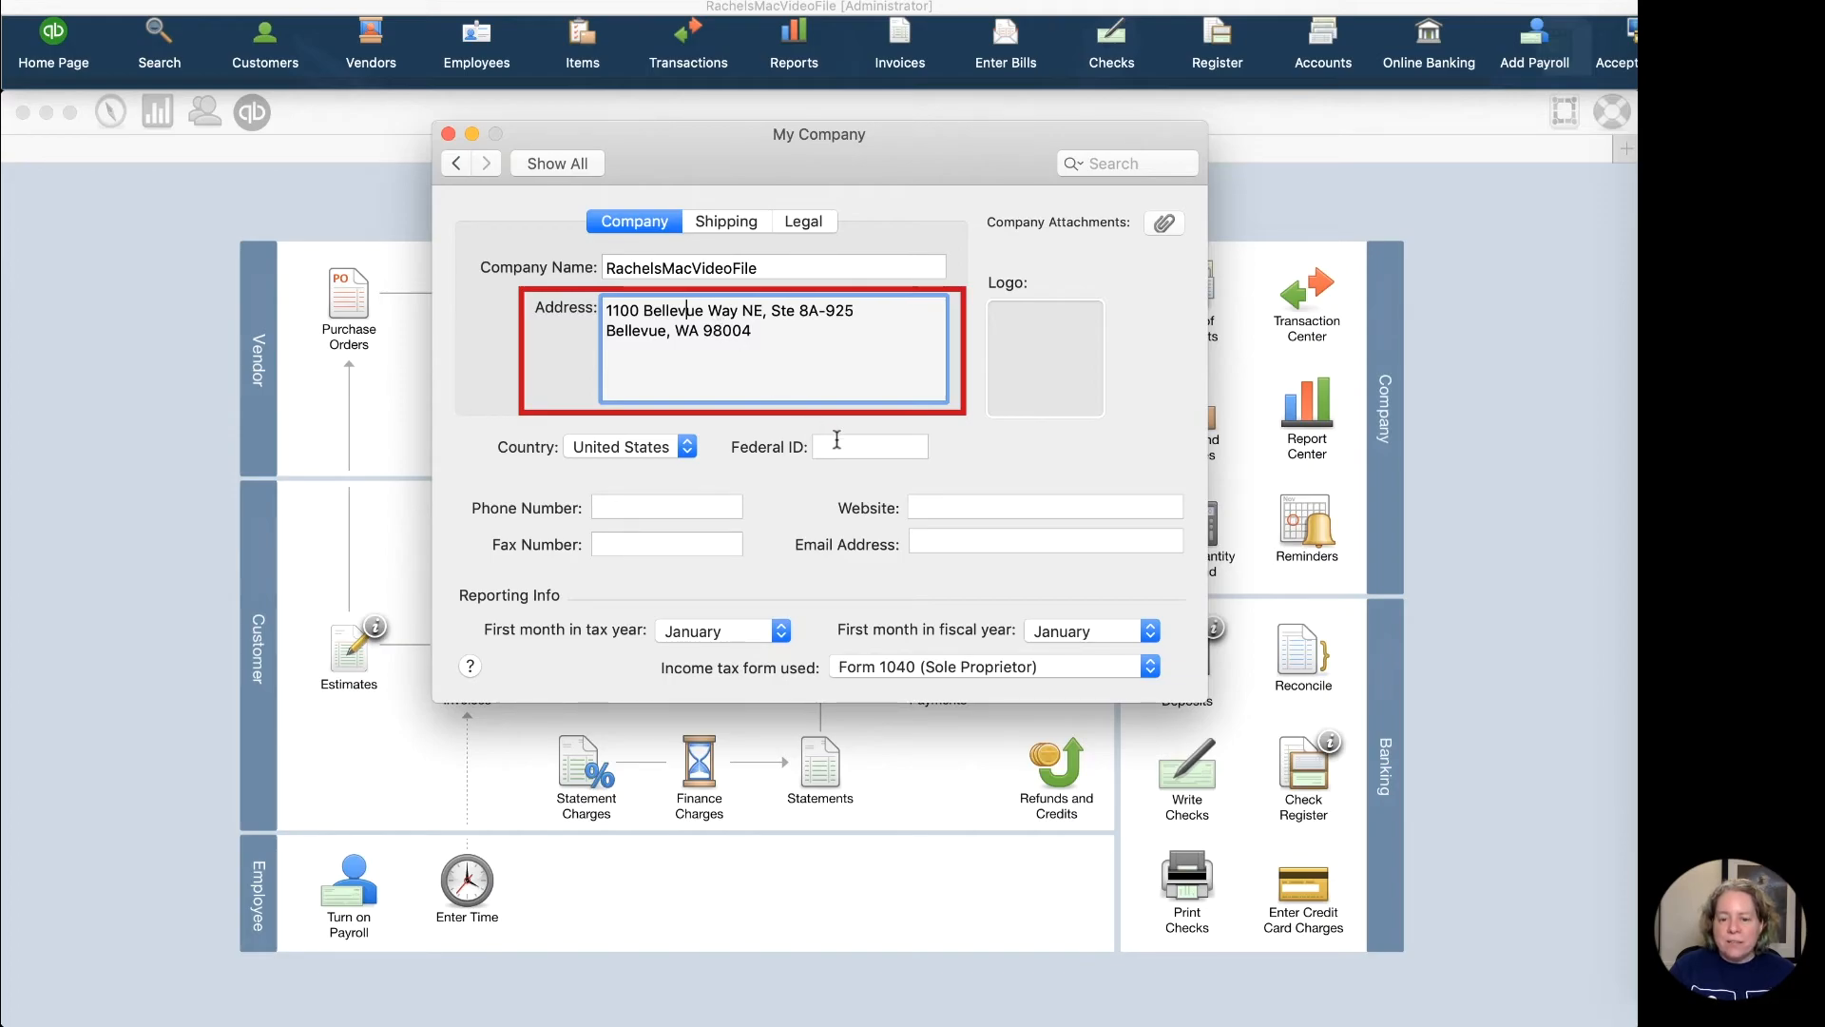
click(871, 444)
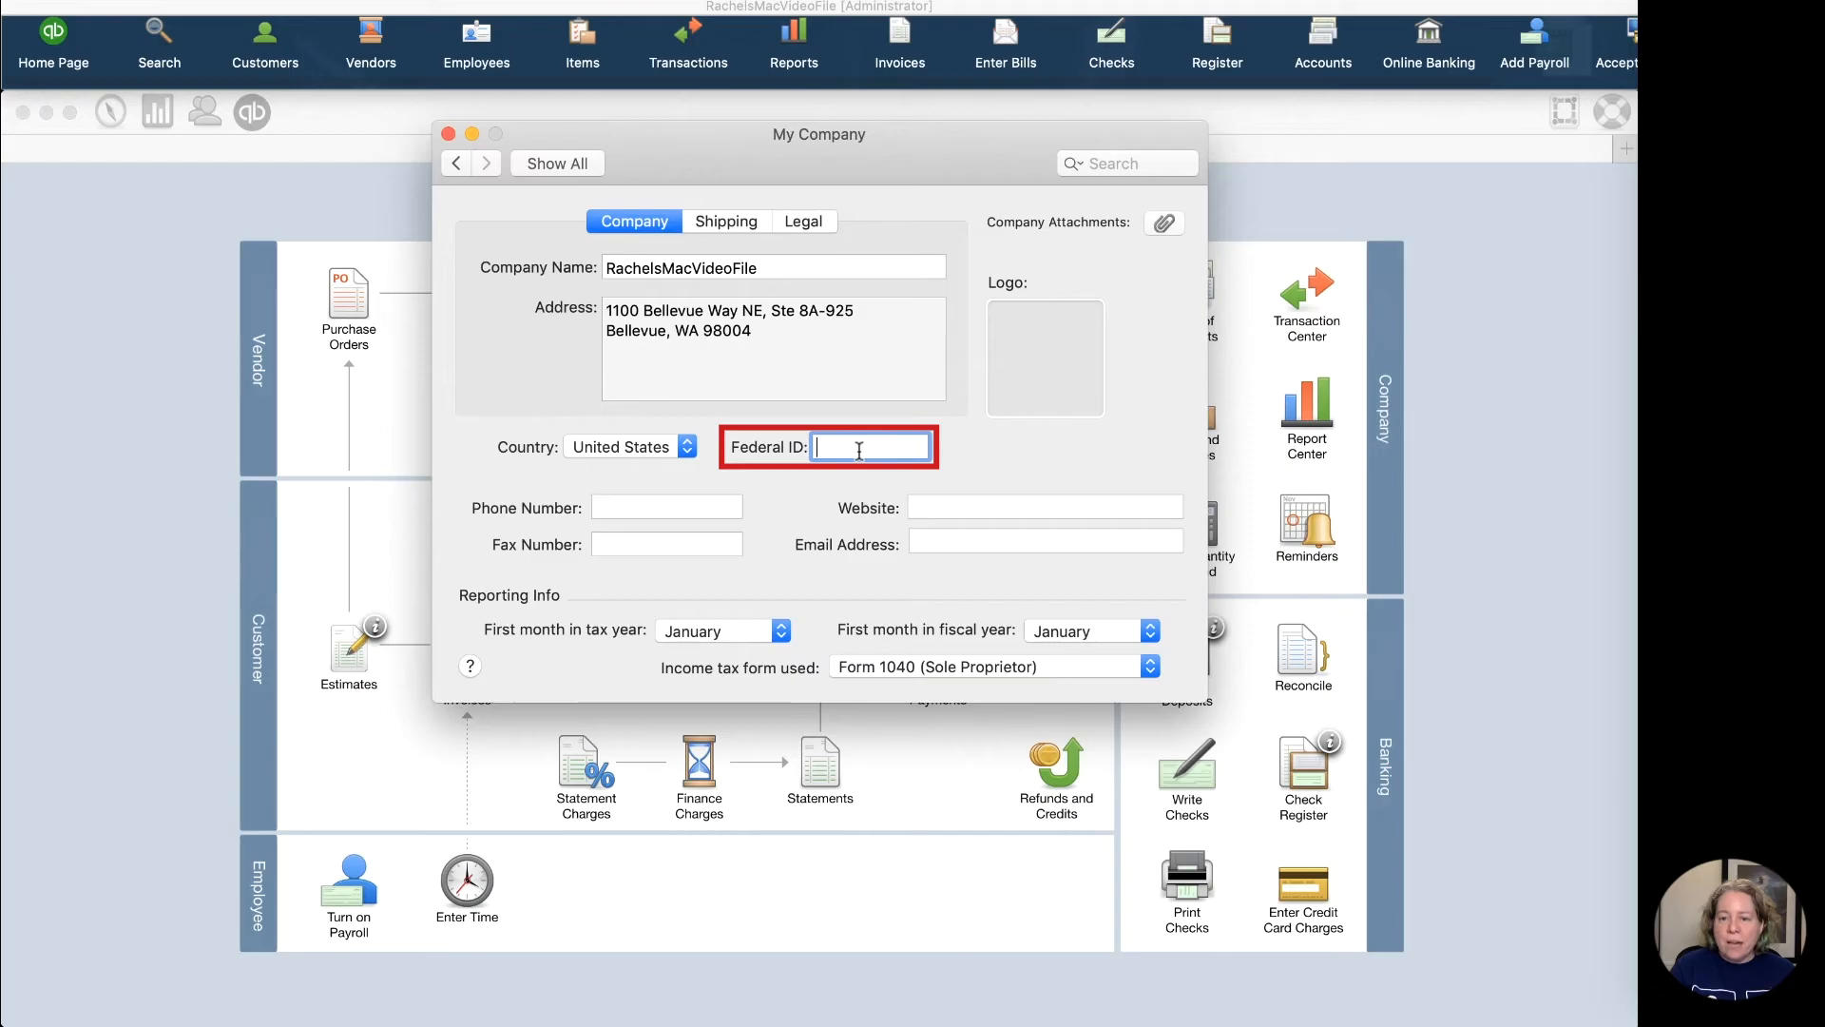
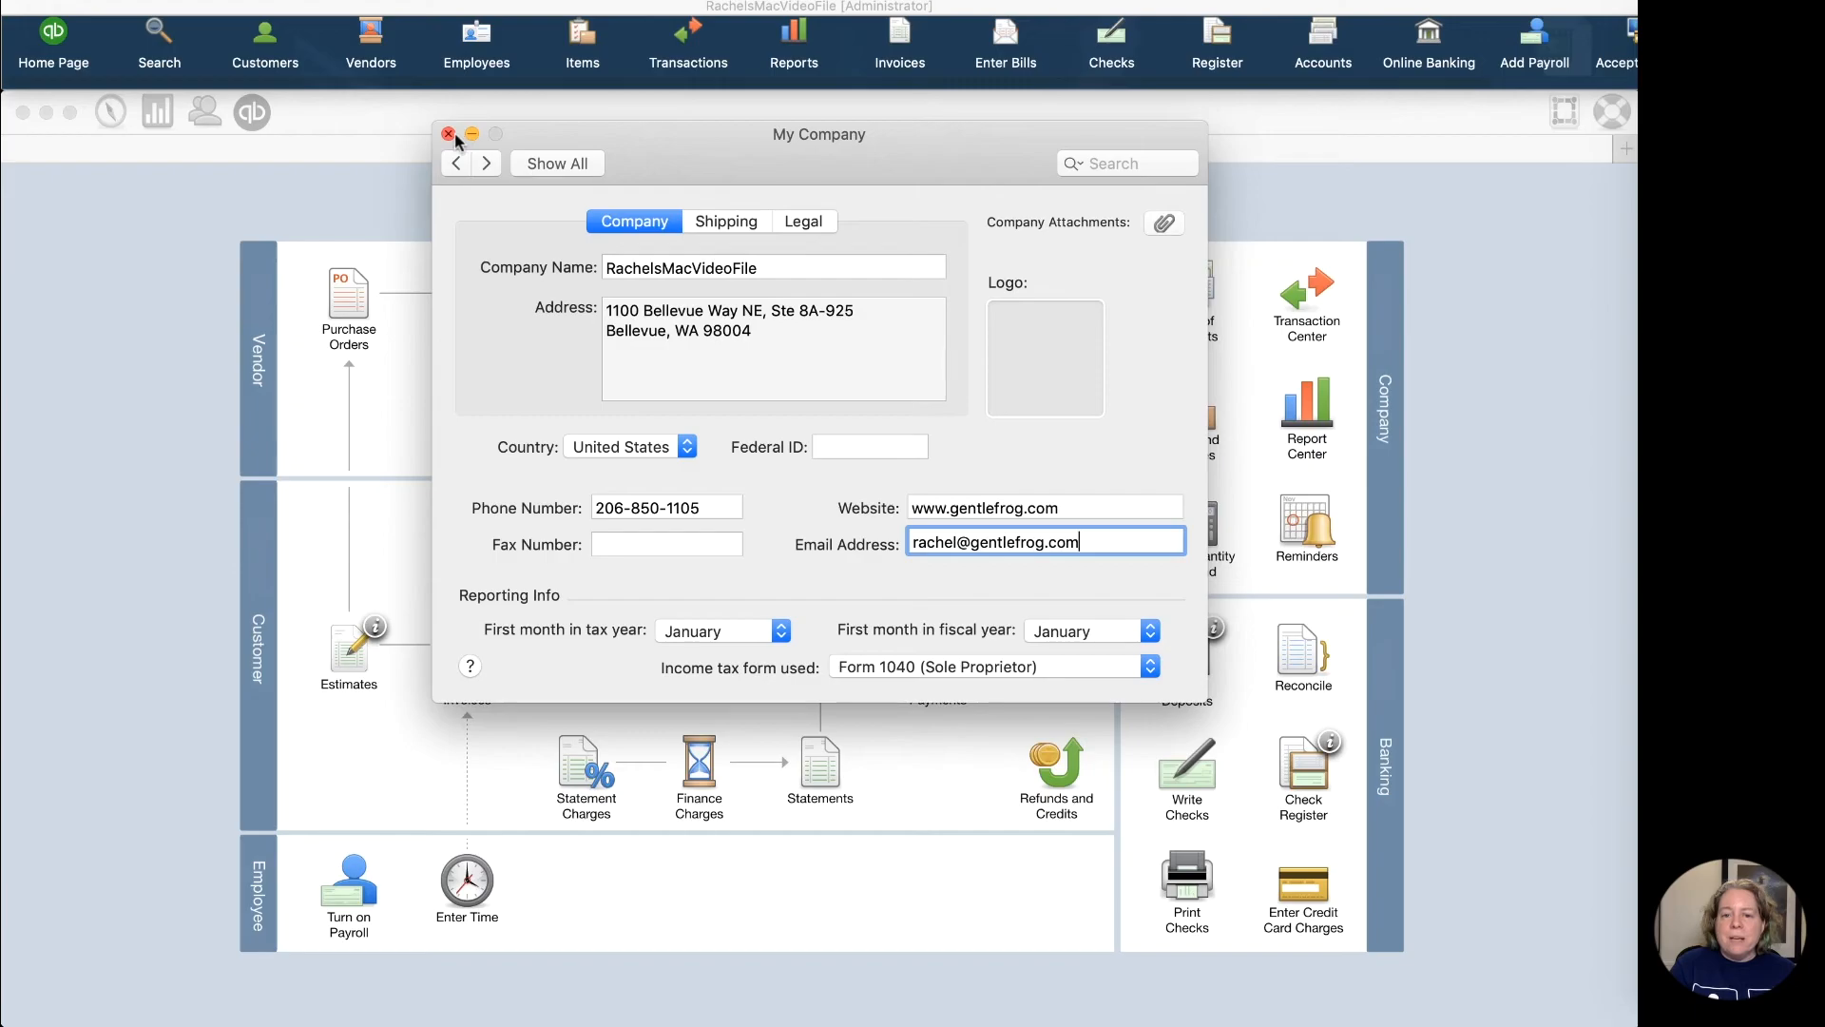
Step: Close the My Company preferences window and return to the home page
click(449, 133)
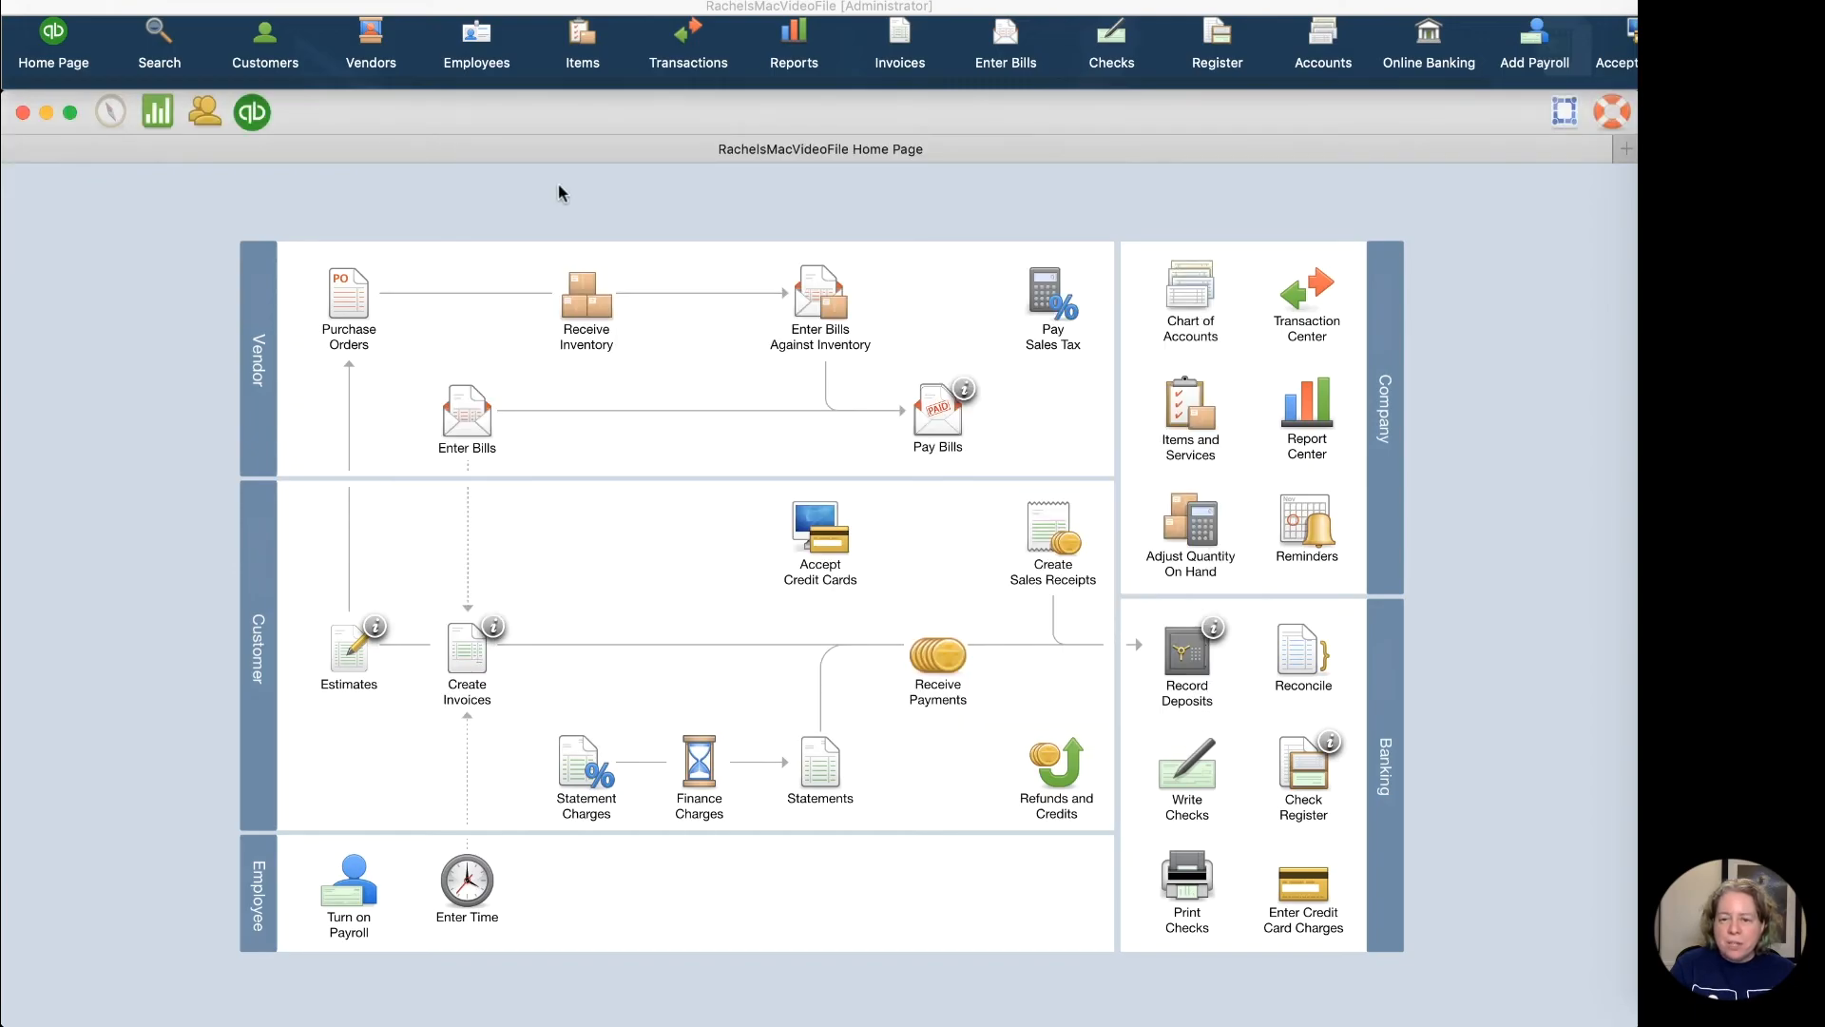
mouse_move(571, 190)
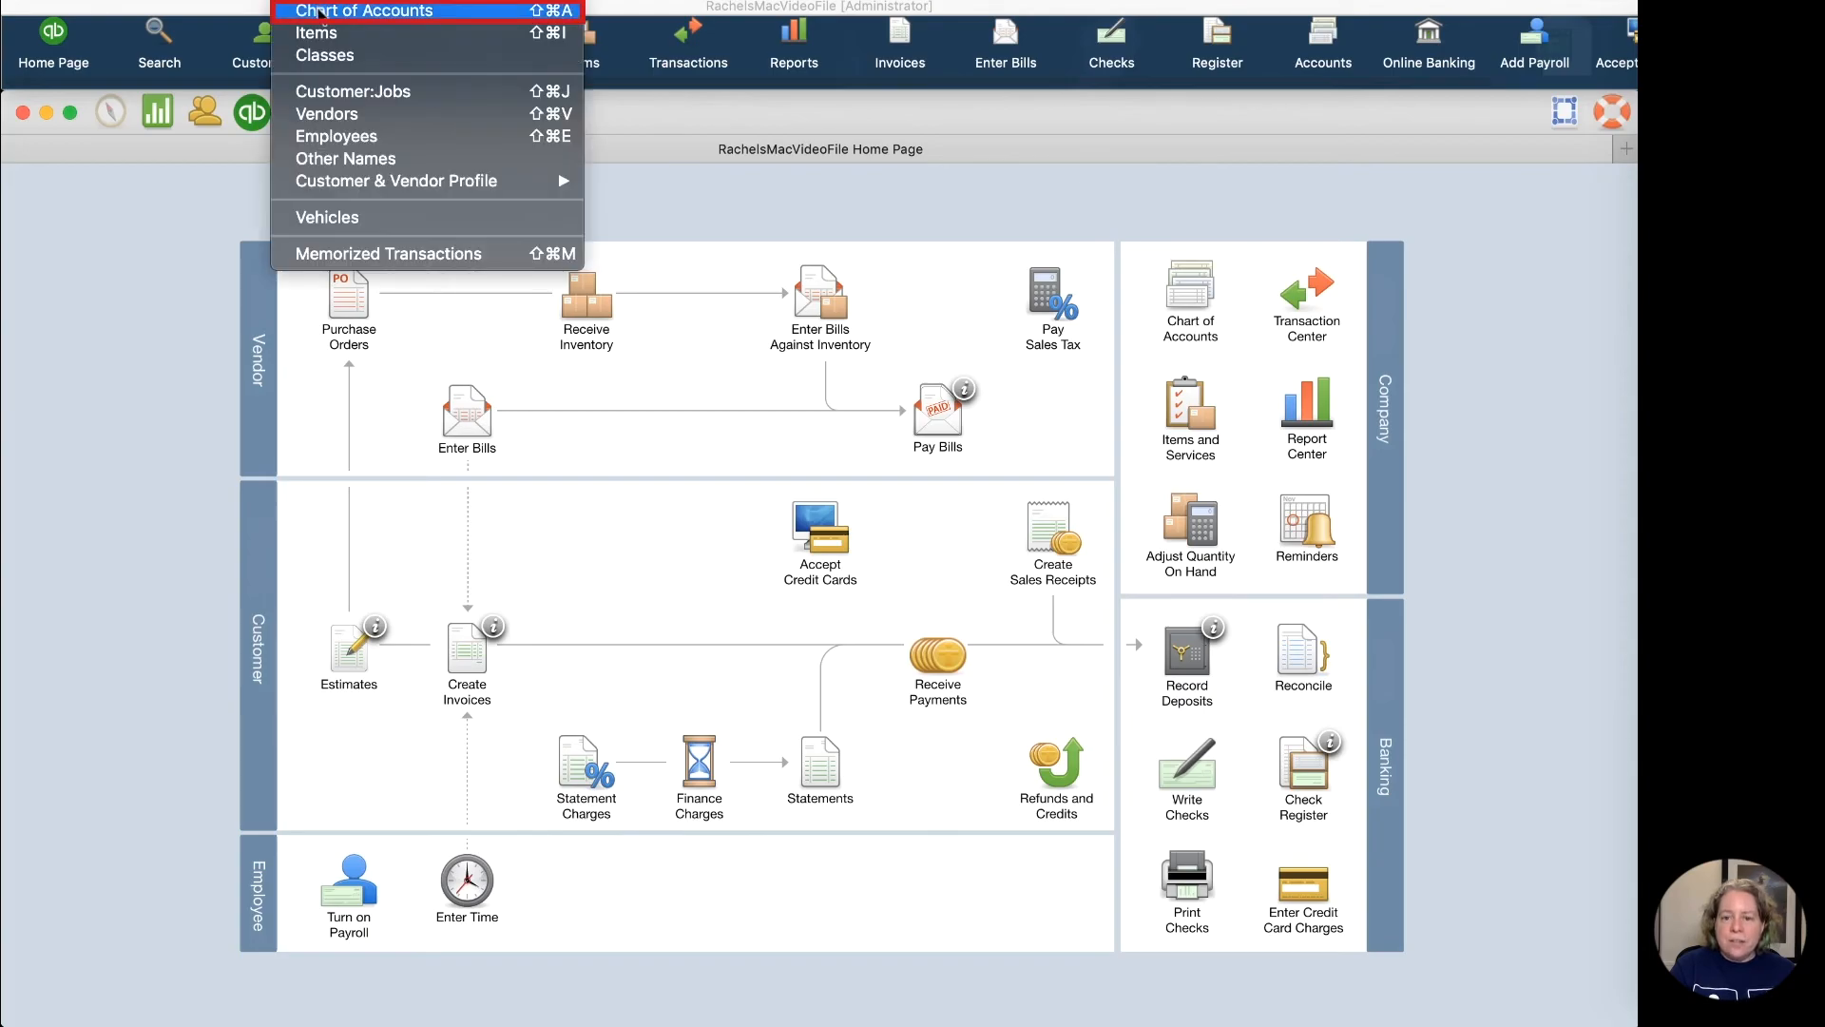
Step: Open the Chart of Accounts via Lists to view the default accounts, types and balances
click(365, 11)
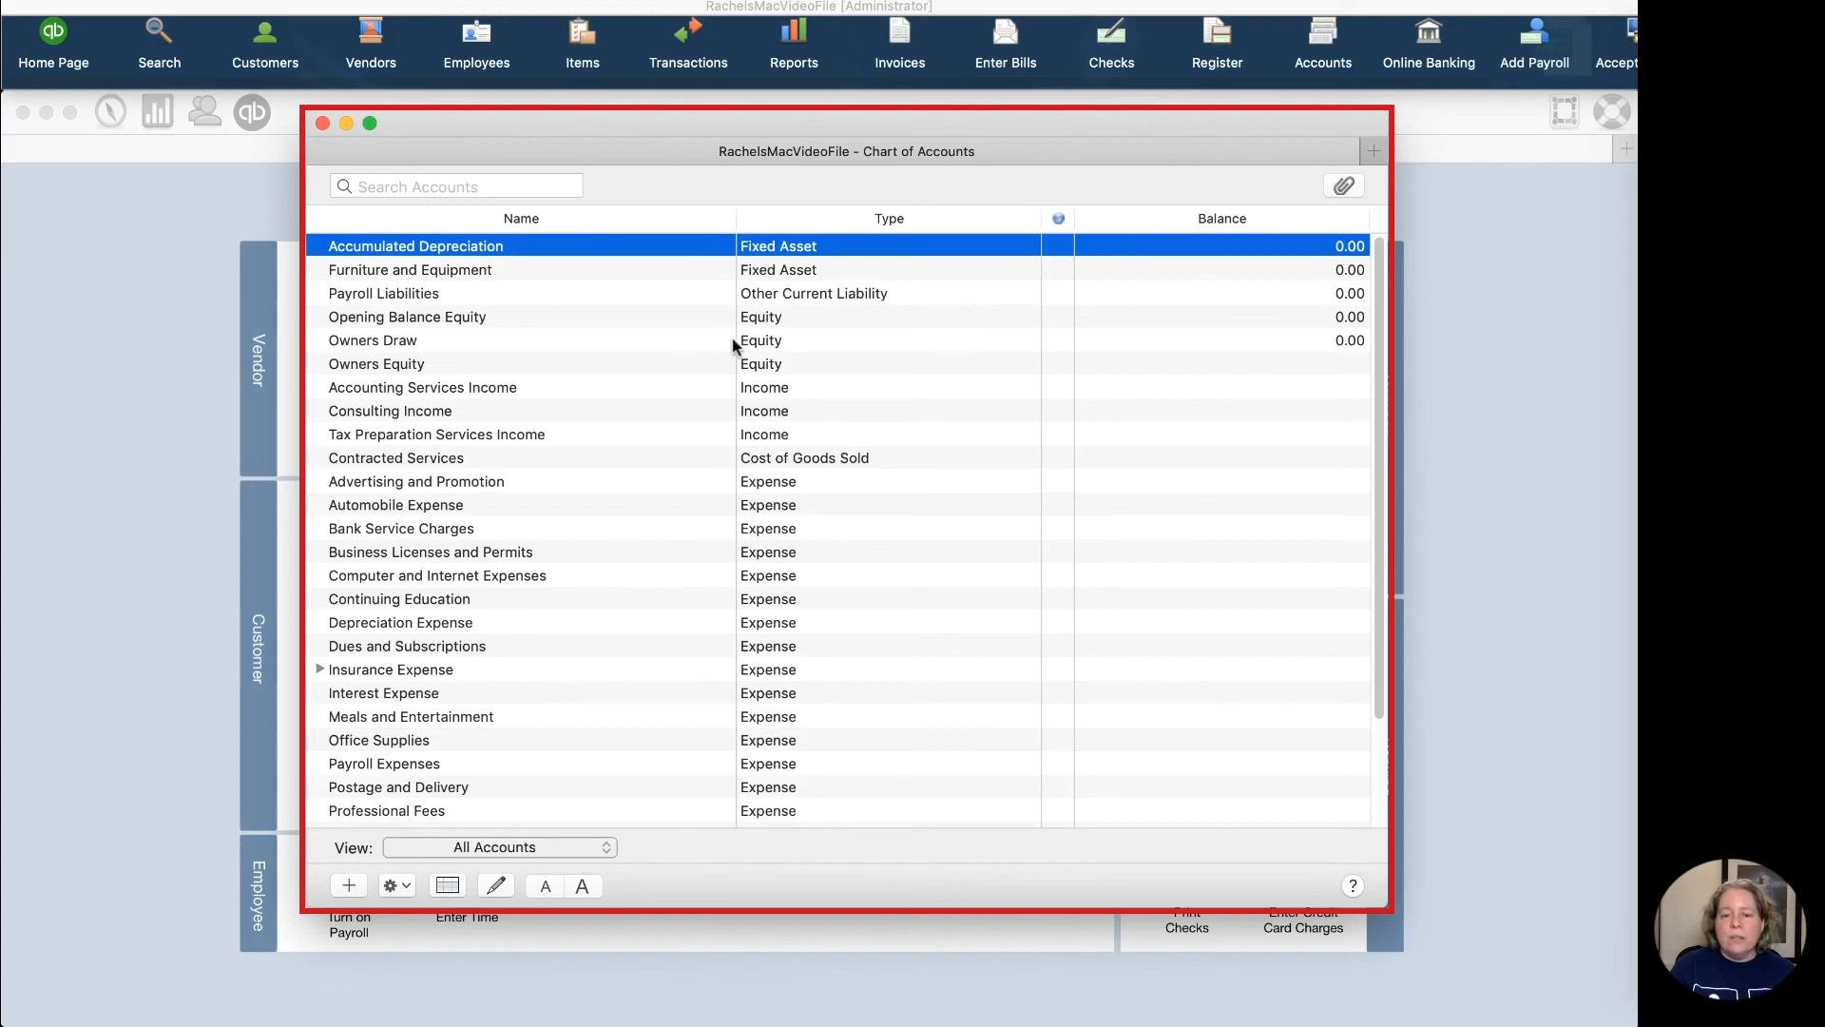
mouse_move(484, 756)
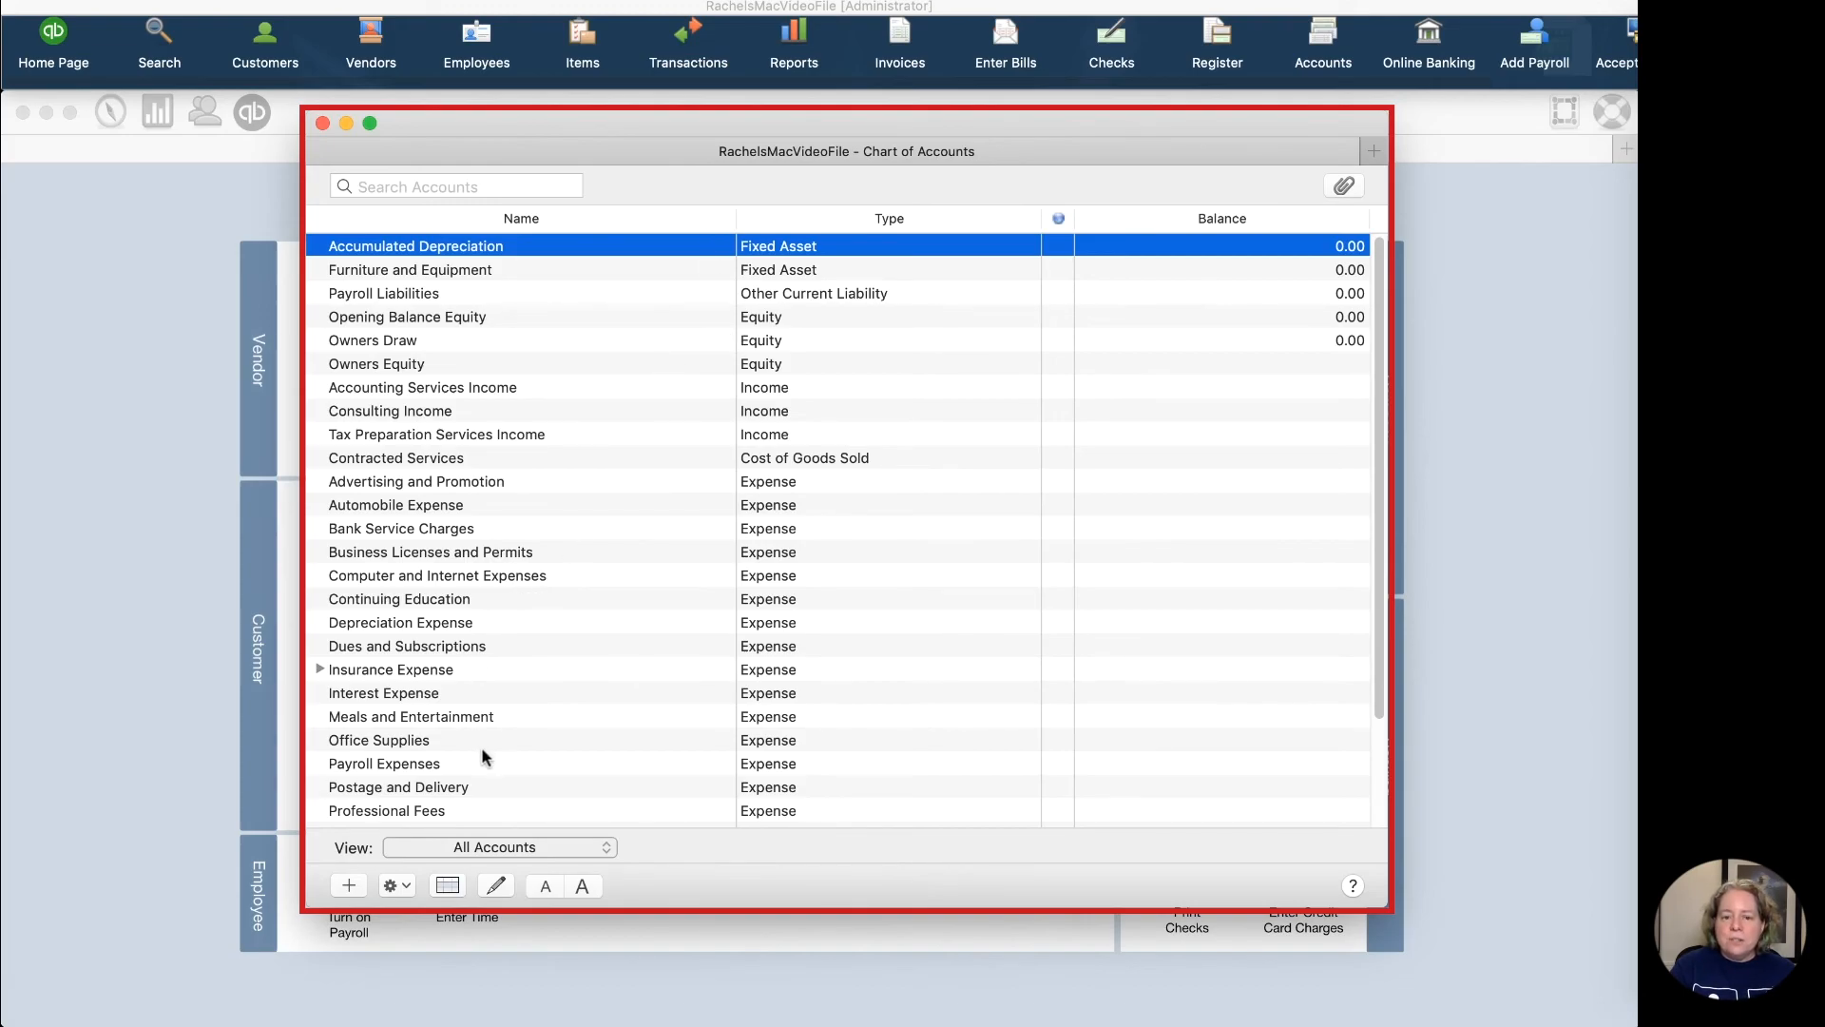
mouse_move(650, 679)
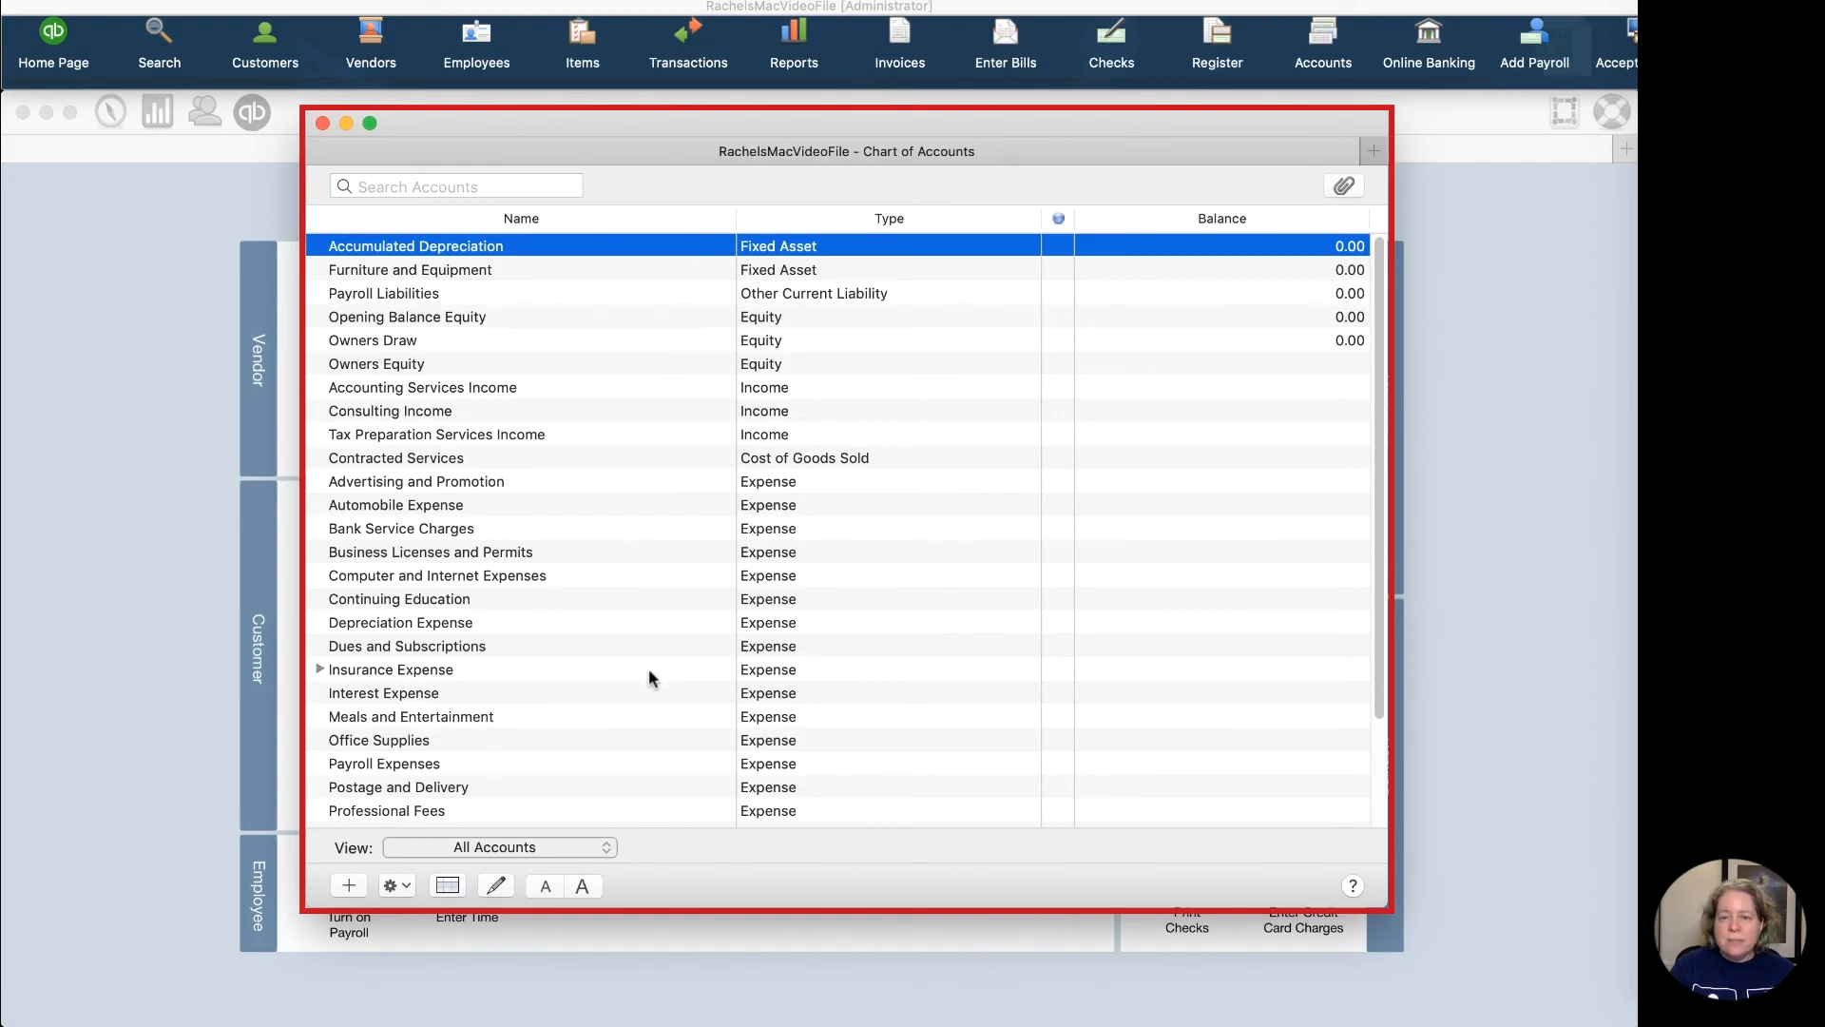
mouse_move(685, 669)
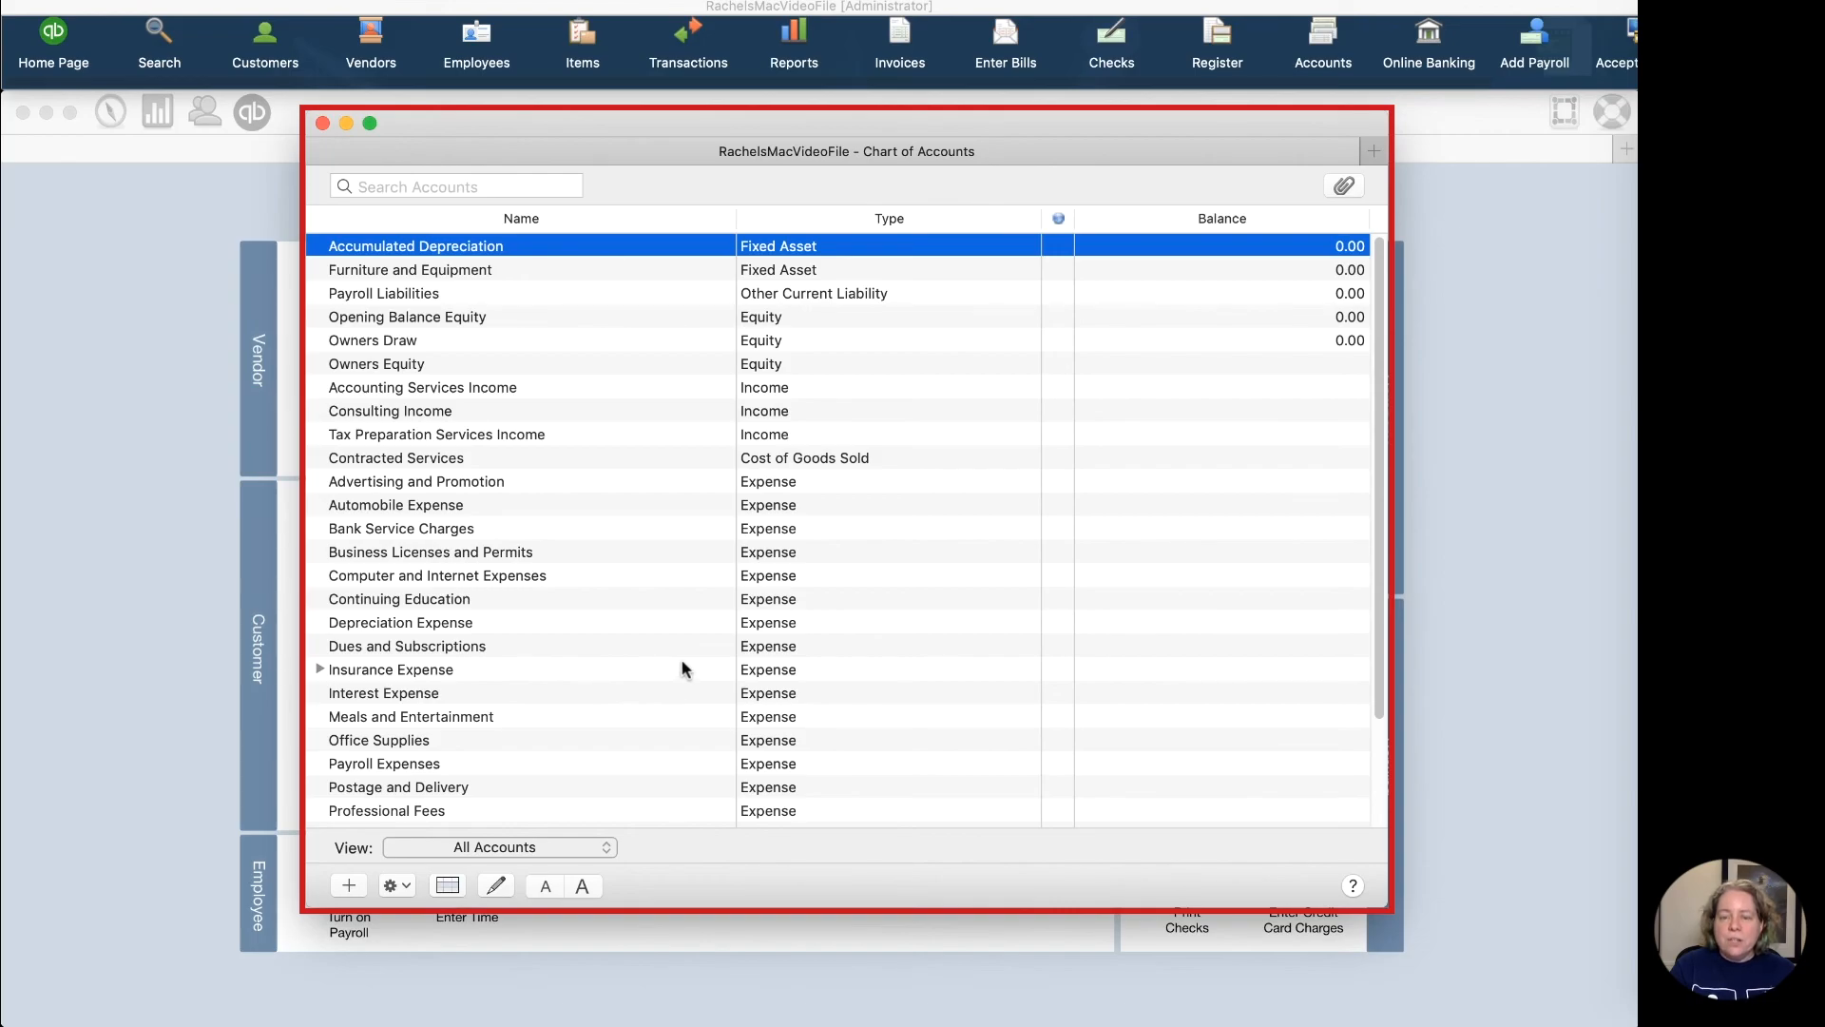
mouse_move(714, 482)
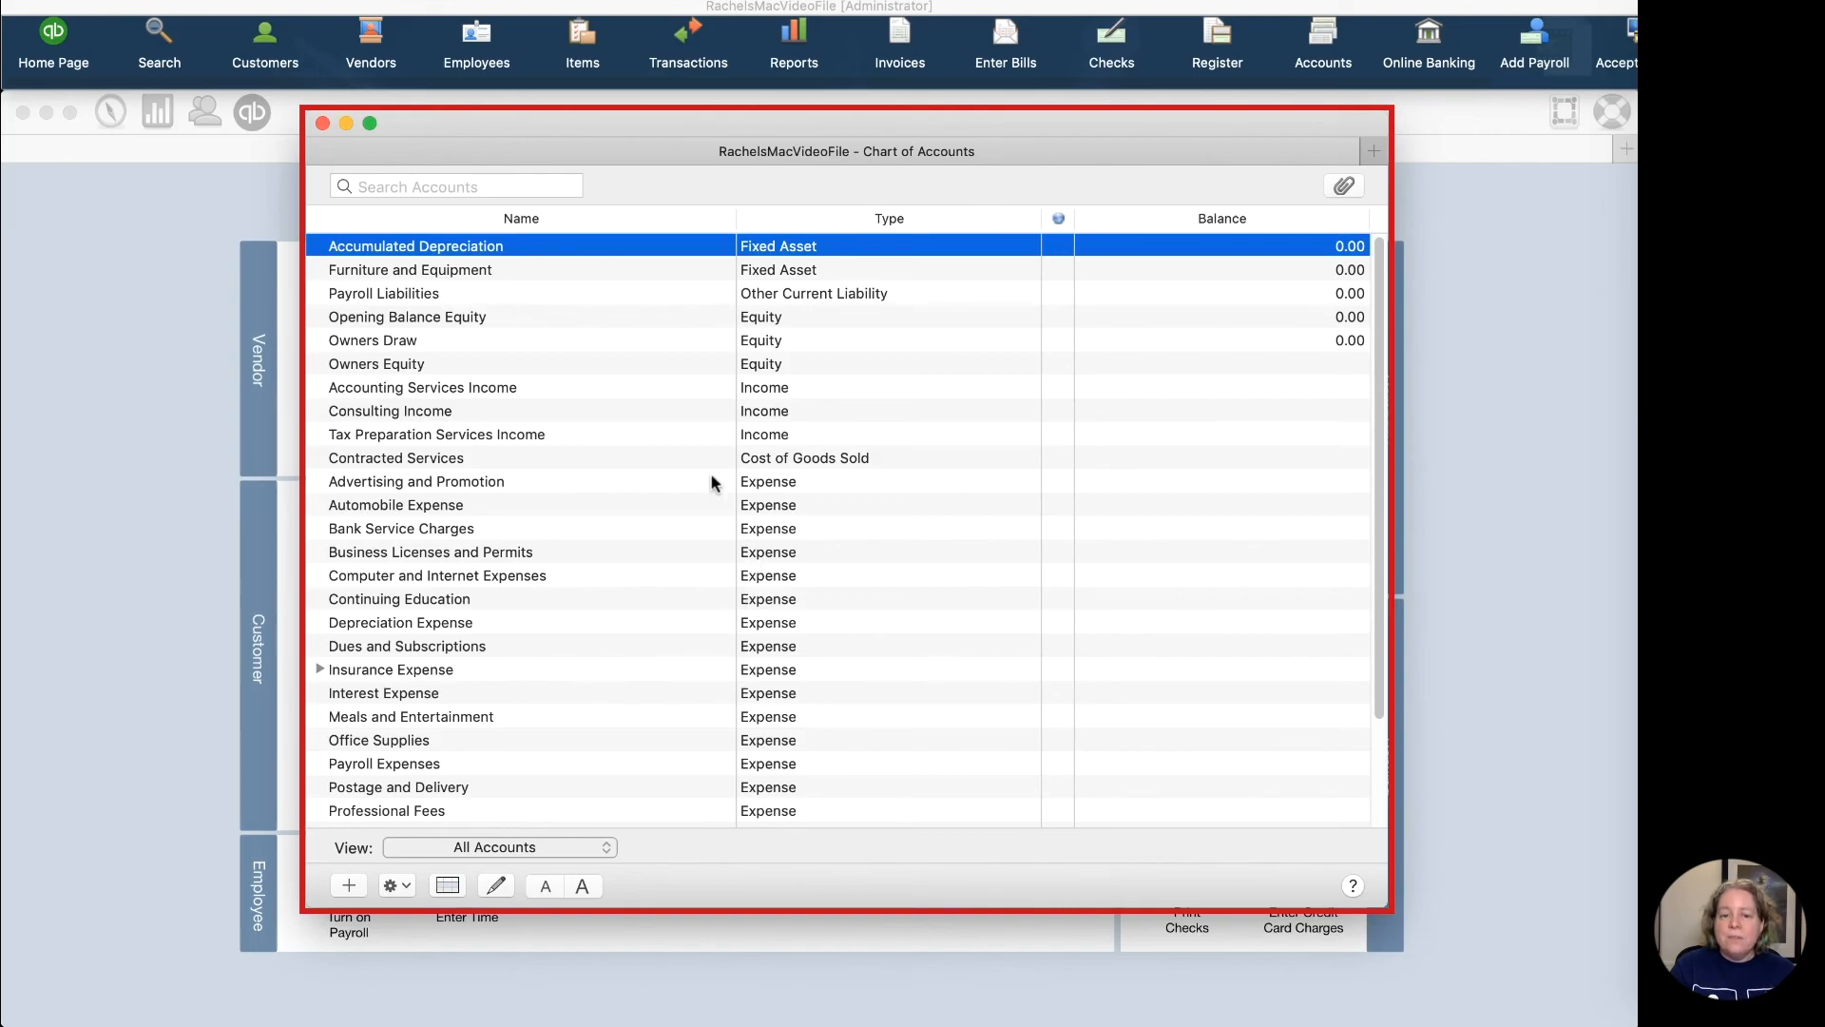